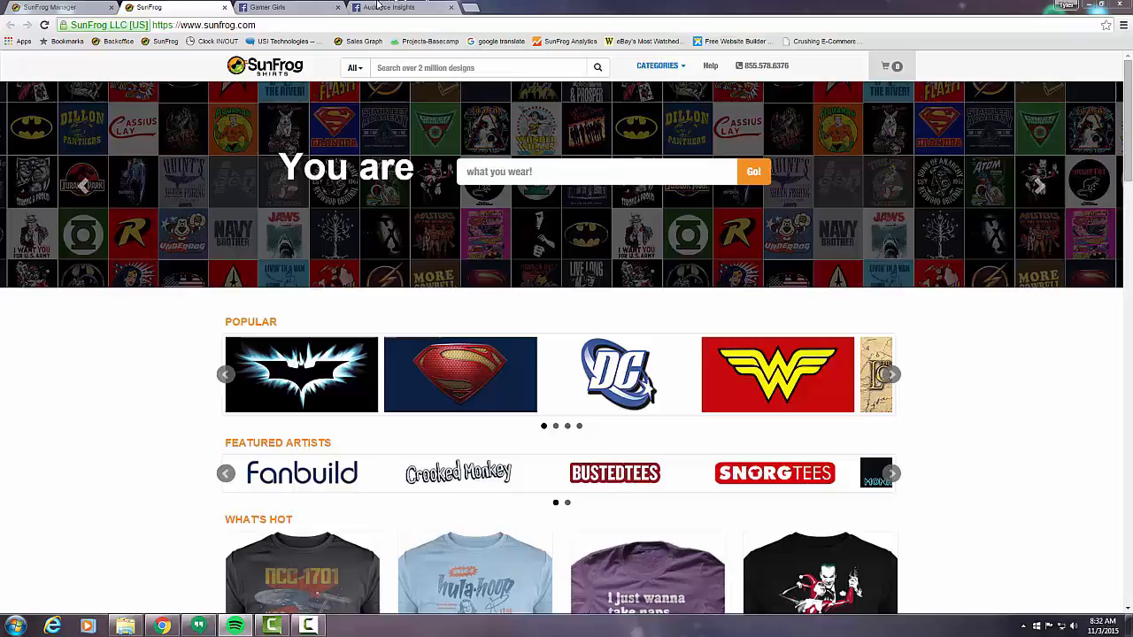
- Switch from the SunFrog store to the Gamer Girls Facebook page with its shirt posts
{"action": "left_click", "coordinate": [292, 7]}
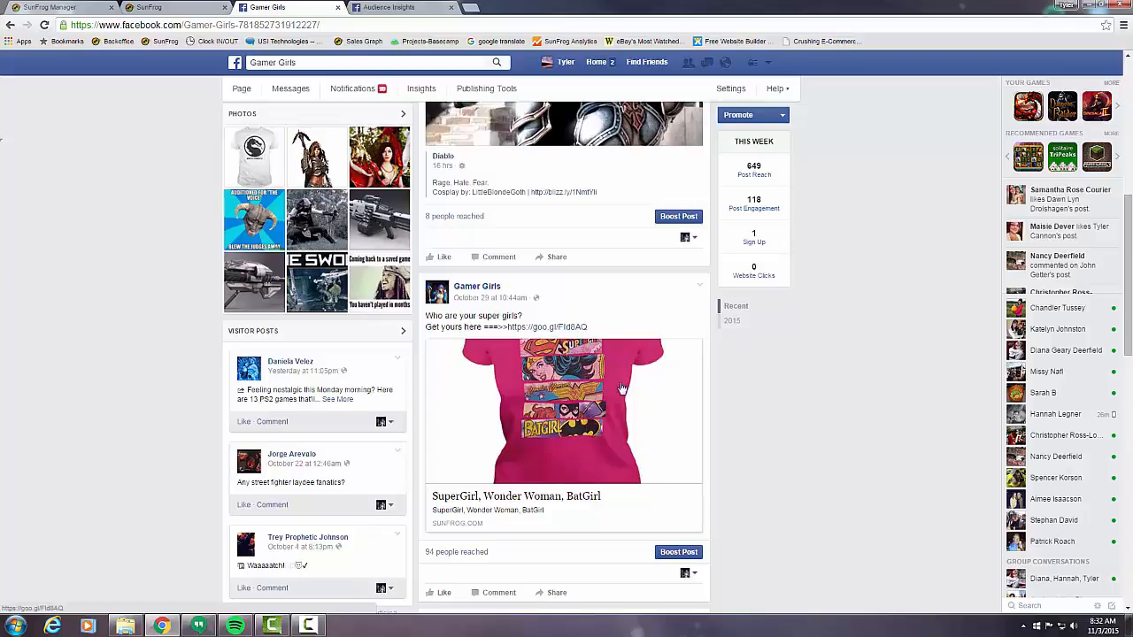
{"action": "mouse_move", "coordinate": [660, 415]}
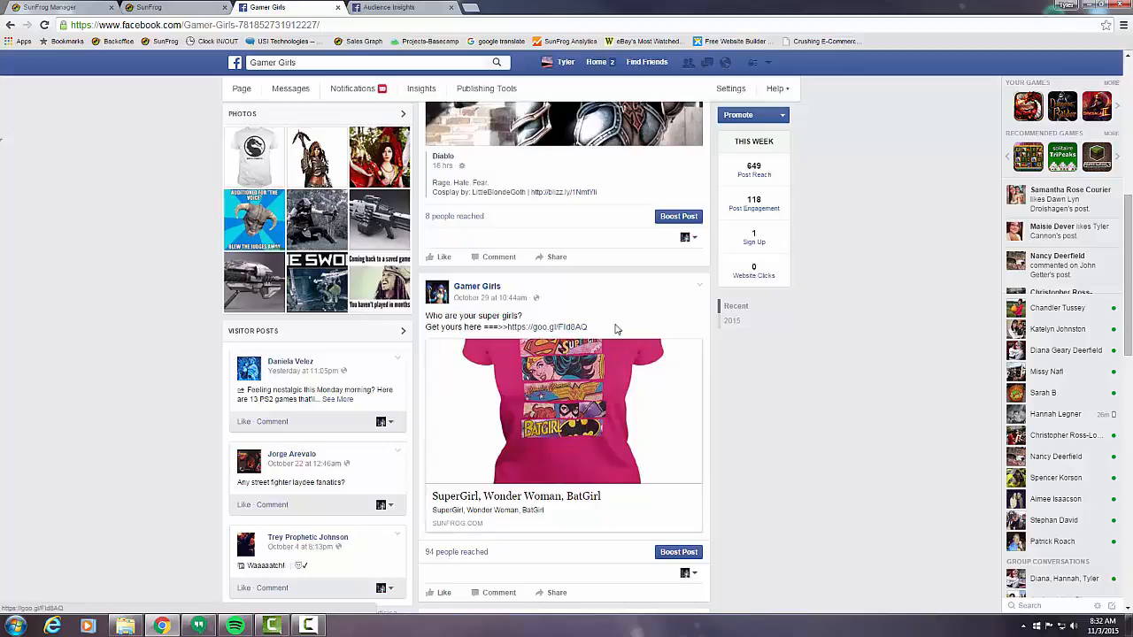
{"action": "mouse_move", "coordinate": [618, 422]}
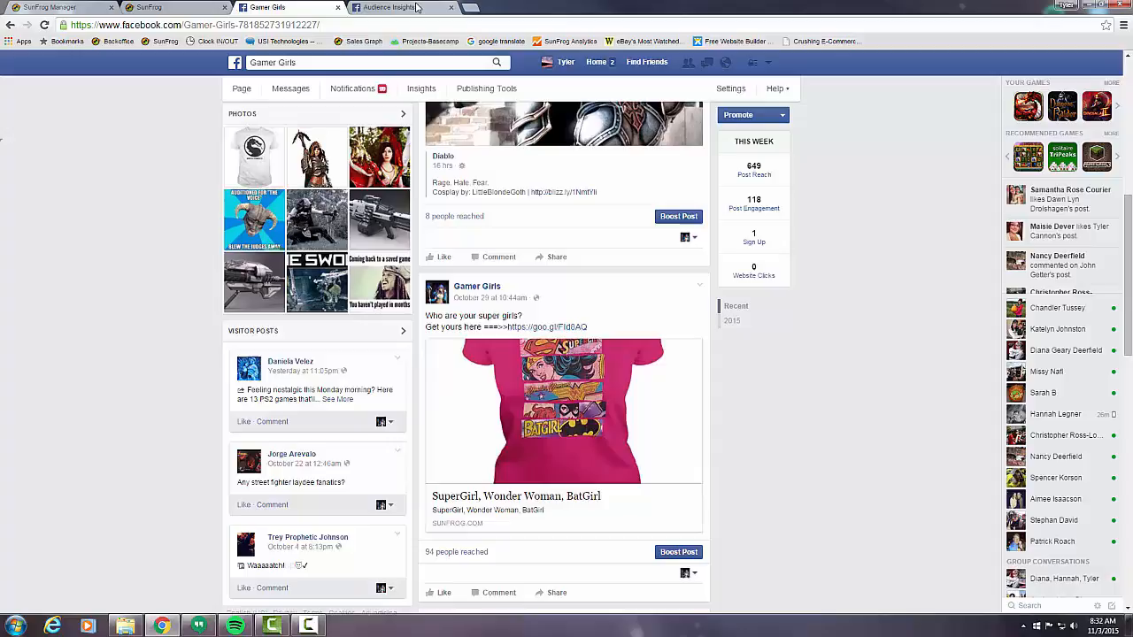
{"action": "mouse_move", "coordinate": [404, 7]}
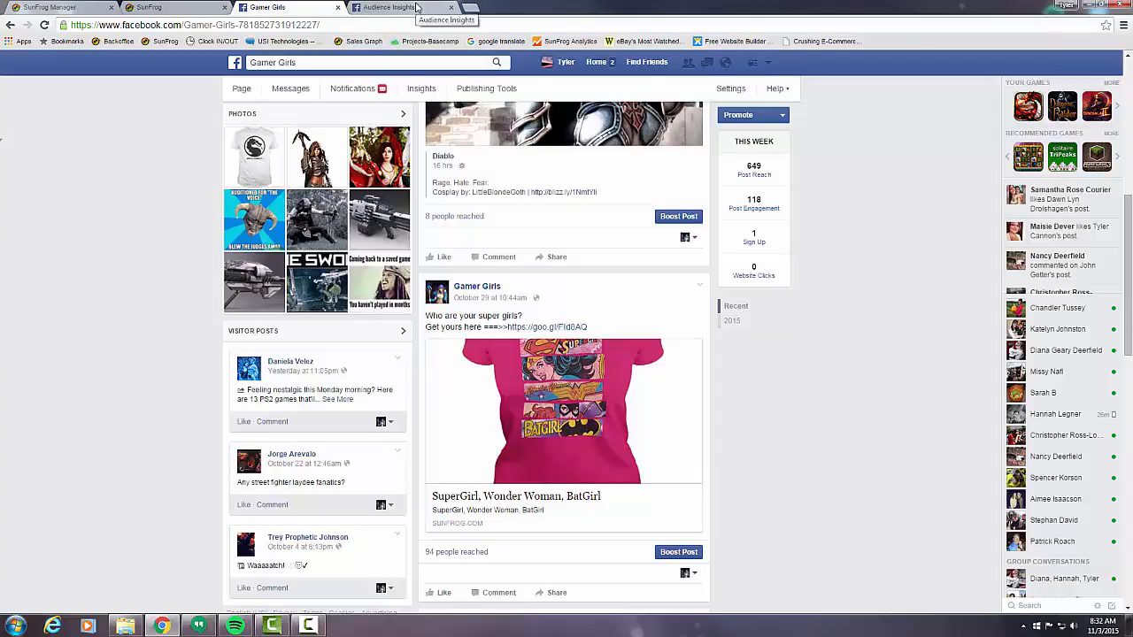
- Bring up the Audience Insights demographics report for the United States audience
{"action": "left_click", "coordinate": [406, 7]}
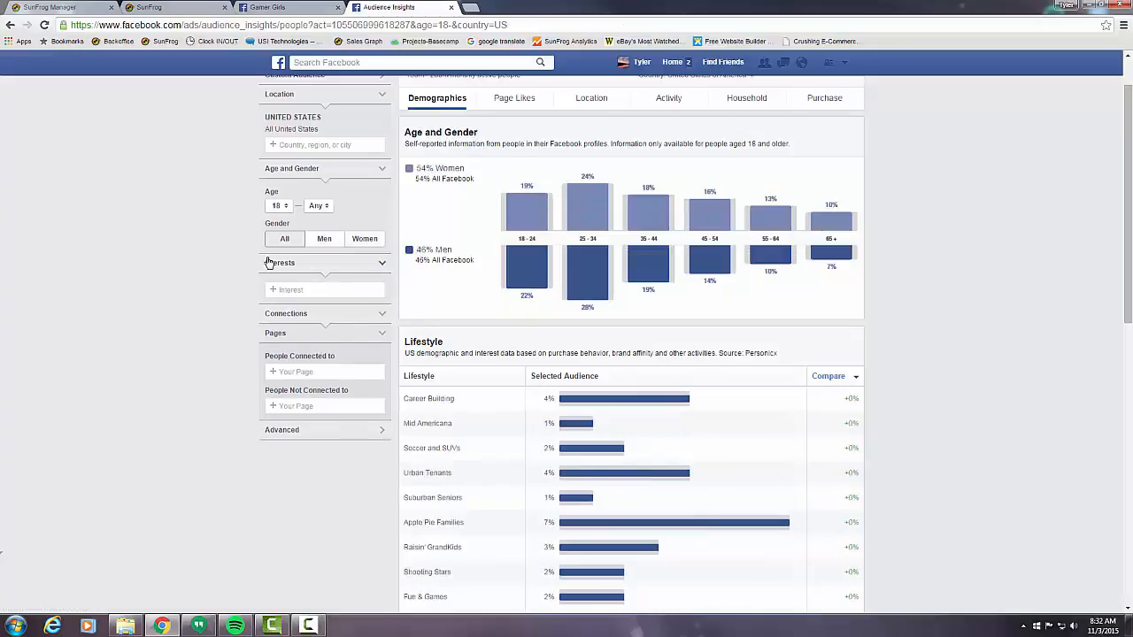
{"action": "mouse_move", "coordinate": [882, 318]}
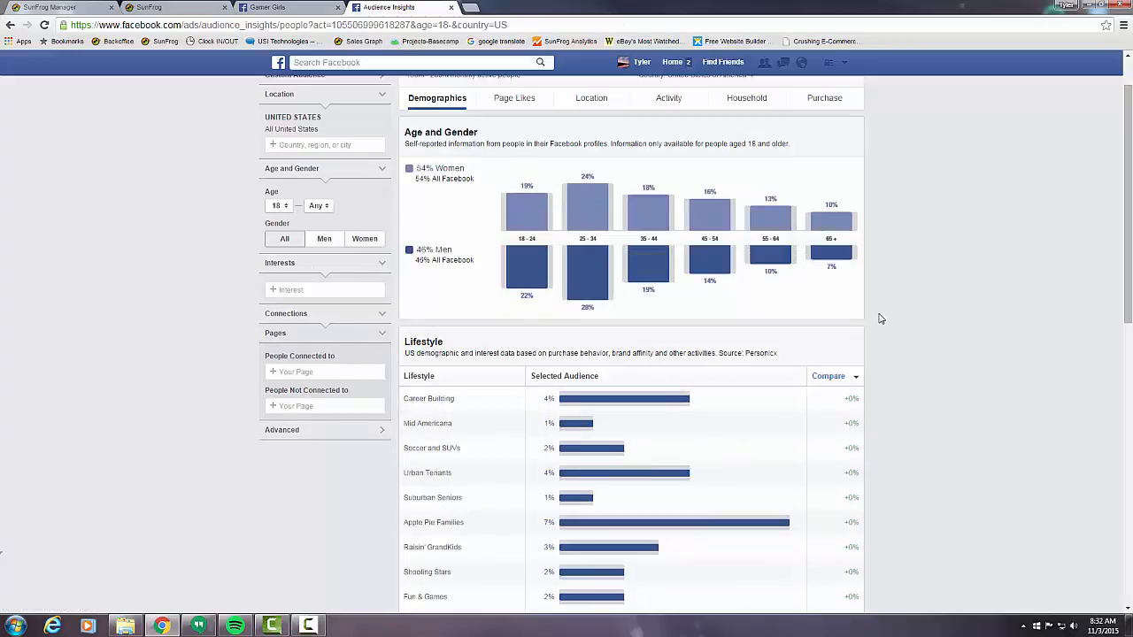
{"action": "mouse_move", "coordinate": [142, 397]}
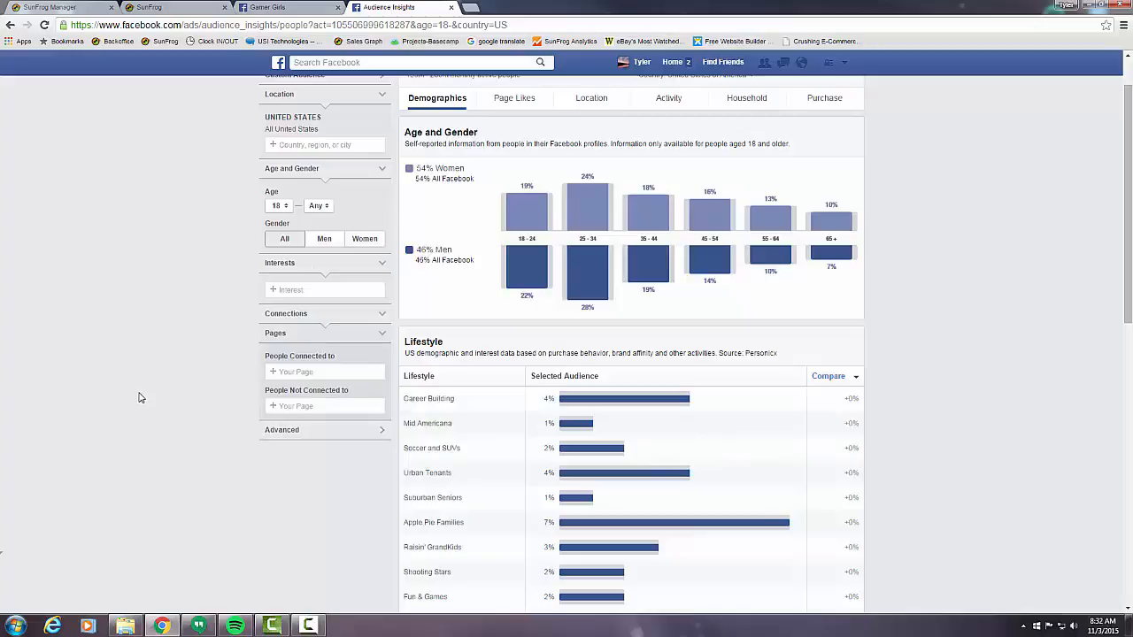
- Add Game Informer as an audience interest in Audience Insights
{"action": "left_click", "coordinate": [324, 291]}
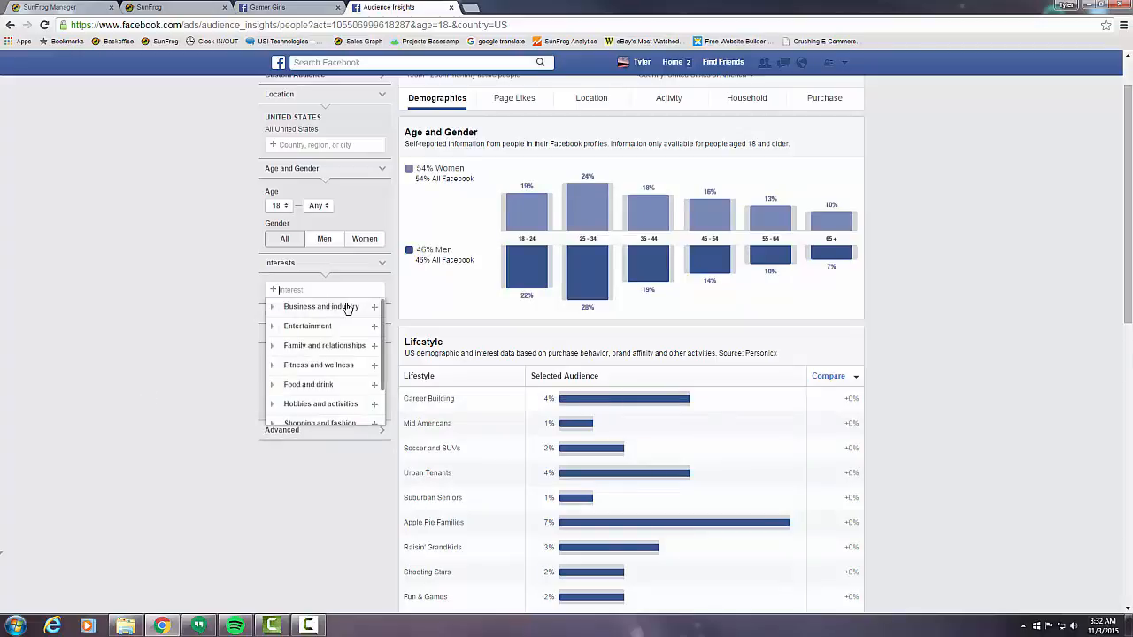
{"action": "type", "text": "game informer"}
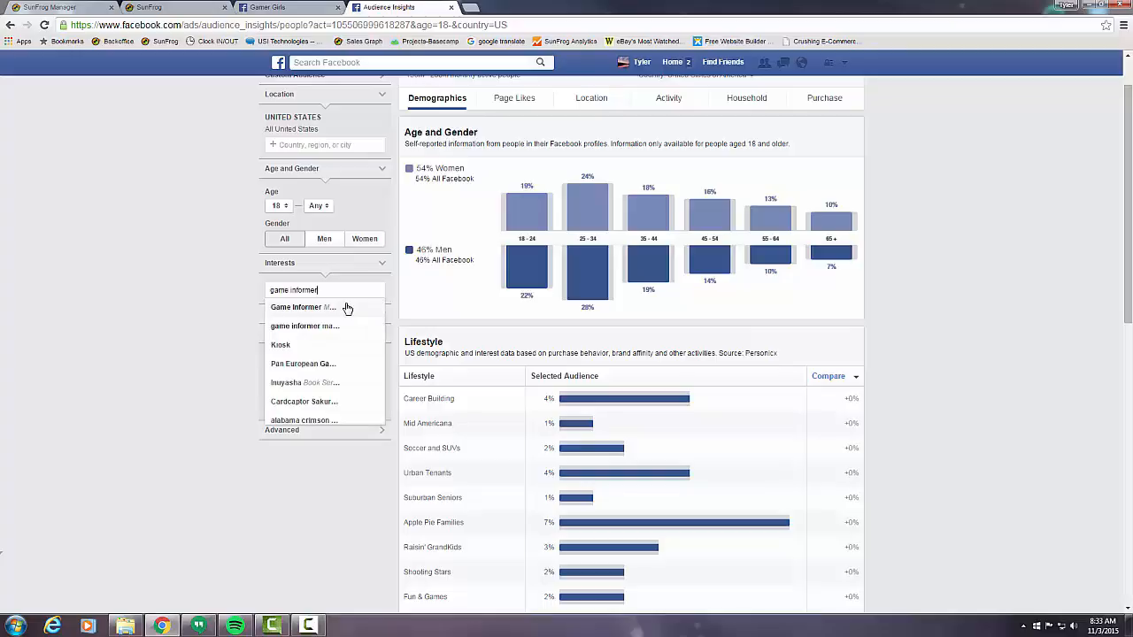
{"action": "left_click", "coordinate": [296, 308]}
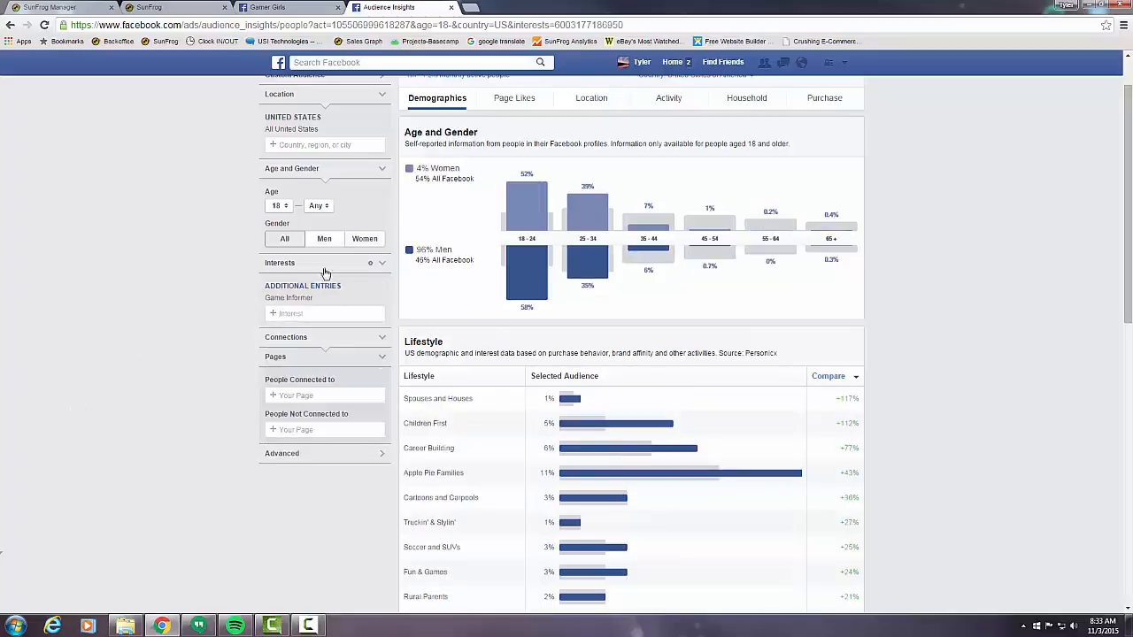
{"action": "mouse_move", "coordinate": [340, 313]}
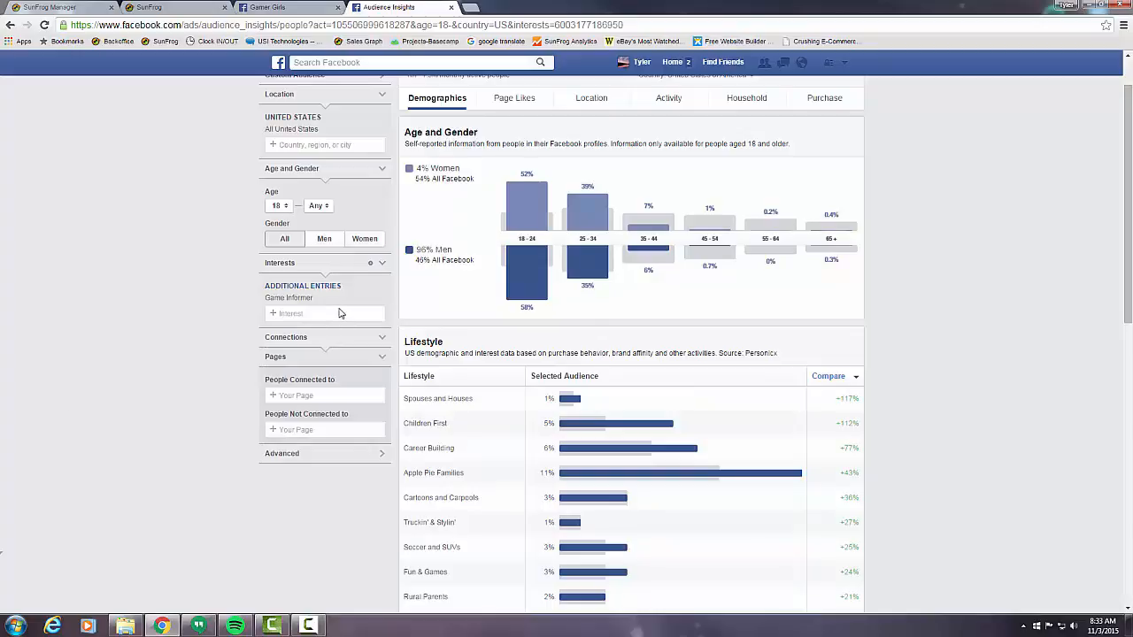
{"action": "mouse_move", "coordinate": [386, 308]}
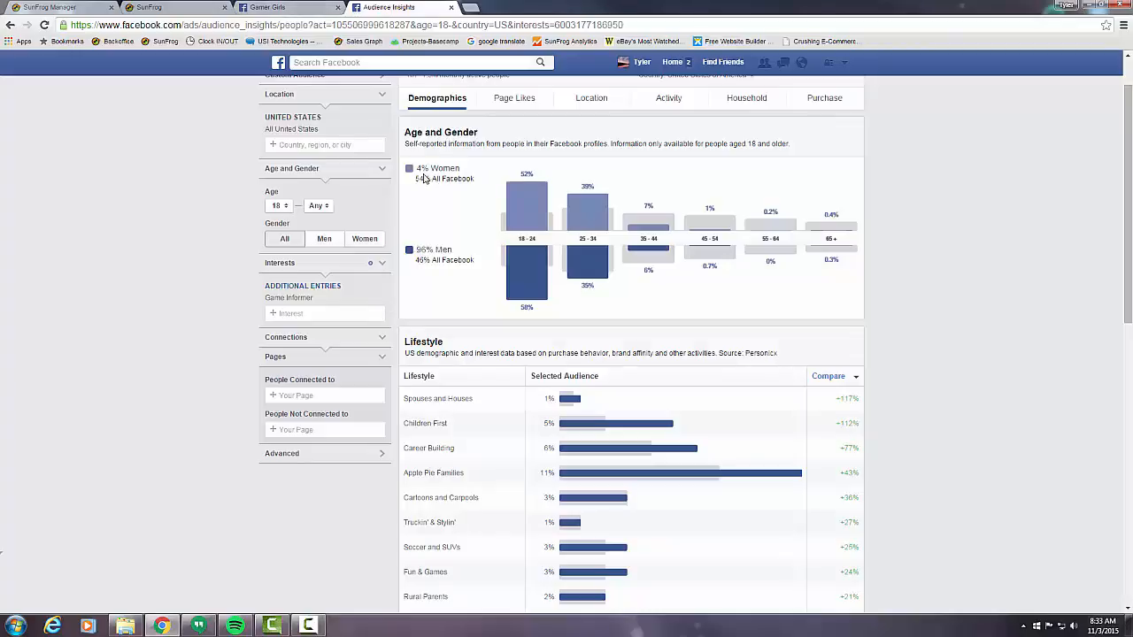
{"action": "mouse_move", "coordinate": [423, 170]}
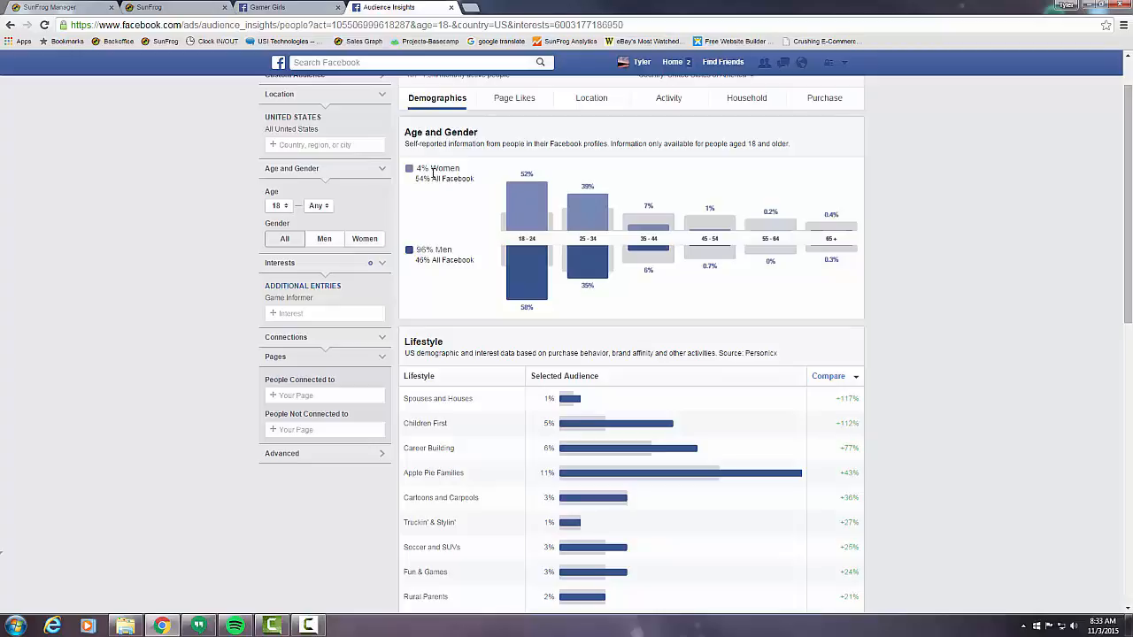
{"action": "mouse_move", "coordinate": [455, 194]}
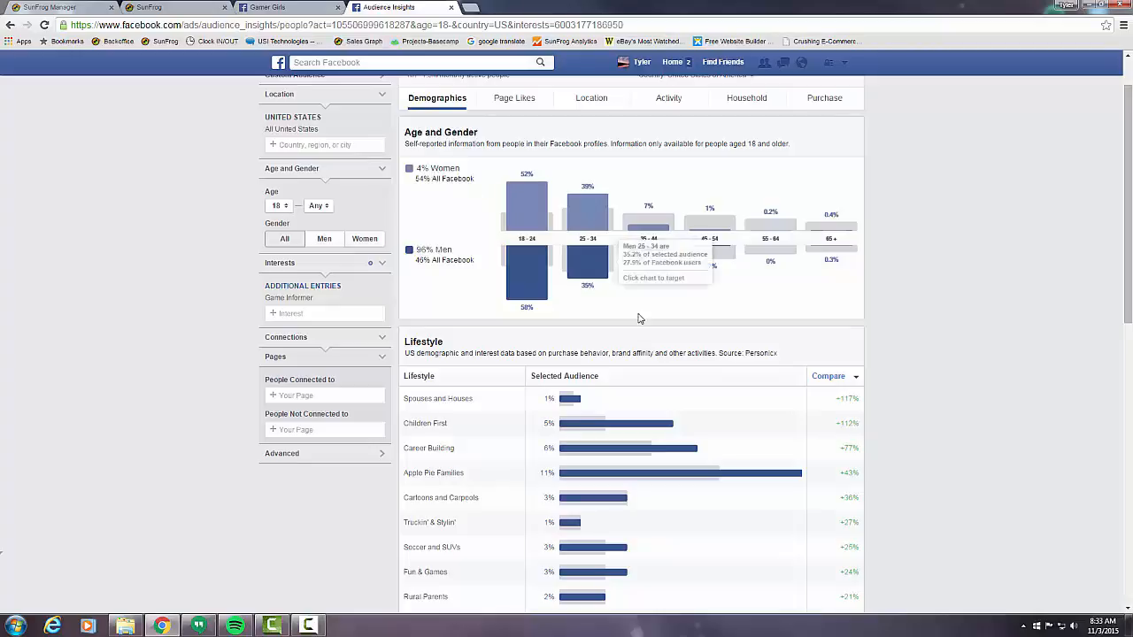
{"action": "mouse_move", "coordinate": [638, 322]}
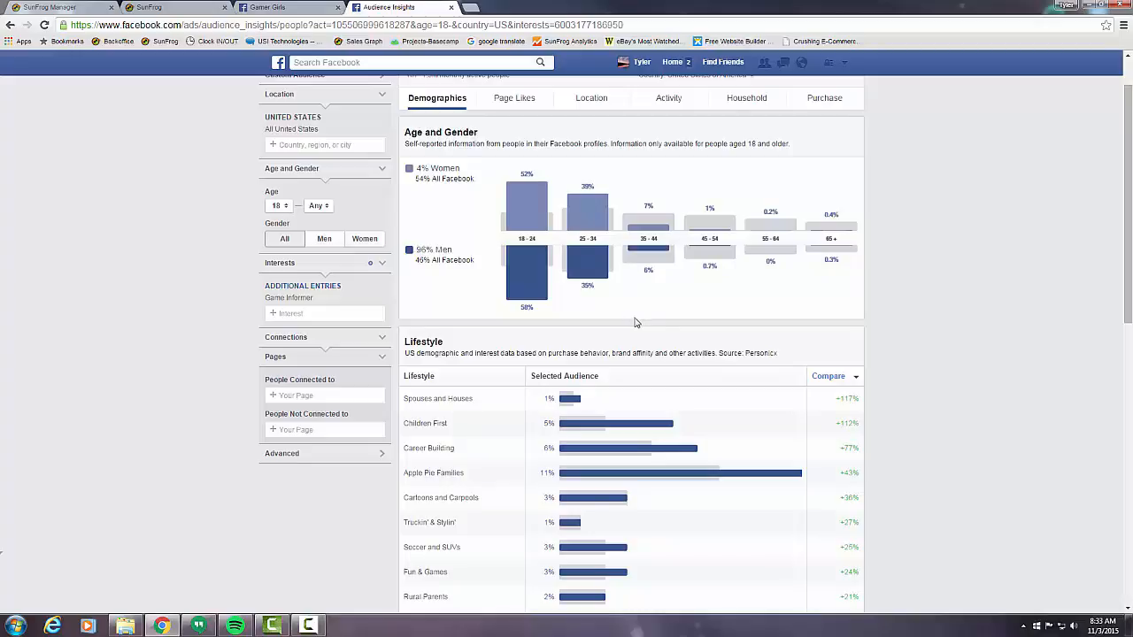
{"action": "mouse_move", "coordinate": [393, 241]}
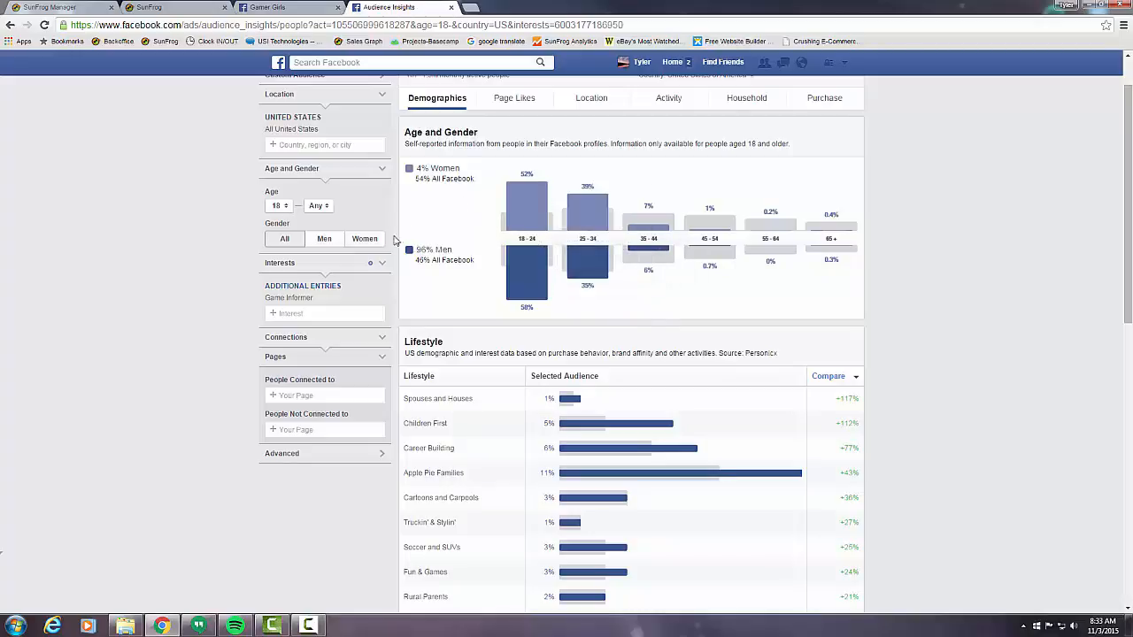
- Filter the Game Informer audience to women with minimum age 25
{"action": "left_click", "coordinate": [365, 237]}
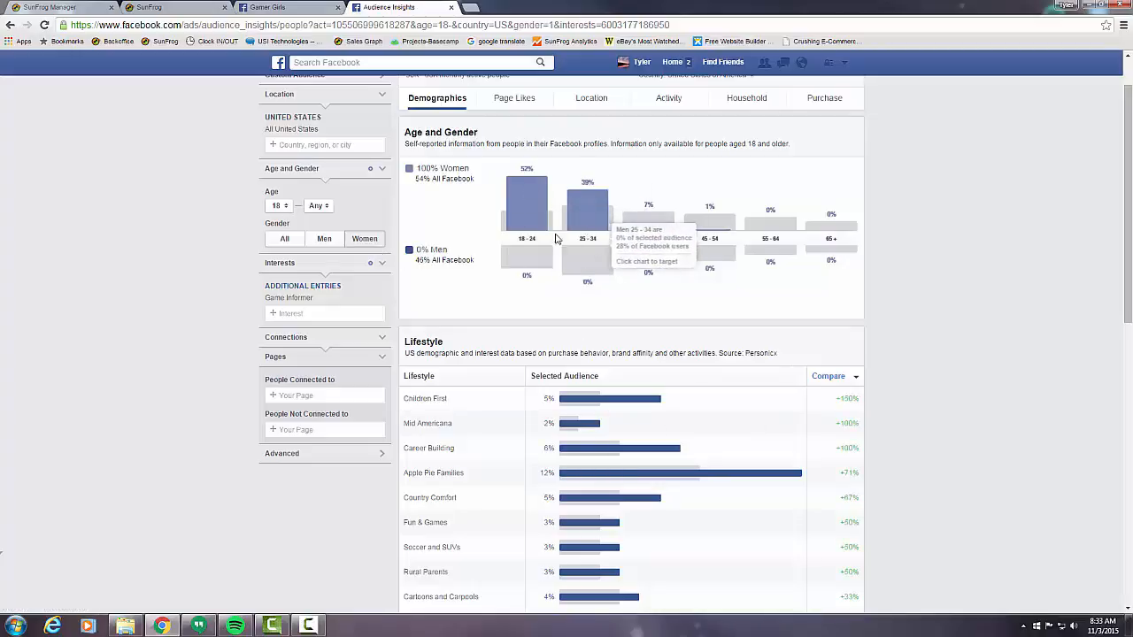
{"action": "mouse_move", "coordinate": [951, 457]}
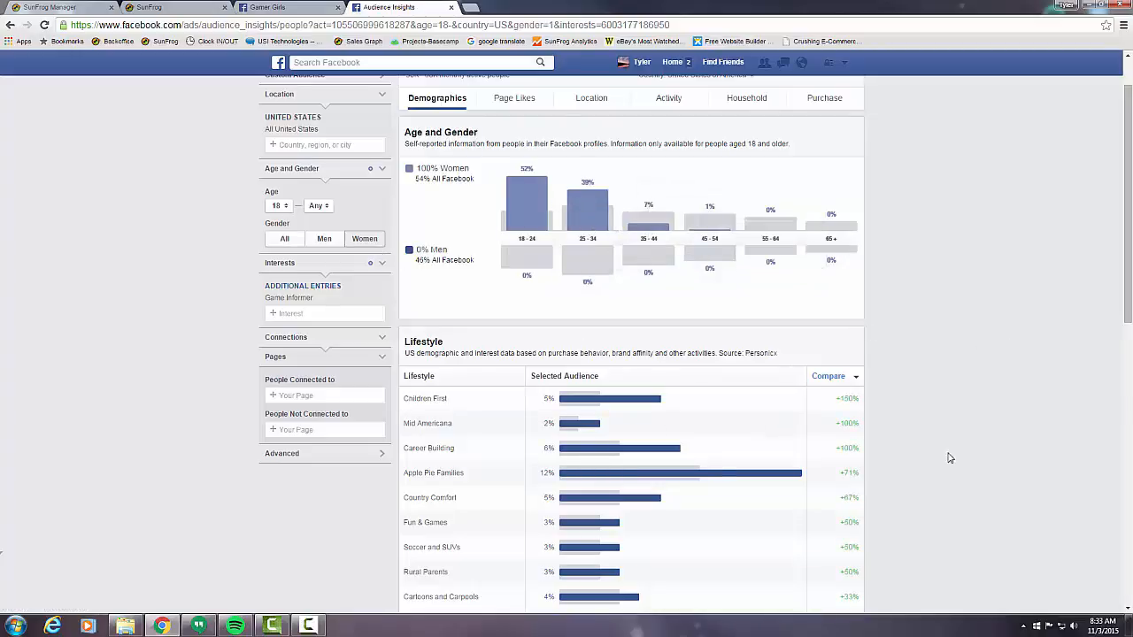
{"action": "mouse_move", "coordinate": [602, 255]}
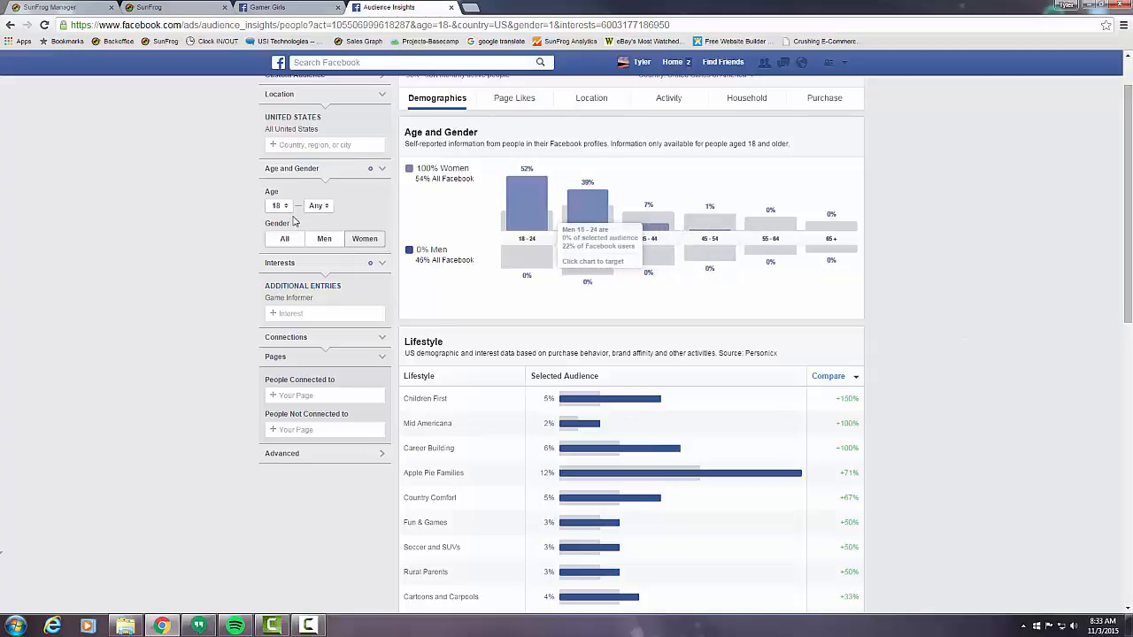
{"action": "left_click", "coordinate": [278, 205]}
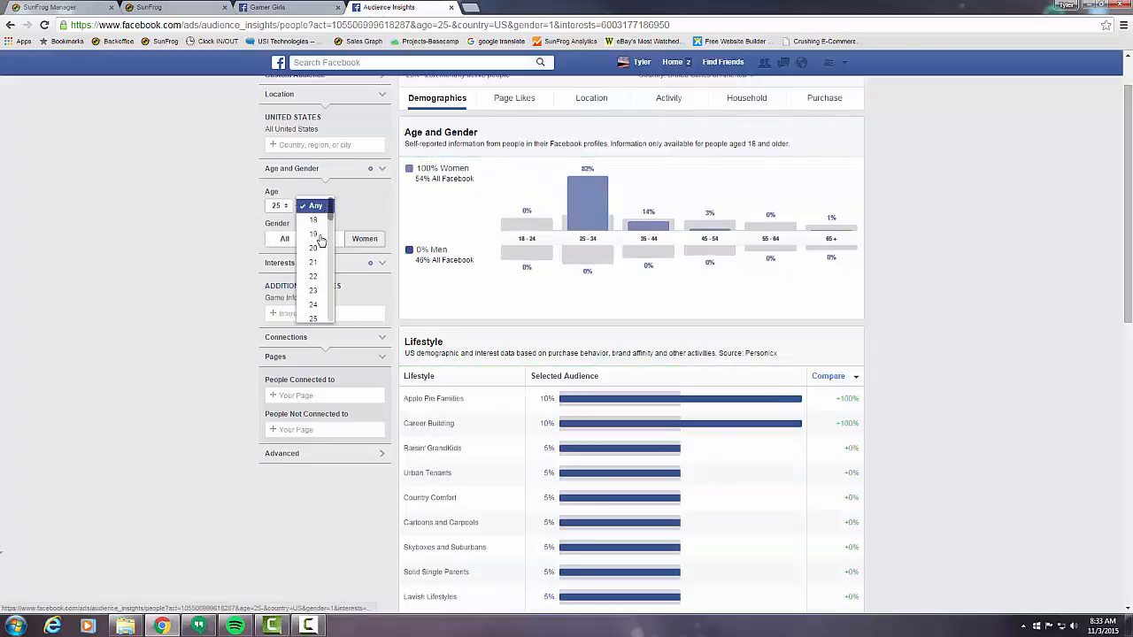
{"action": "scroll", "scroll_direction": "down", "scroll_amount": 3}
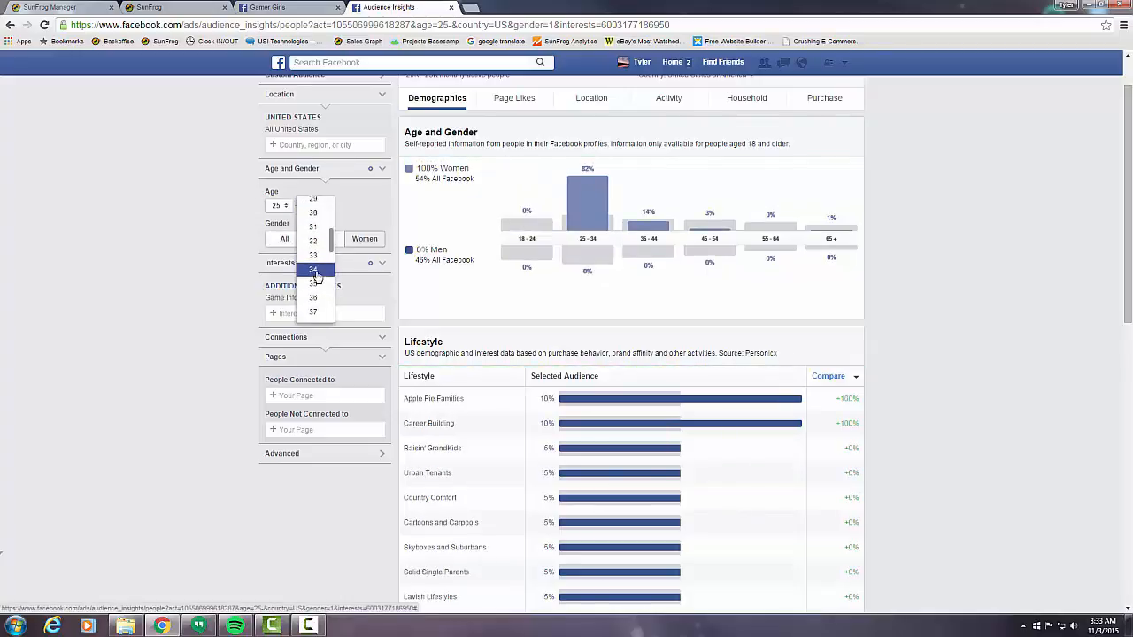
- Cap the audience age at 34 and review the Page Likes table led by Loot Crate
{"action": "left_click", "coordinate": [513, 97]}
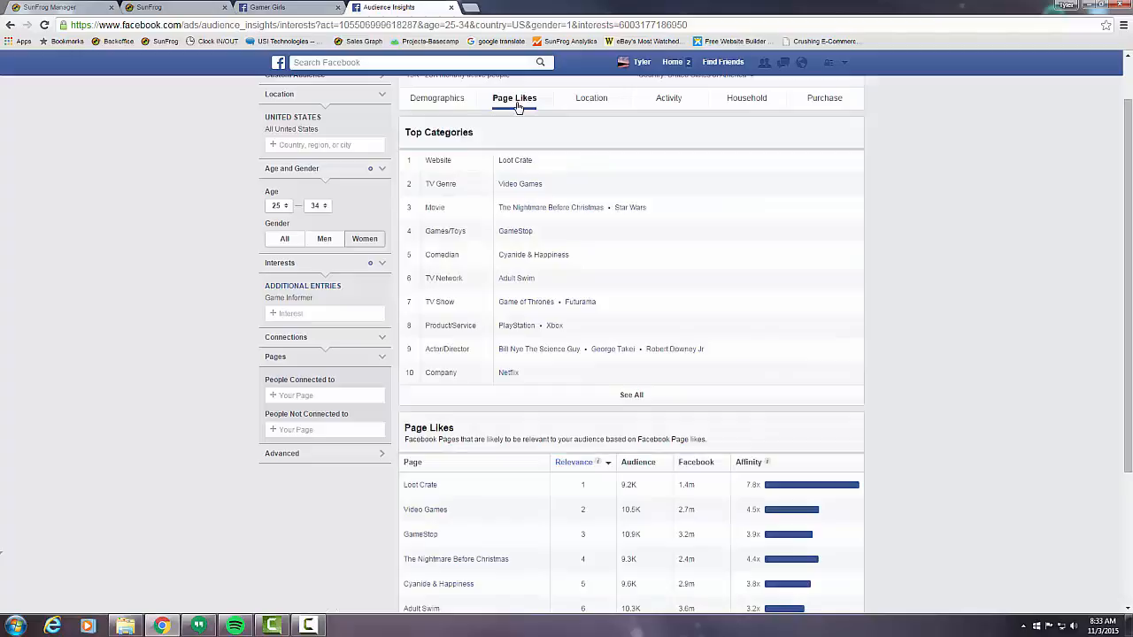
{"action": "scroll", "scroll_direction": "down", "scroll_amount": 3}
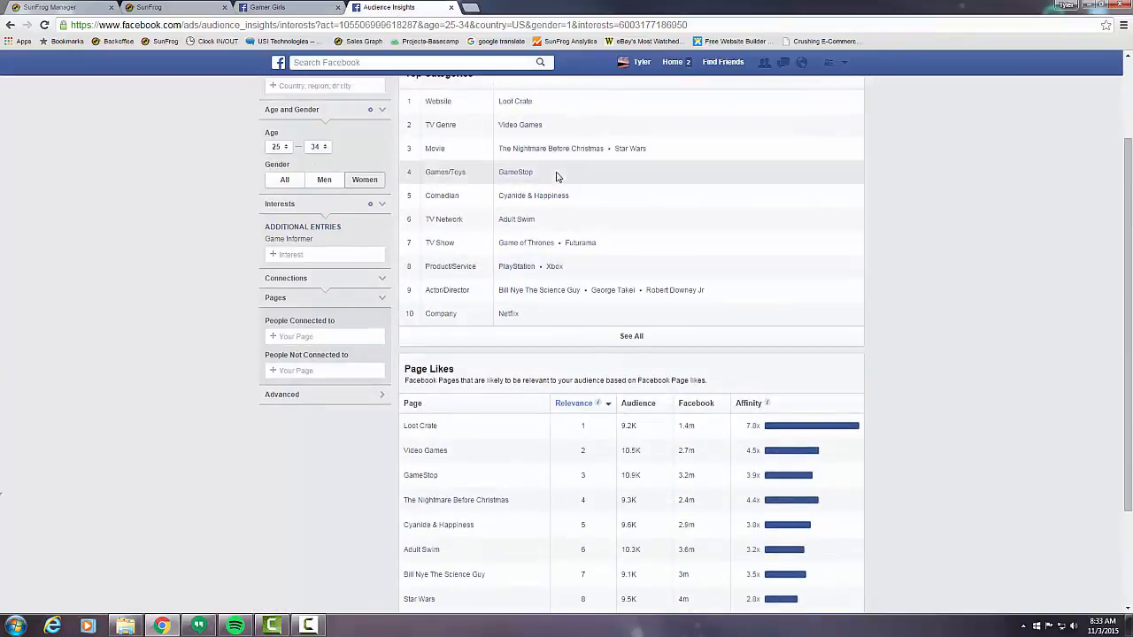
{"action": "scroll", "scroll_direction": "down", "scroll_amount": 3}
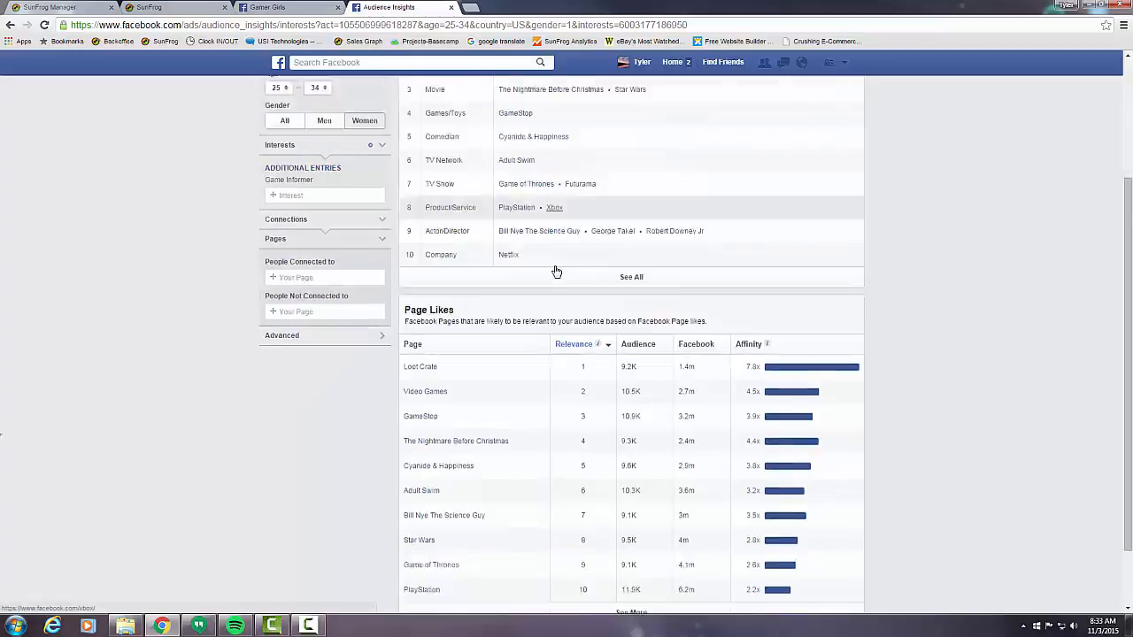
{"action": "scroll", "scroll_direction": "down", "scroll_amount": 3}
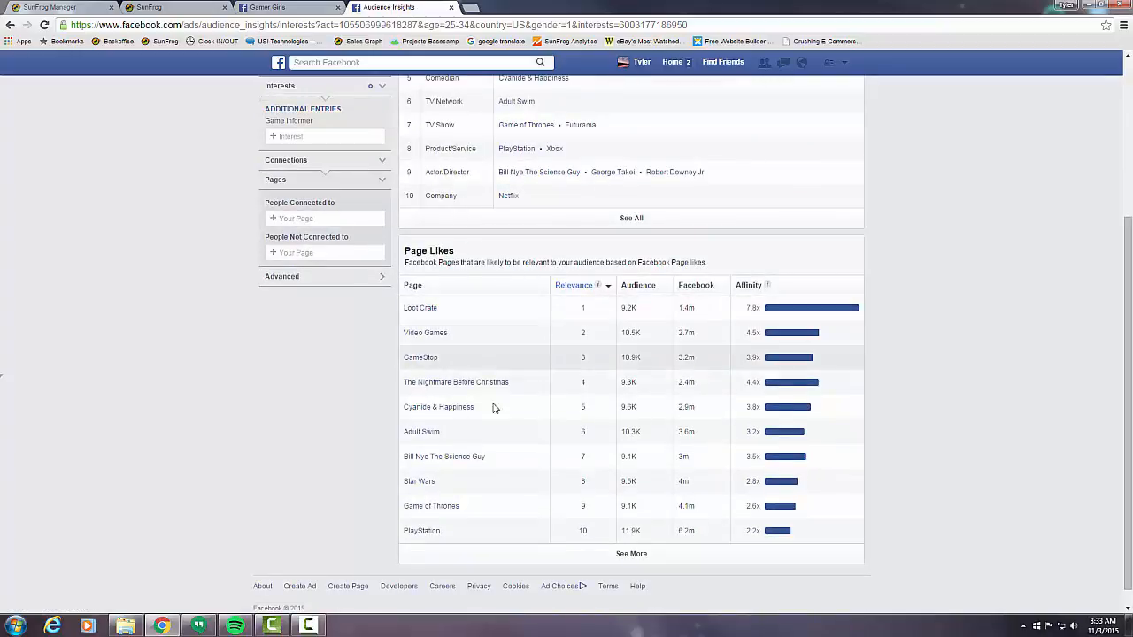
{"action": "mouse_move", "coordinate": [570, 347]}
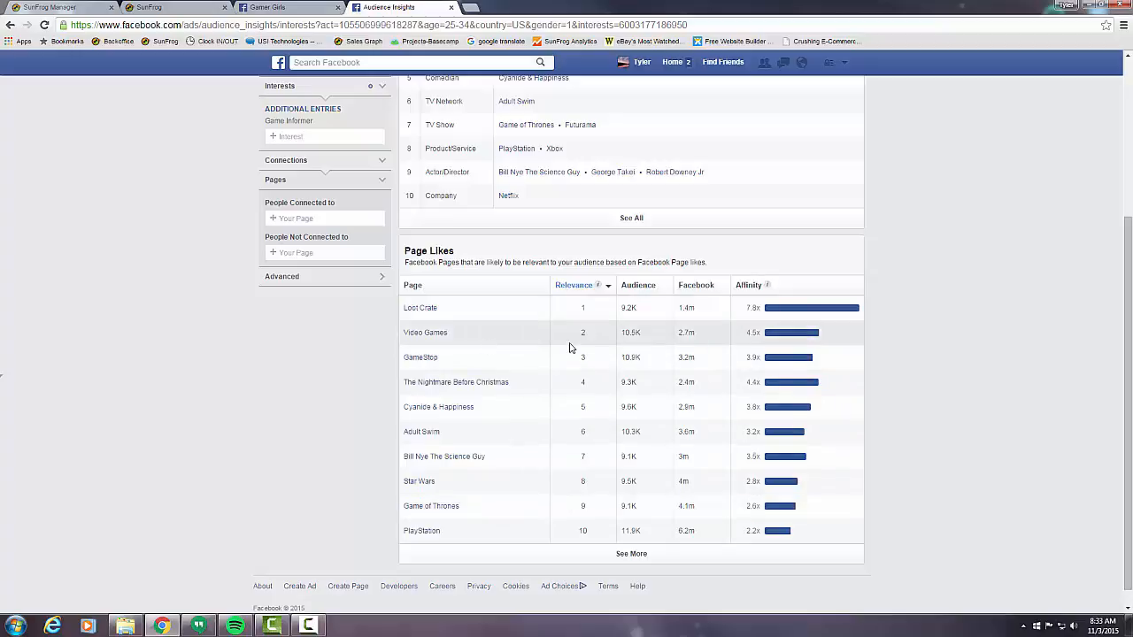
{"action": "mouse_move", "coordinate": [443, 457]}
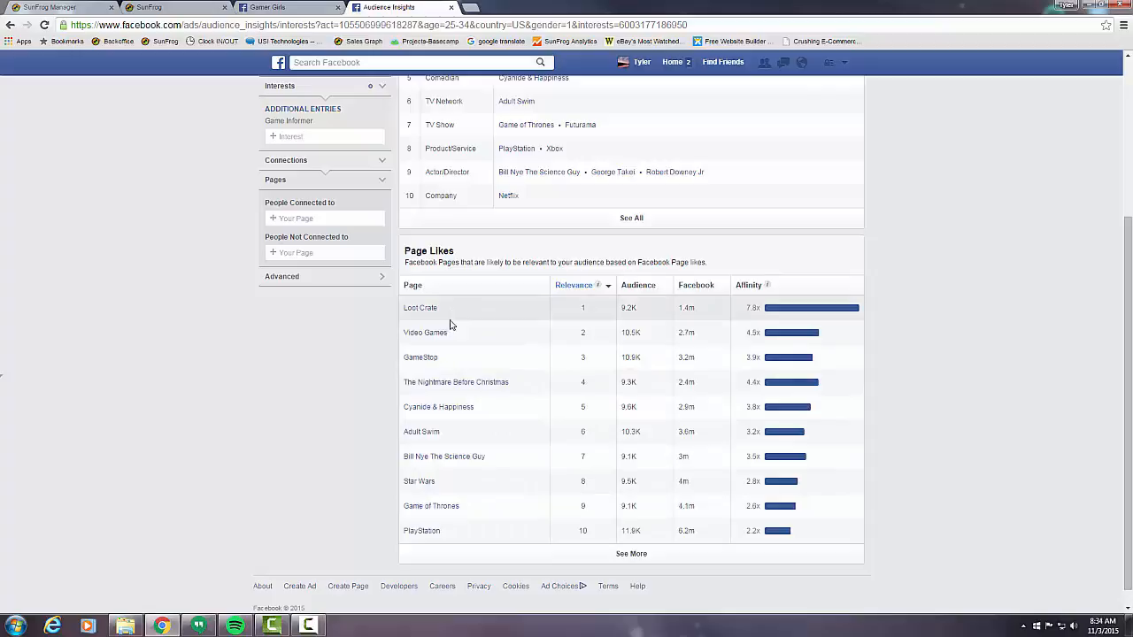
{"action": "scroll", "scroll_direction": "up", "scroll_amount": 3}
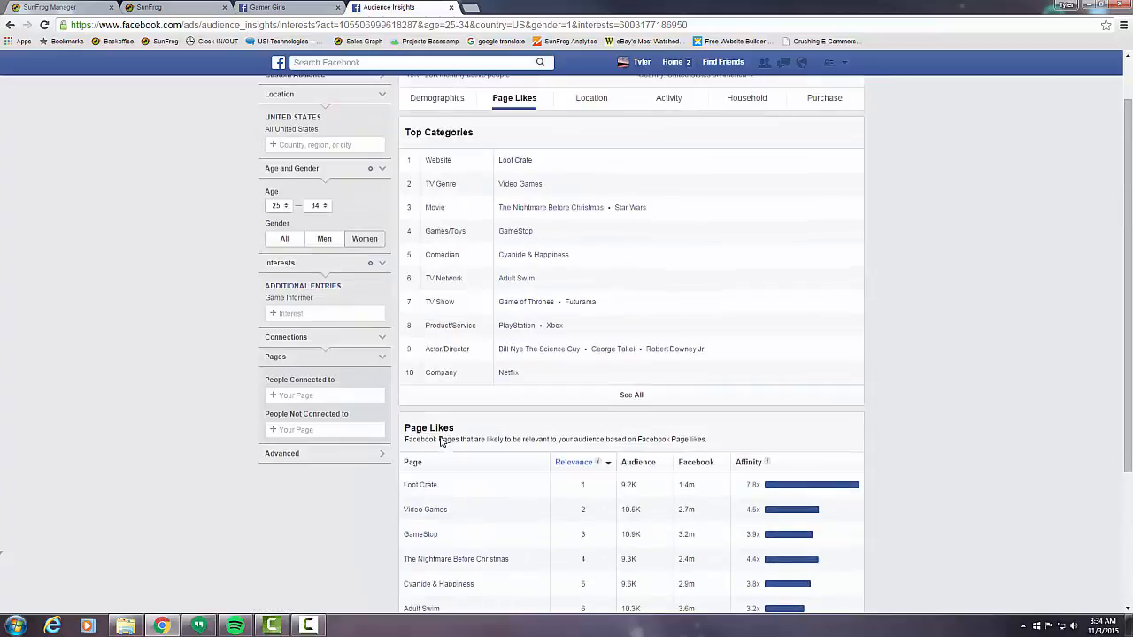
- Lower the minimum age to 18 and review Page Likes topped by TeeTurtle and EZCosplay
{"action": "left_click", "coordinate": [278, 205]}
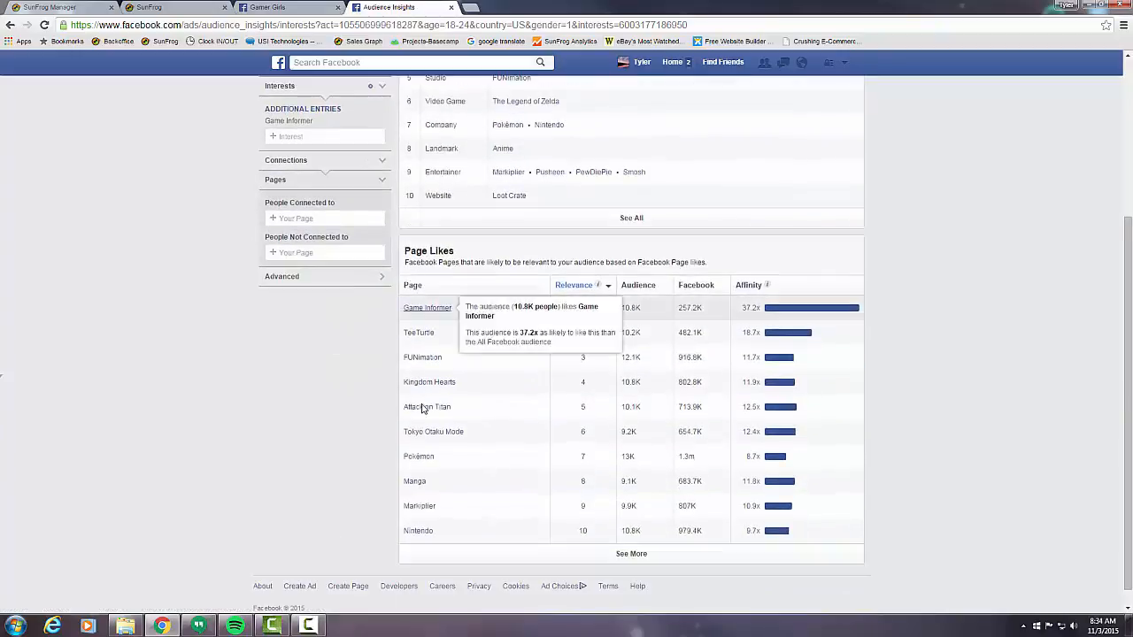
{"action": "mouse_move", "coordinate": [464, 273]}
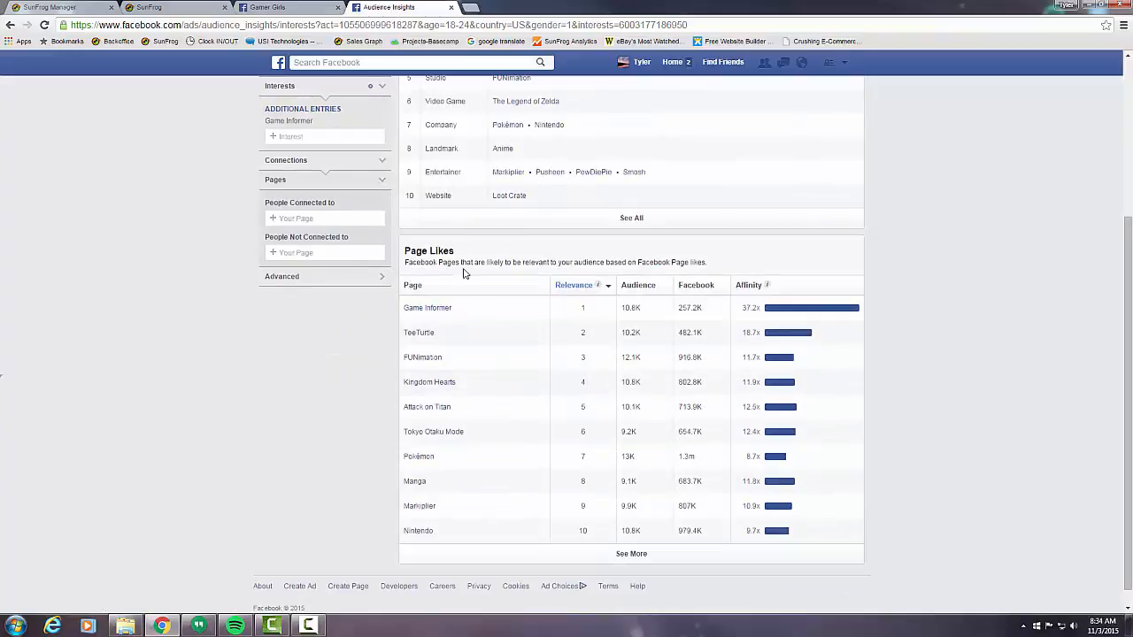
{"action": "mouse_move", "coordinate": [425, 333]}
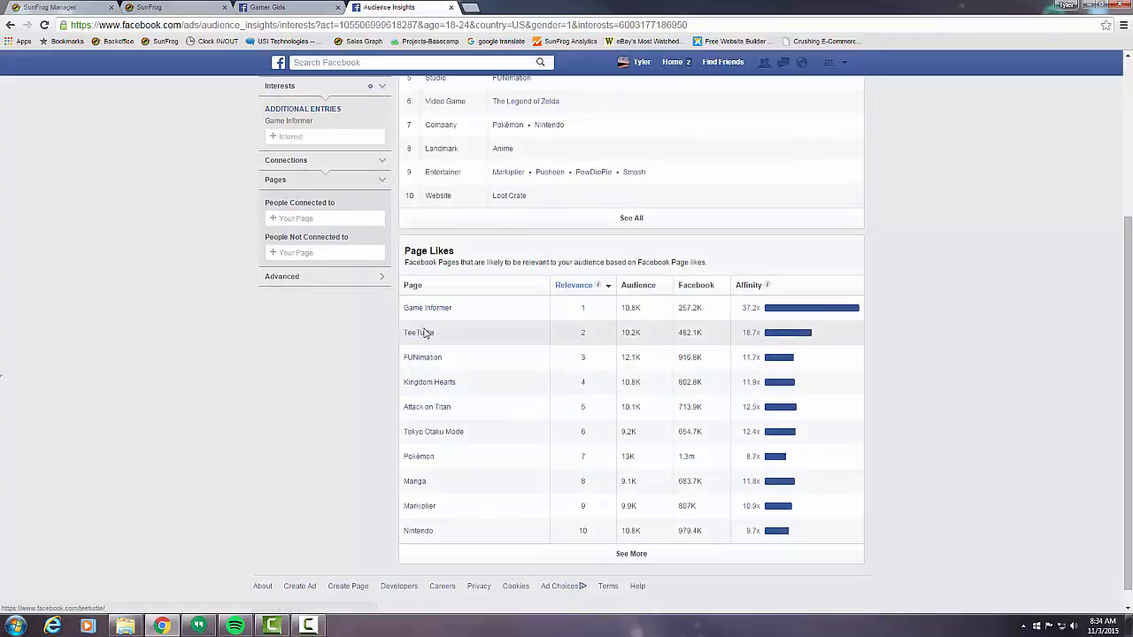
{"action": "mouse_move", "coordinate": [620, 234]}
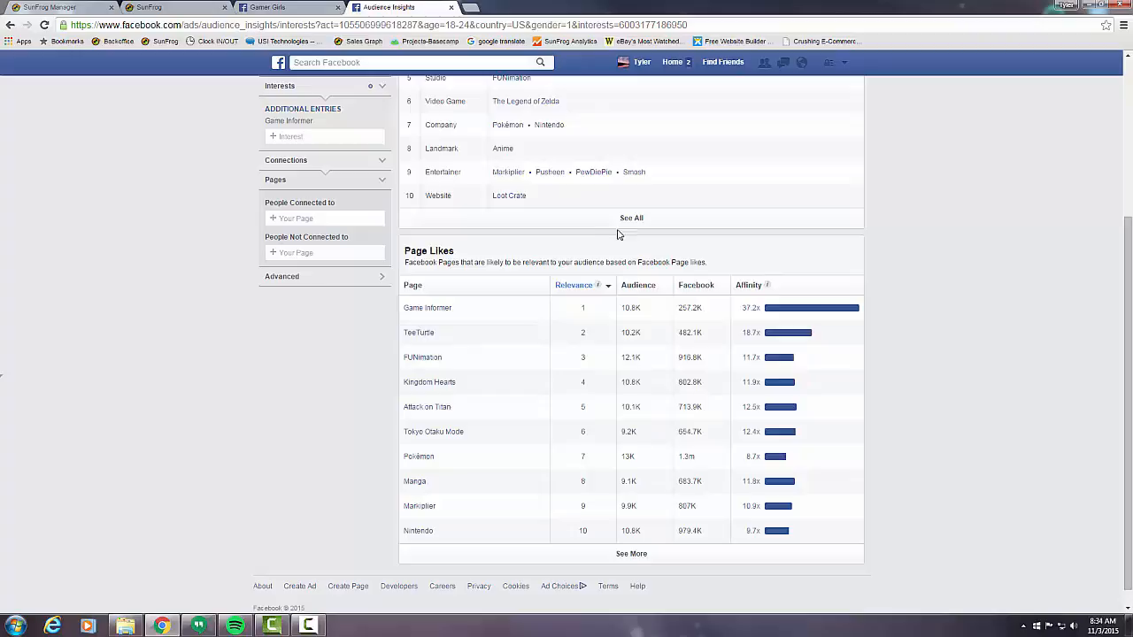
{"action": "mouse_move", "coordinate": [439, 386]}
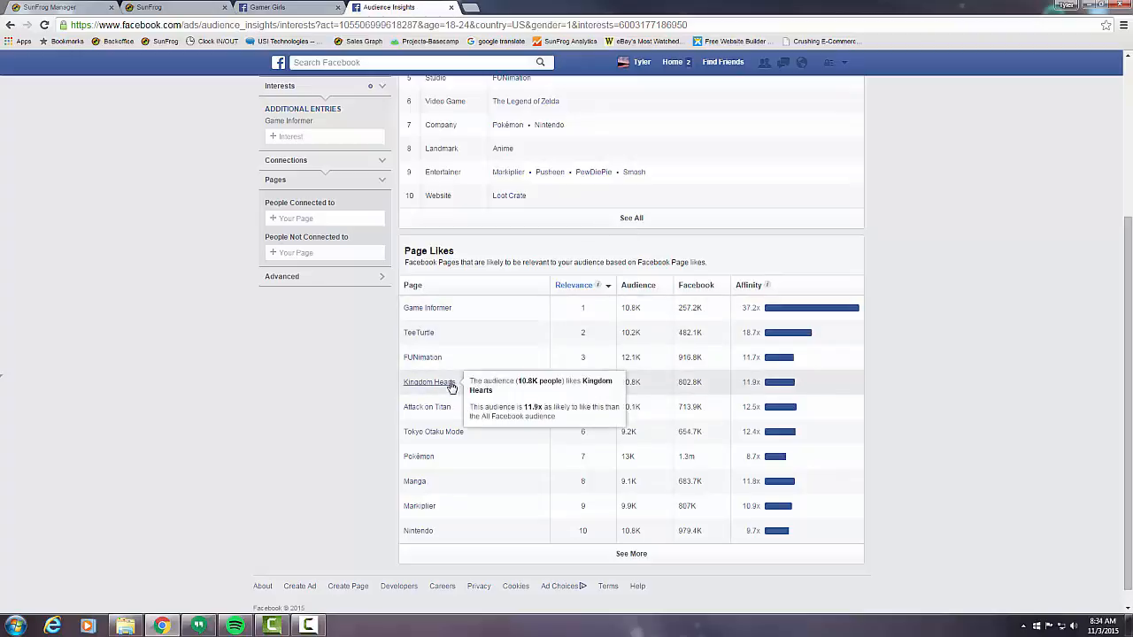
{"action": "mouse_move", "coordinate": [590, 340]}
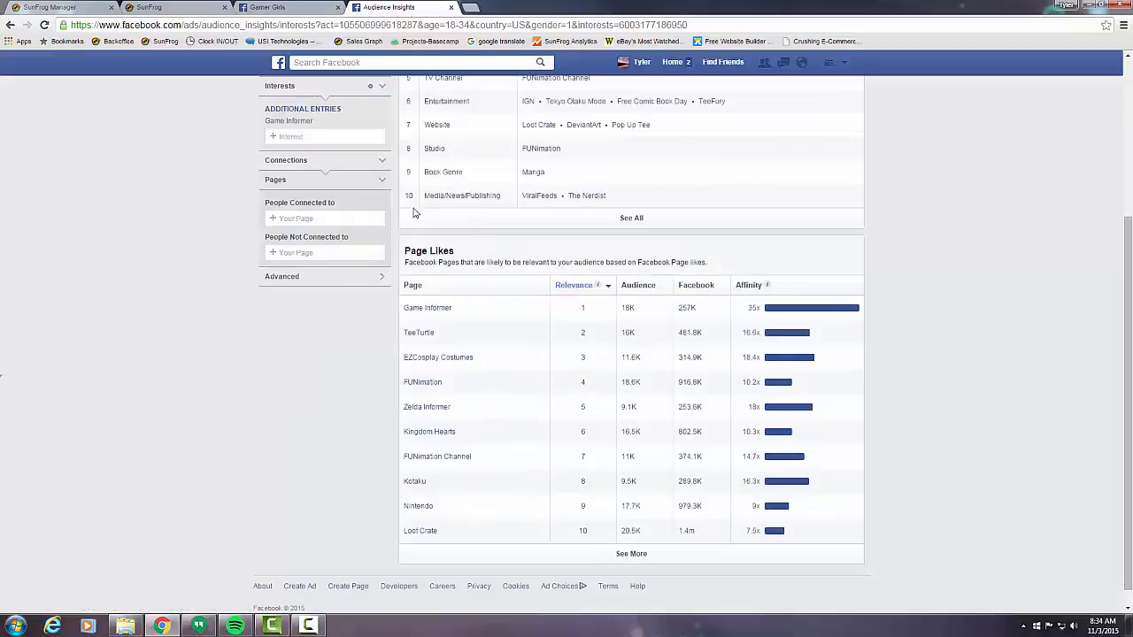
{"action": "mouse_move", "coordinate": [512, 489]}
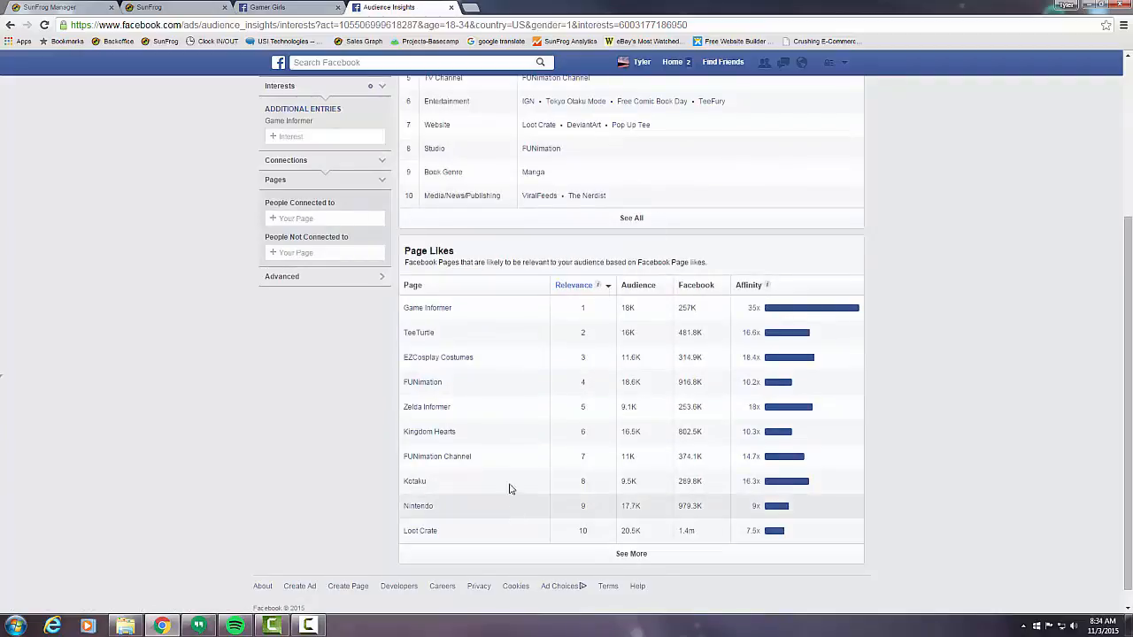
{"action": "mouse_move", "coordinate": [568, 396]}
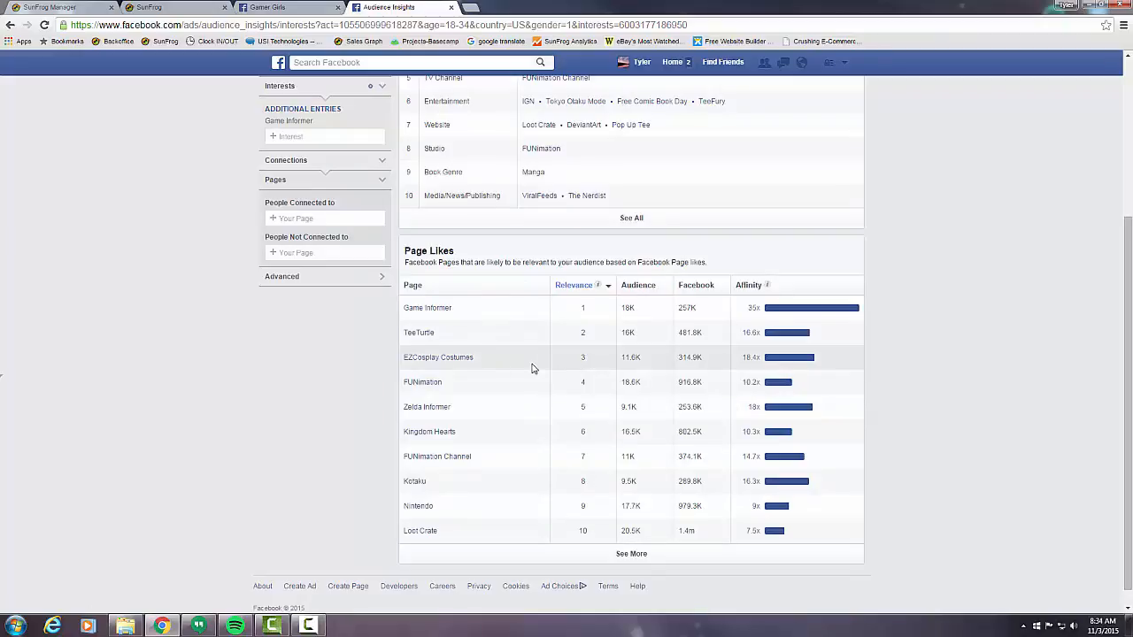
{"action": "scroll", "scroll_direction": "up", "scroll_amount": 3}
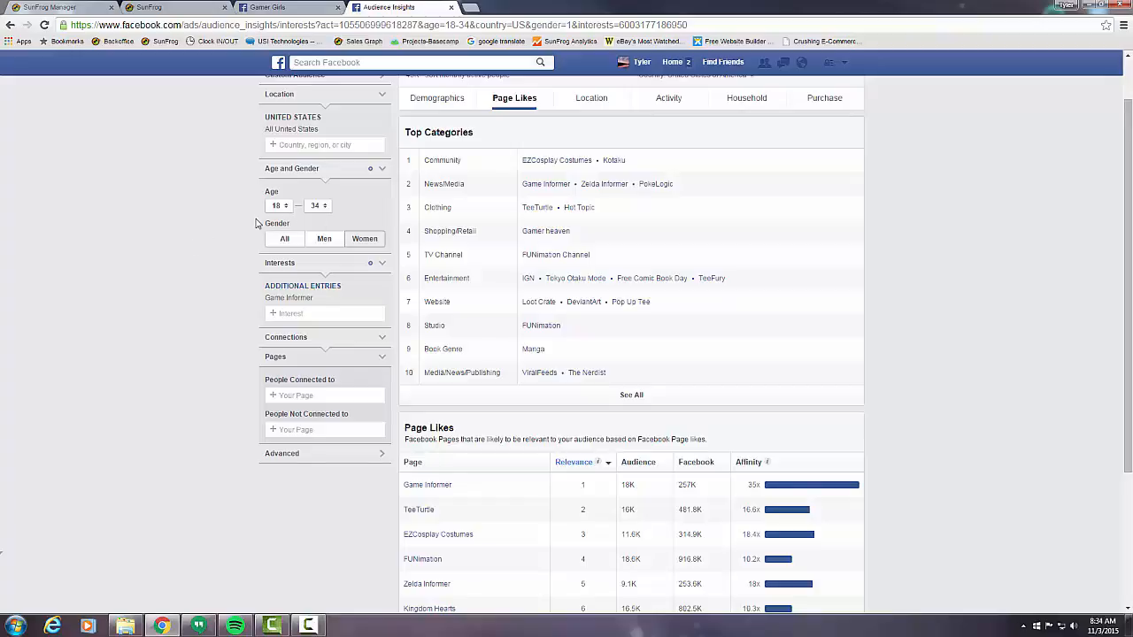
{"action": "mouse_move", "coordinate": [253, 212]}
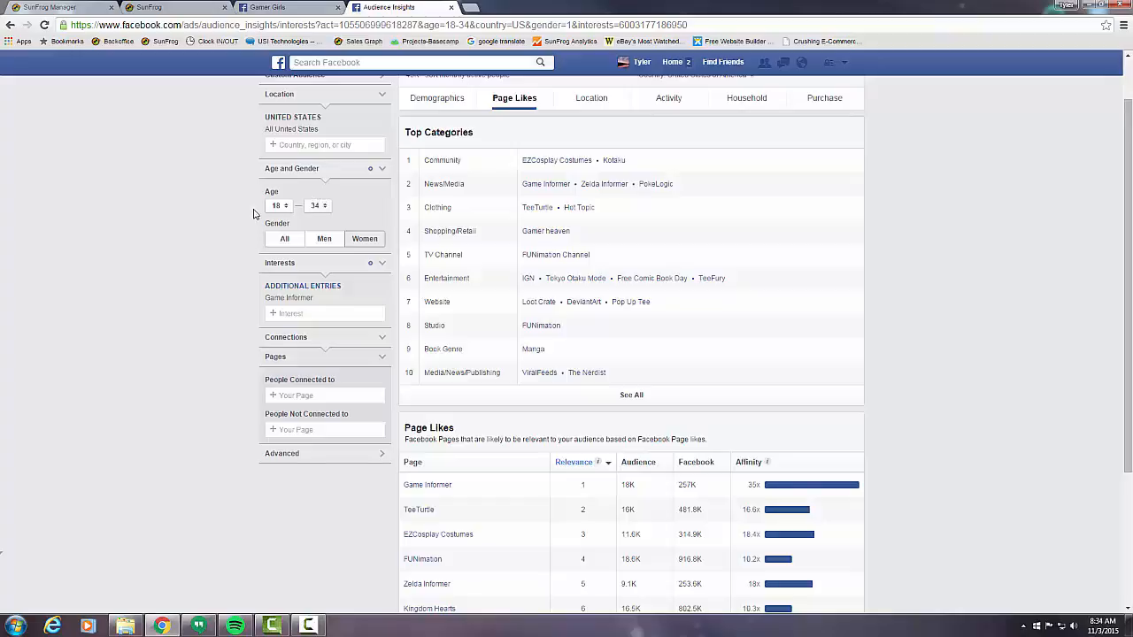
{"action": "mouse_move", "coordinate": [298, 228]}
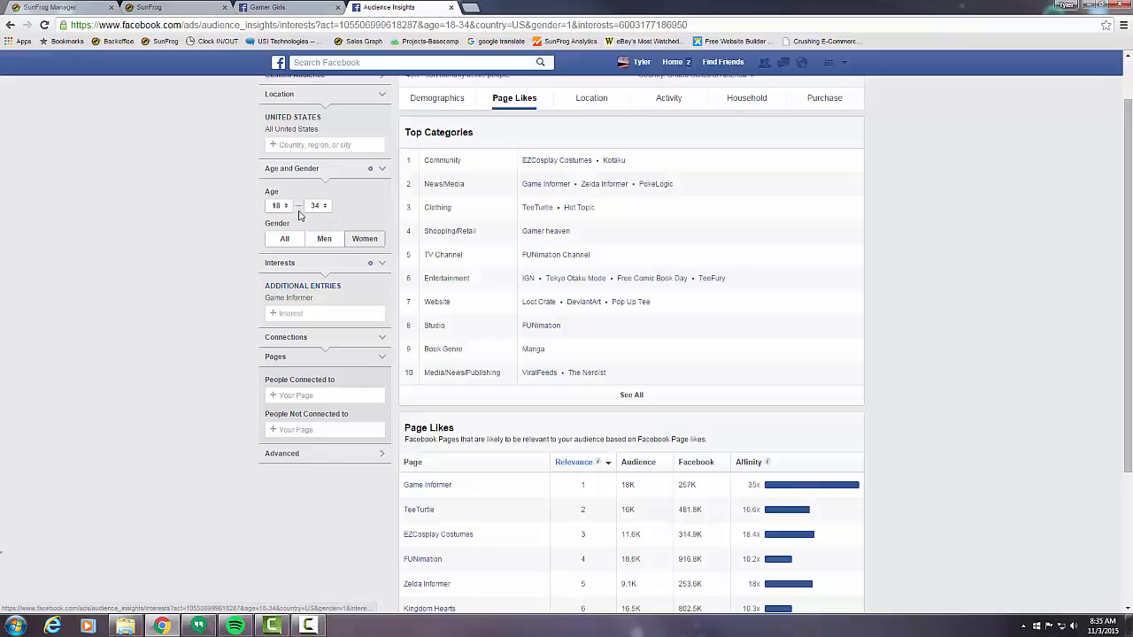
{"action": "mouse_move", "coordinate": [504, 344]}
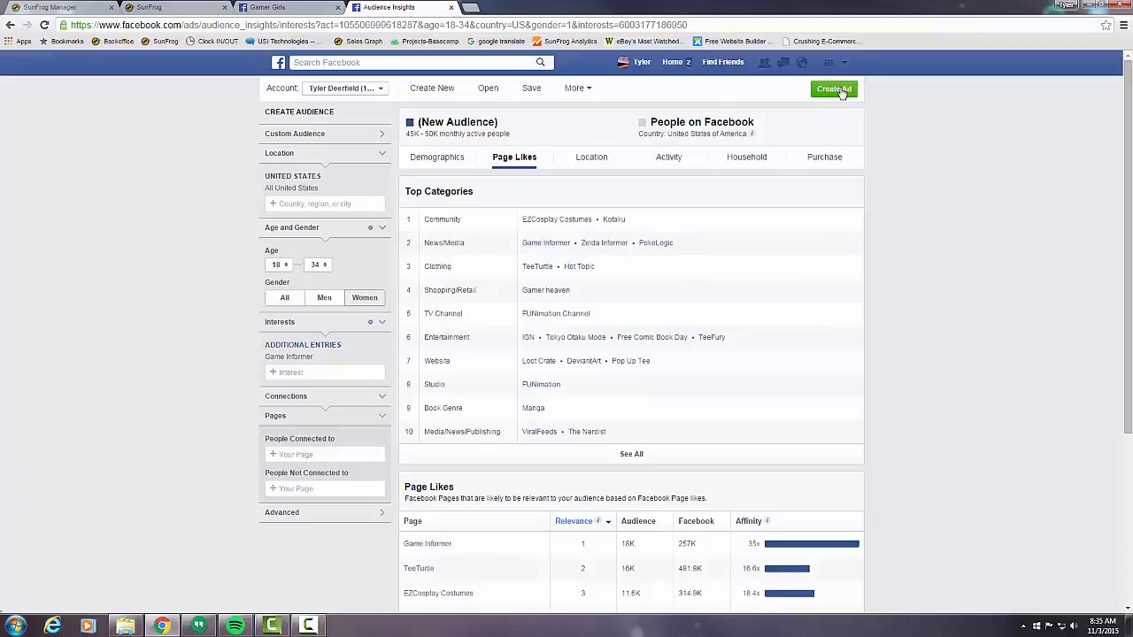
- Create an ad for this audience using the guided Ad Create Tool
{"action": "left_click", "coordinate": [834, 89]}
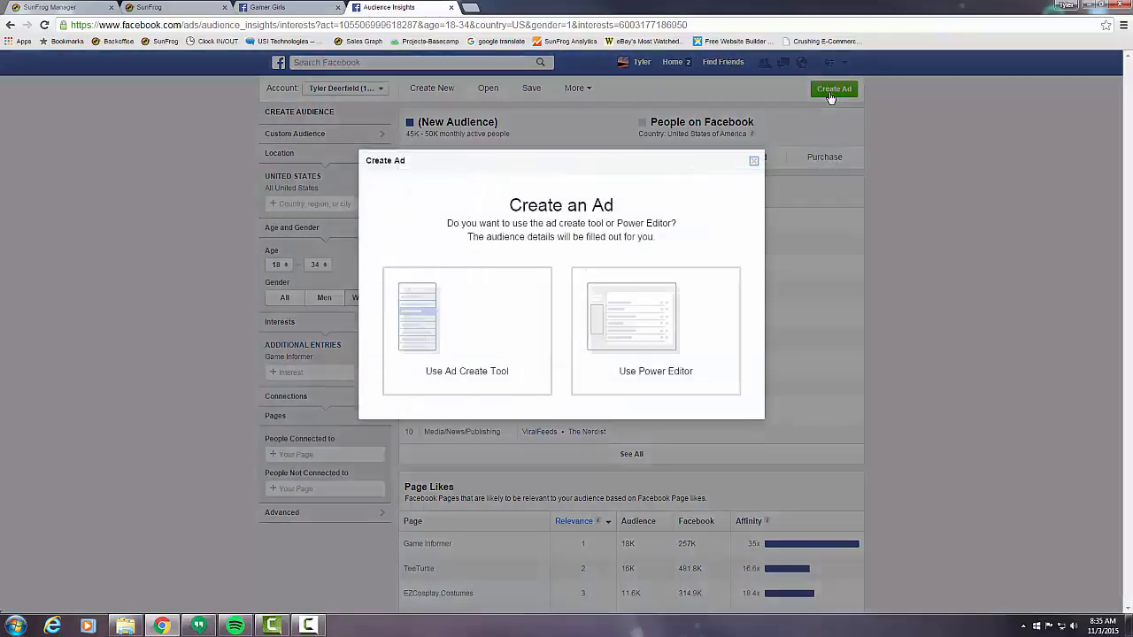
{"action": "mouse_move", "coordinate": [489, 336]}
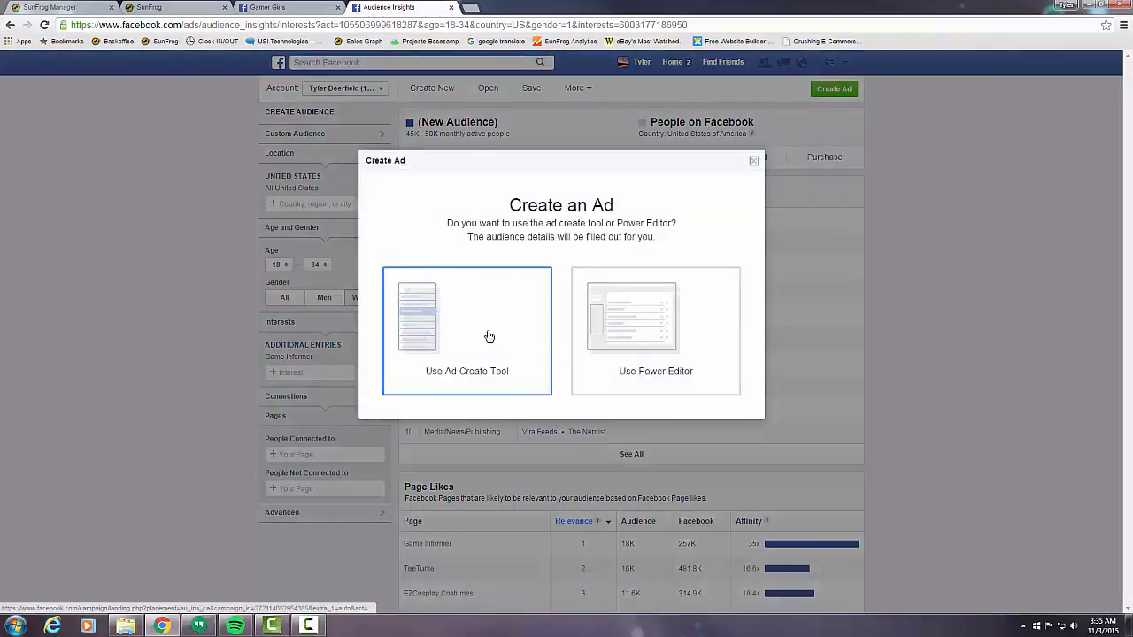
{"action": "mouse_move", "coordinate": [414, 318]}
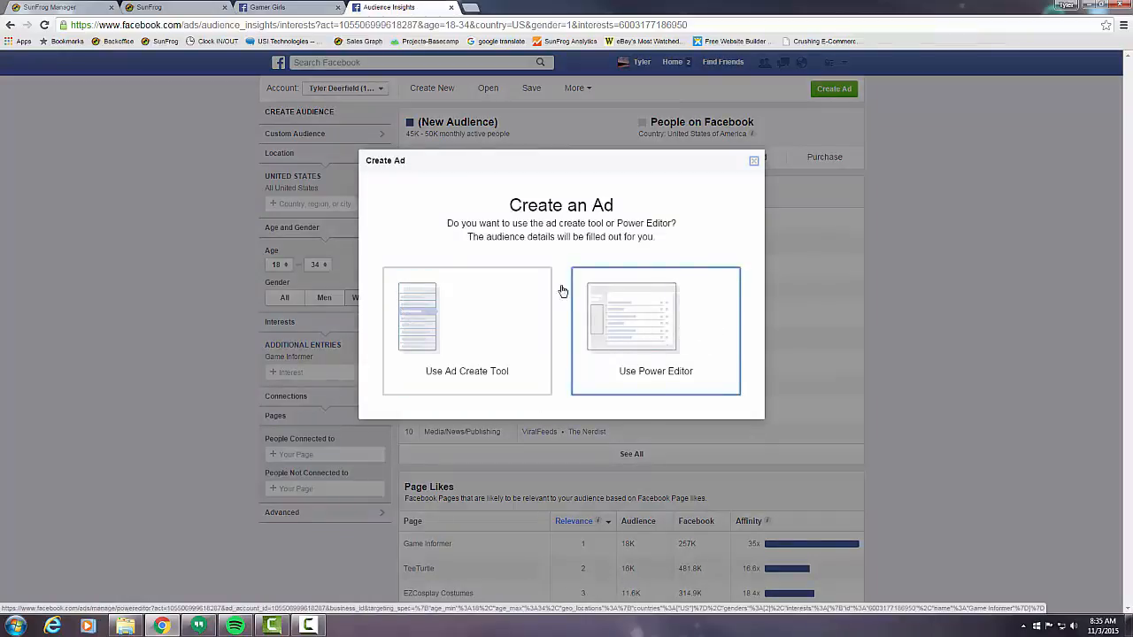
{"action": "left_click", "coordinate": [478, 328]}
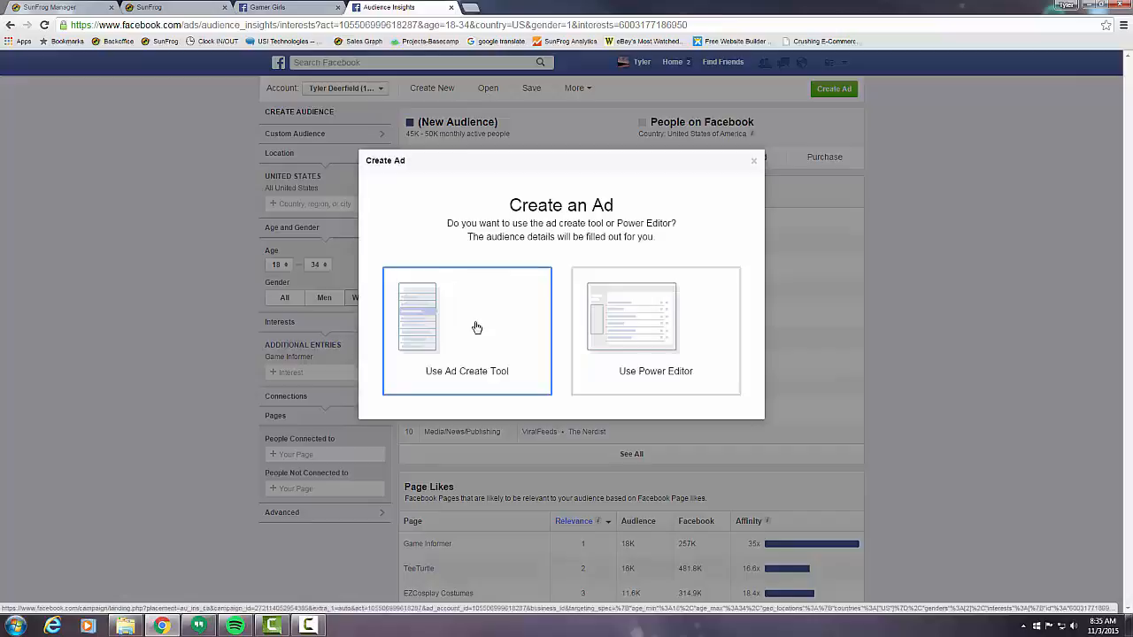
{"action": "left_click", "coordinate": [476, 327]}
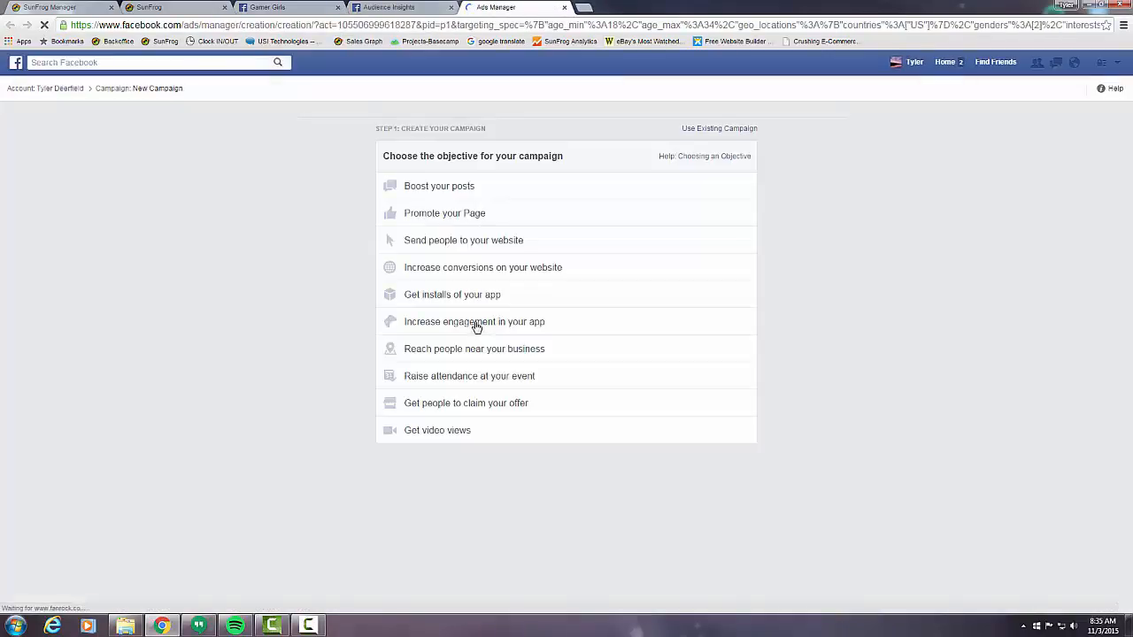
{"action": "mouse_move", "coordinate": [498, 213]}
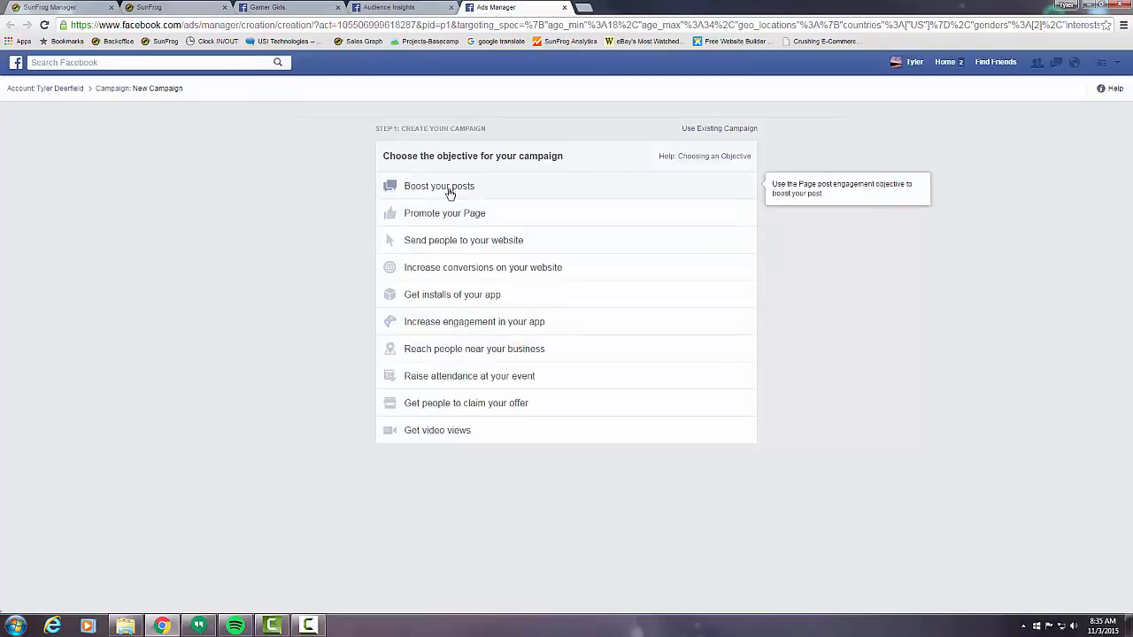
{"action": "mouse_move", "coordinate": [528, 191]}
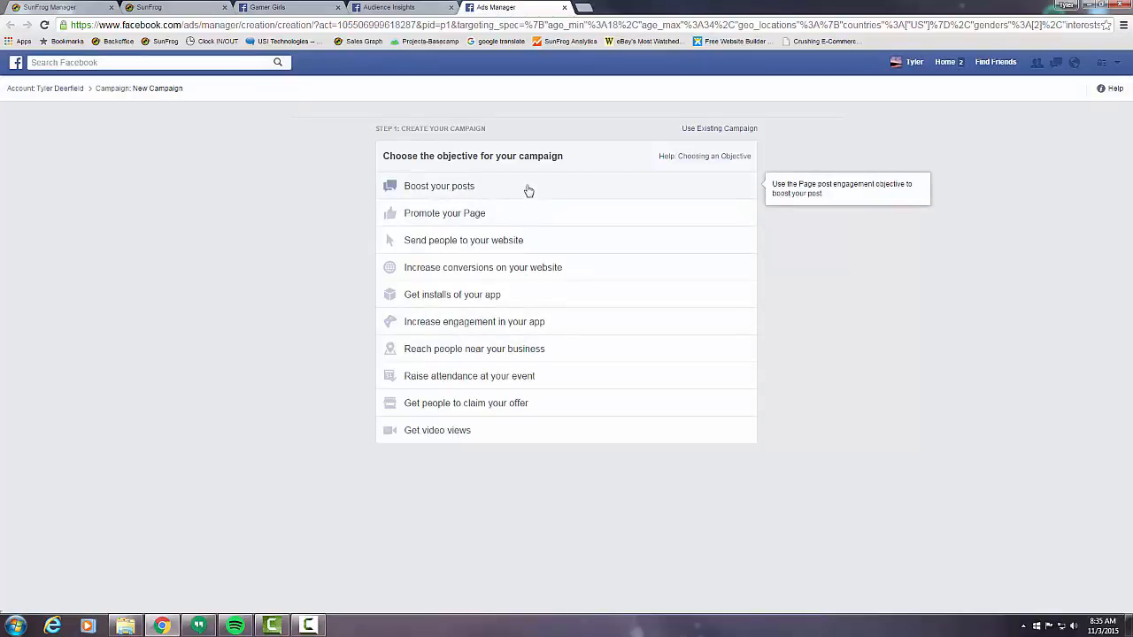
{"action": "mouse_move", "coordinate": [519, 188]}
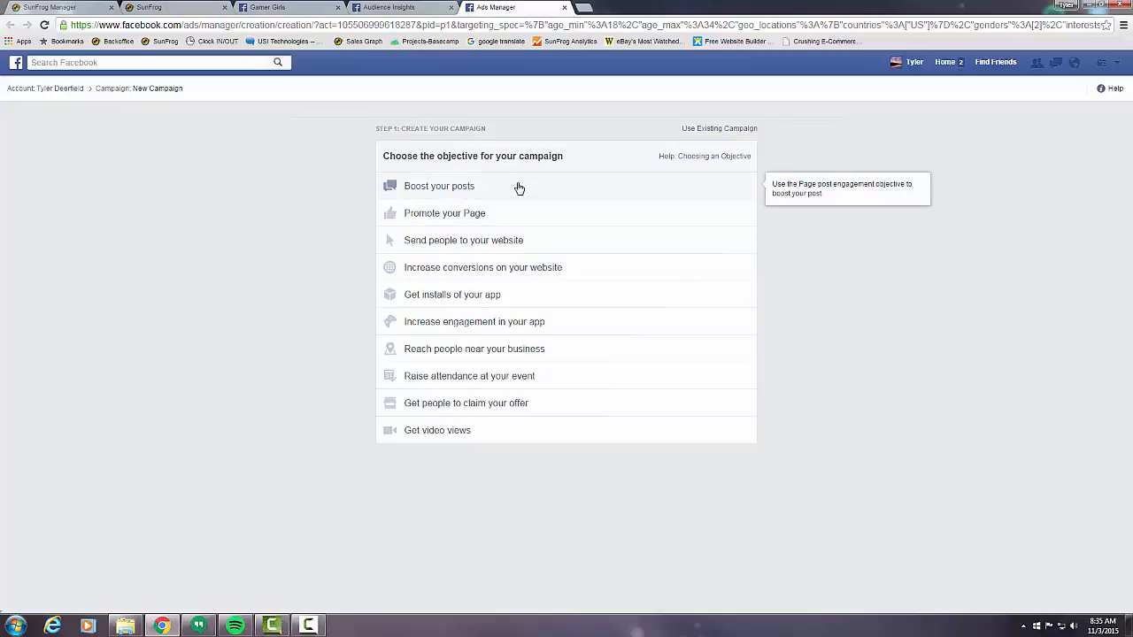
- Choose Boost your posts for the Gamer Girls 'Who are your super girls?' post and continue
{"action": "left_click", "coordinate": [438, 186]}
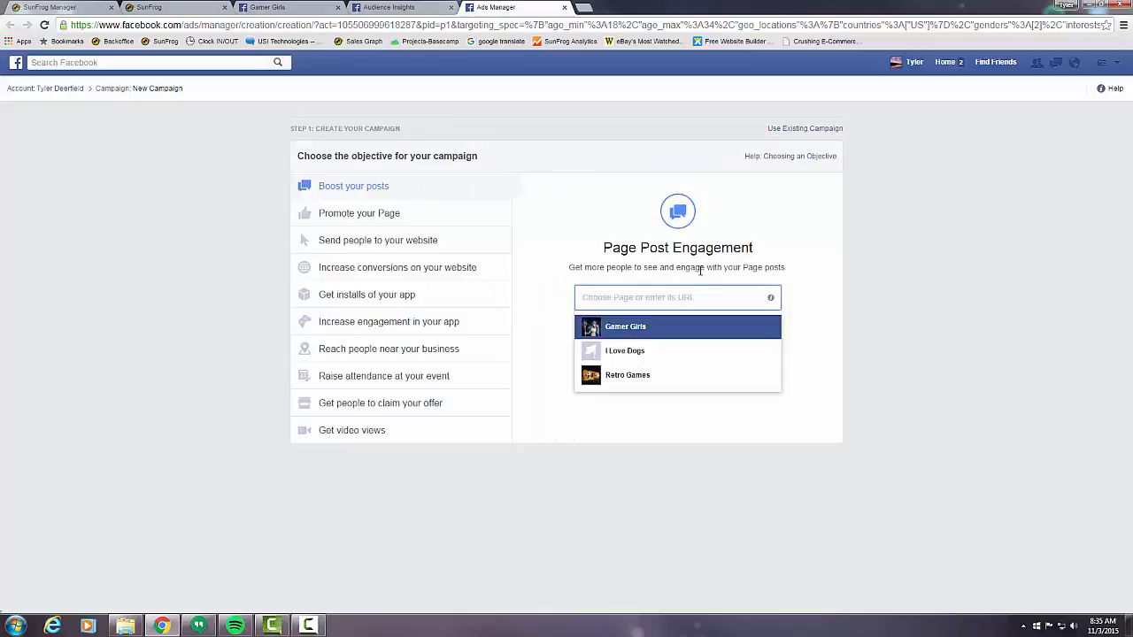
{"action": "mouse_move", "coordinate": [671, 329]}
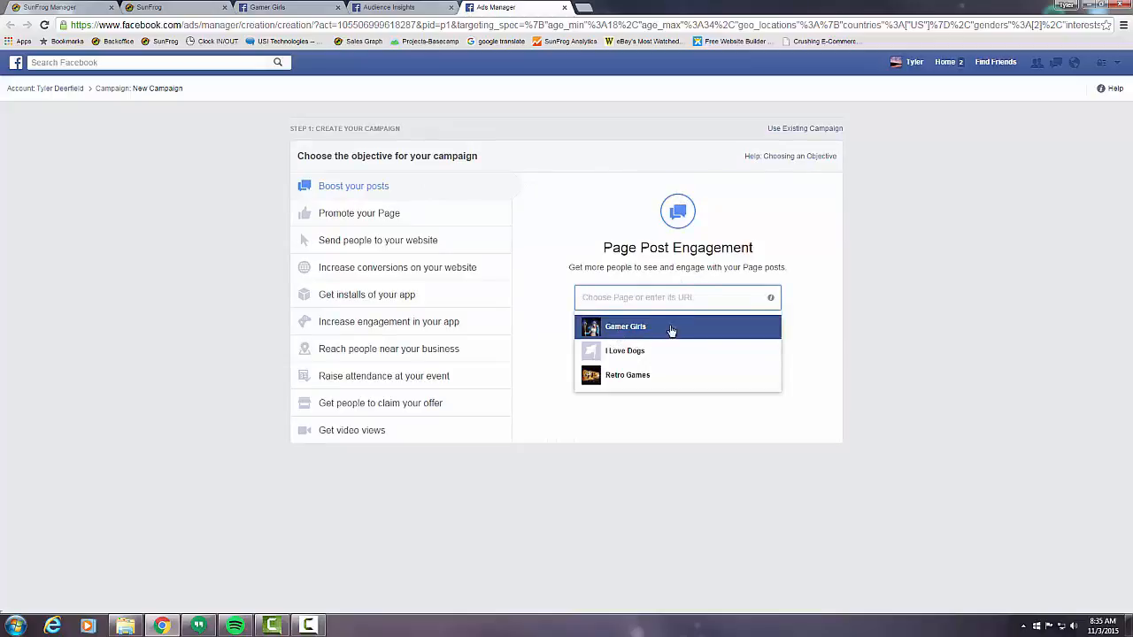
{"action": "mouse_move", "coordinate": [661, 323]}
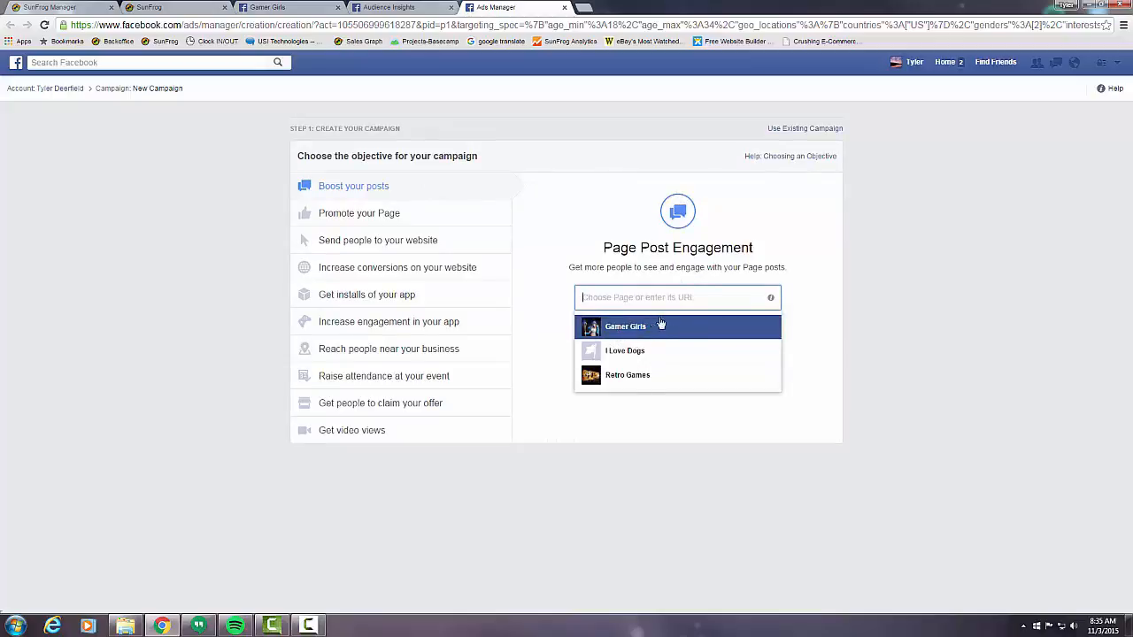
{"action": "left_click", "coordinate": [625, 325]}
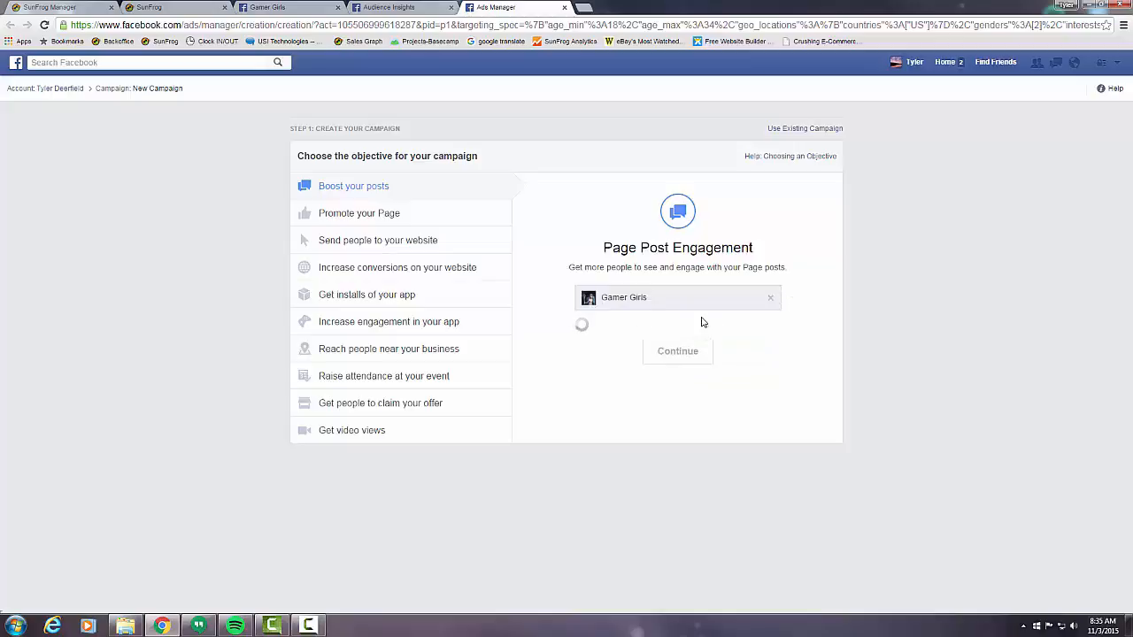
{"action": "left_click", "coordinate": [676, 328]}
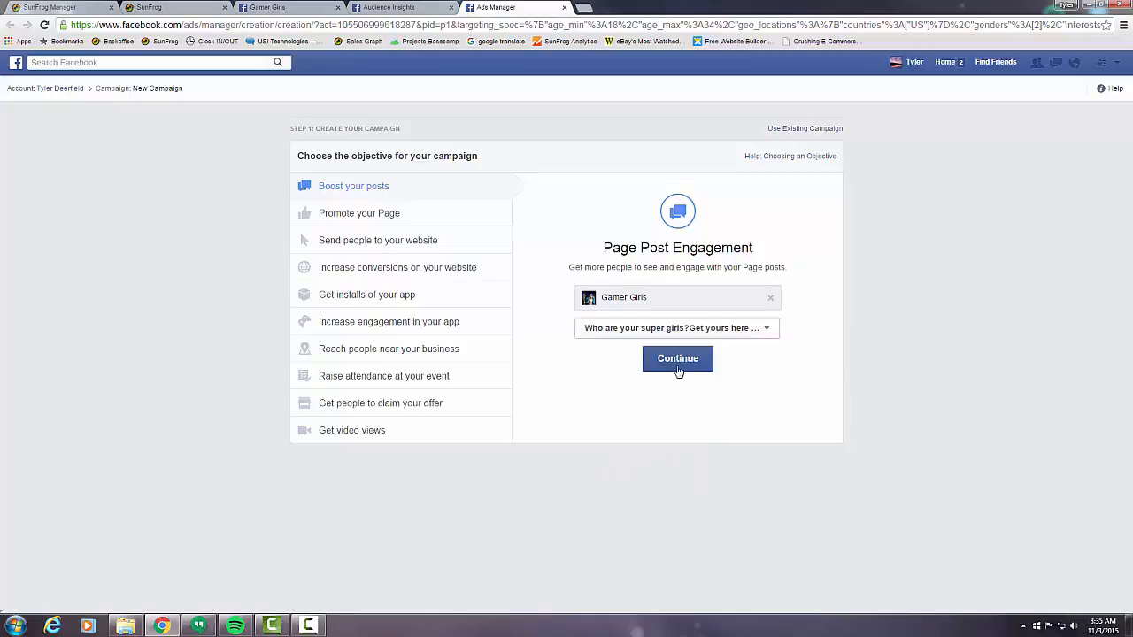
{"action": "left_click", "coordinate": [676, 357]}
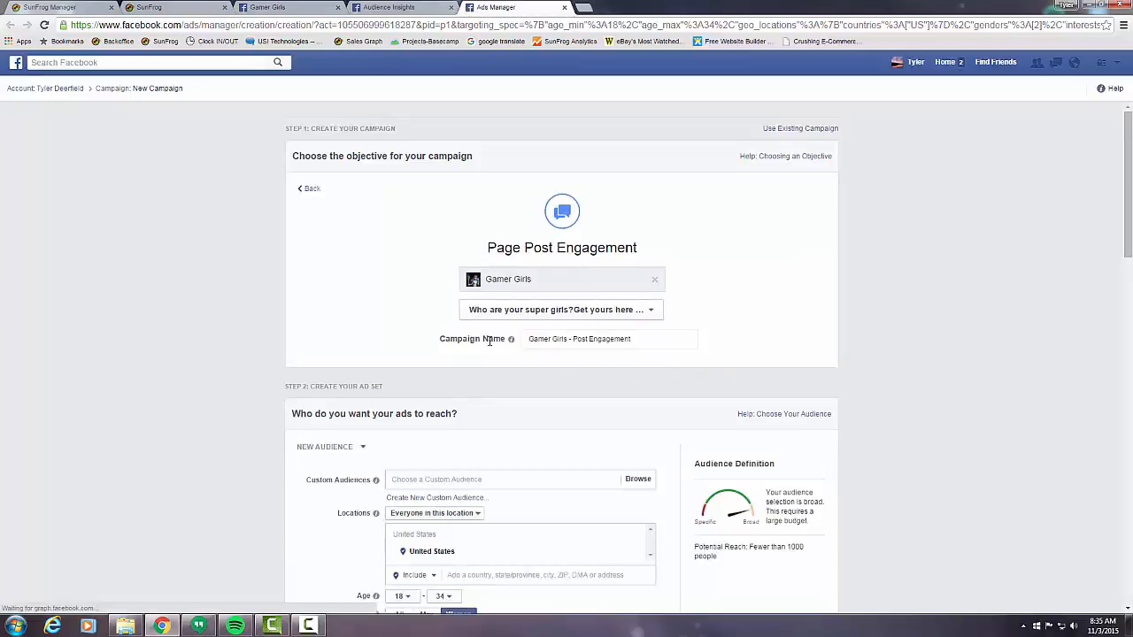
{"action": "mouse_move", "coordinate": [560, 384]}
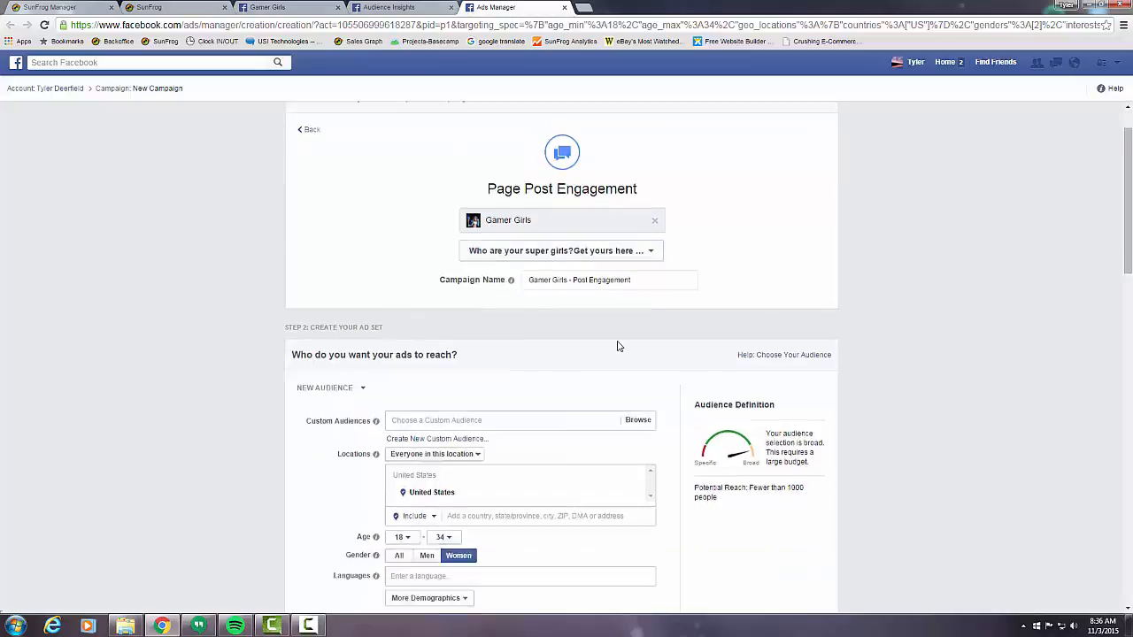
{"action": "scroll", "scroll_direction": "down", "scroll_amount": 3}
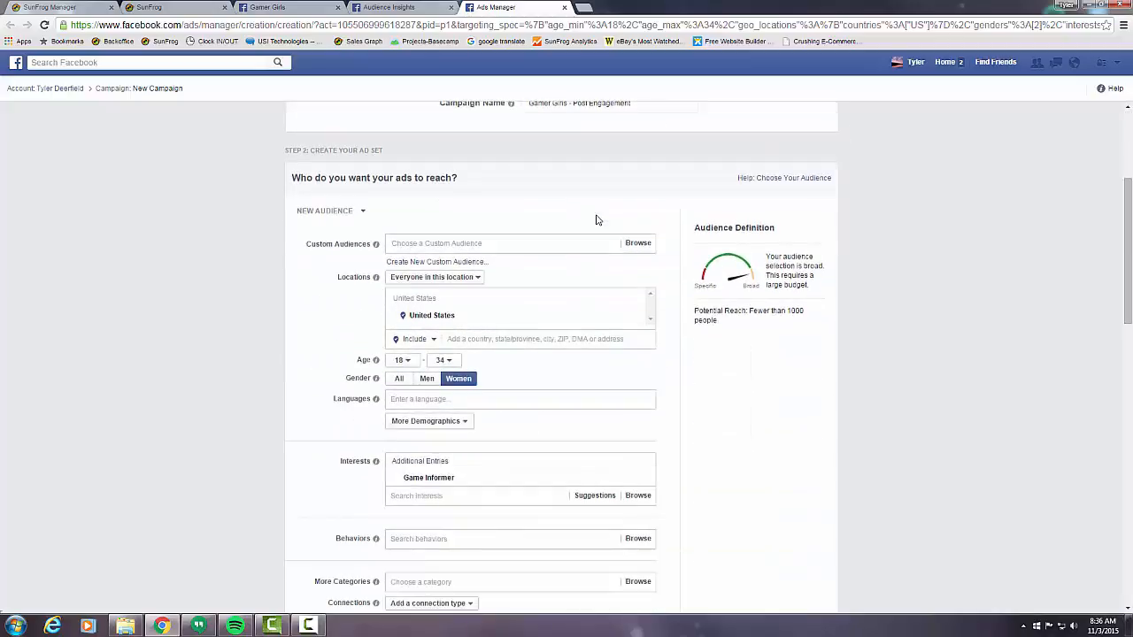
{"action": "scroll", "scroll_direction": "down", "scroll_amount": 3}
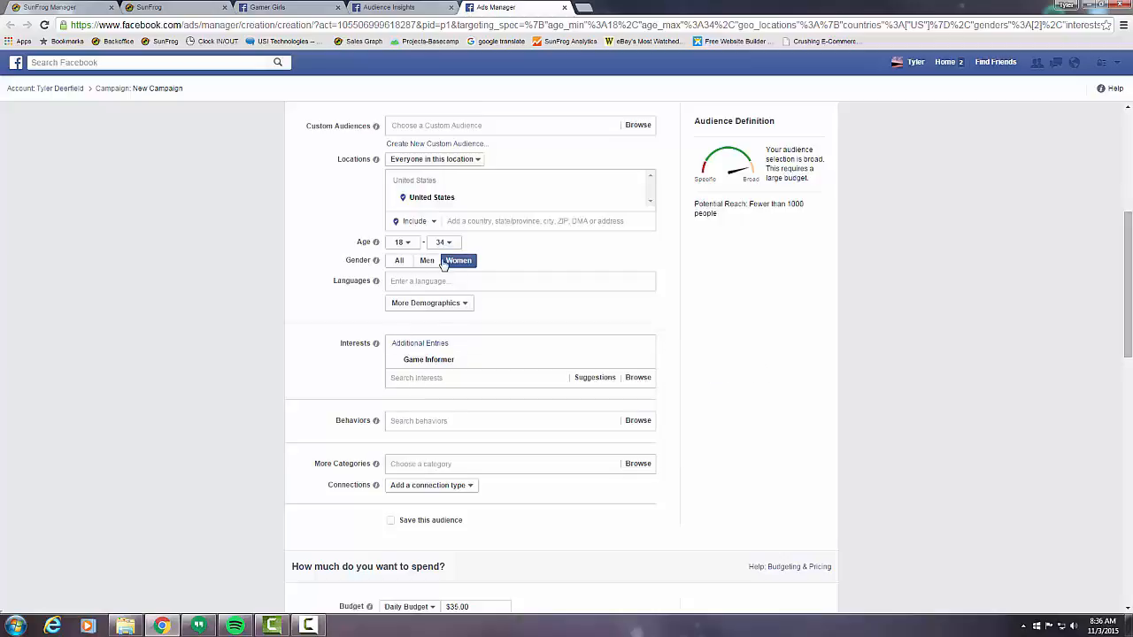
{"action": "scroll", "scroll_direction": "down", "scroll_amount": 3}
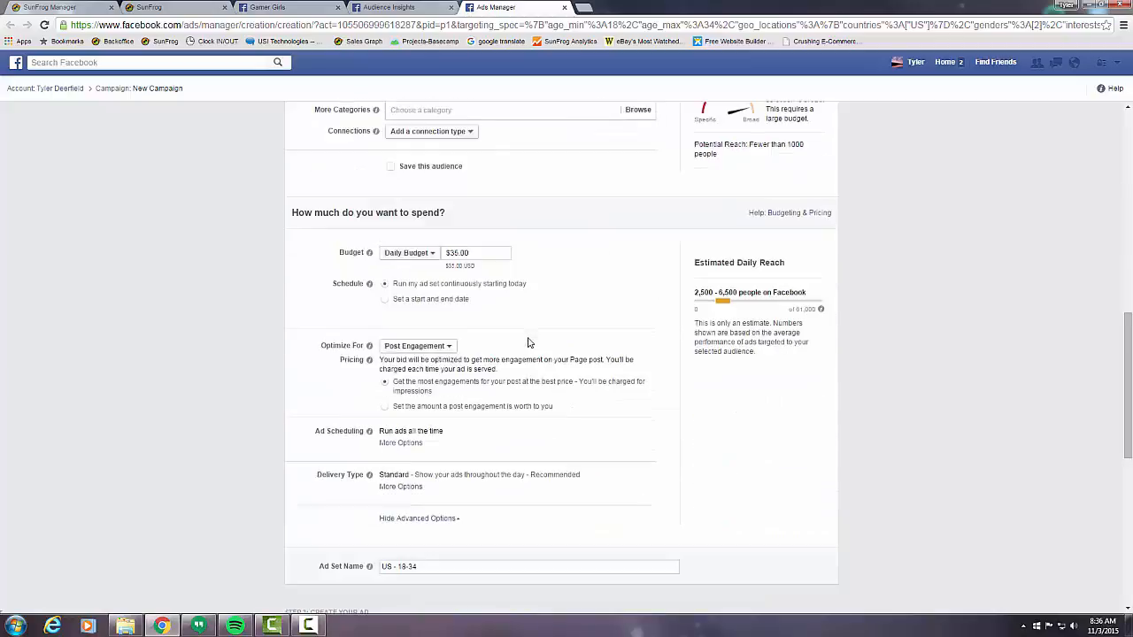
{"action": "mouse_move", "coordinate": [818, 362]}
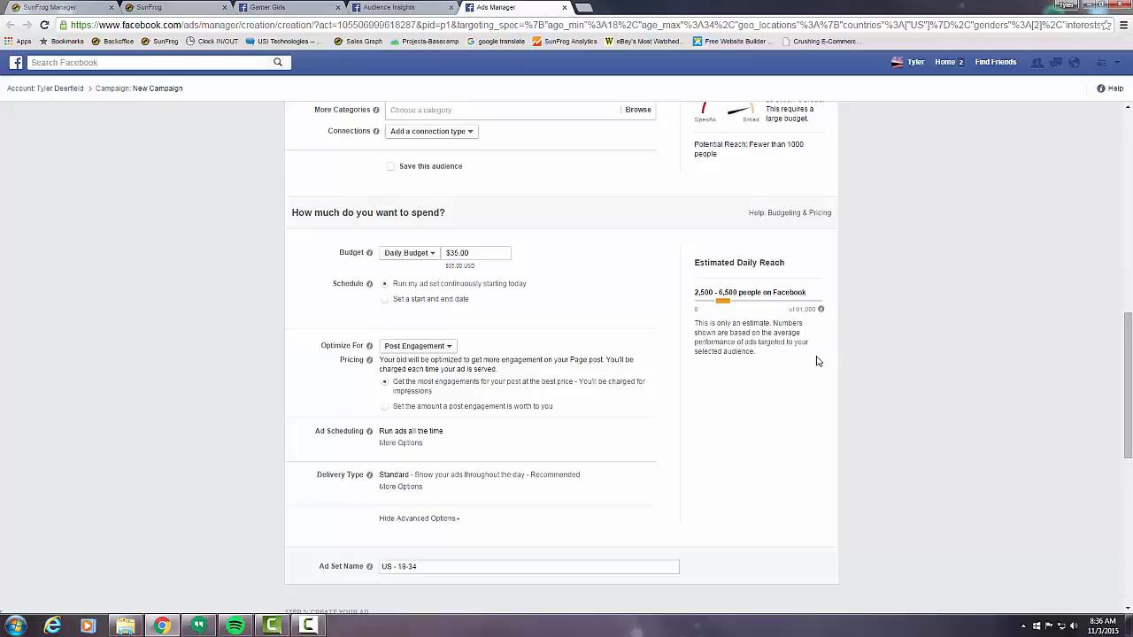
{"action": "mouse_move", "coordinate": [418, 233]}
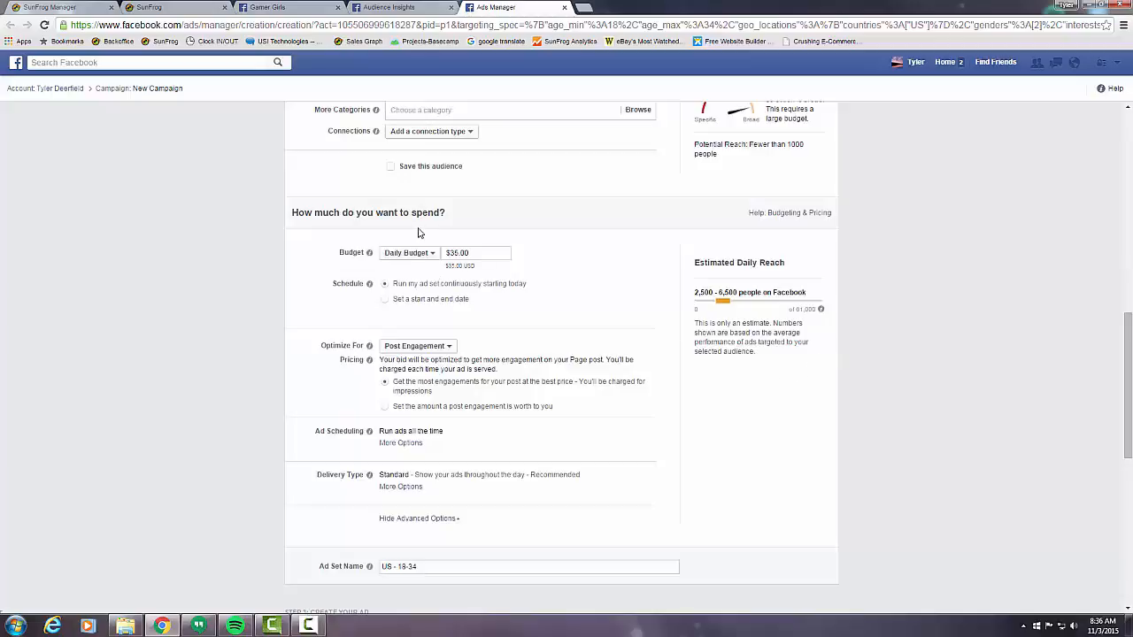
{"action": "mouse_move", "coordinate": [545, 243]}
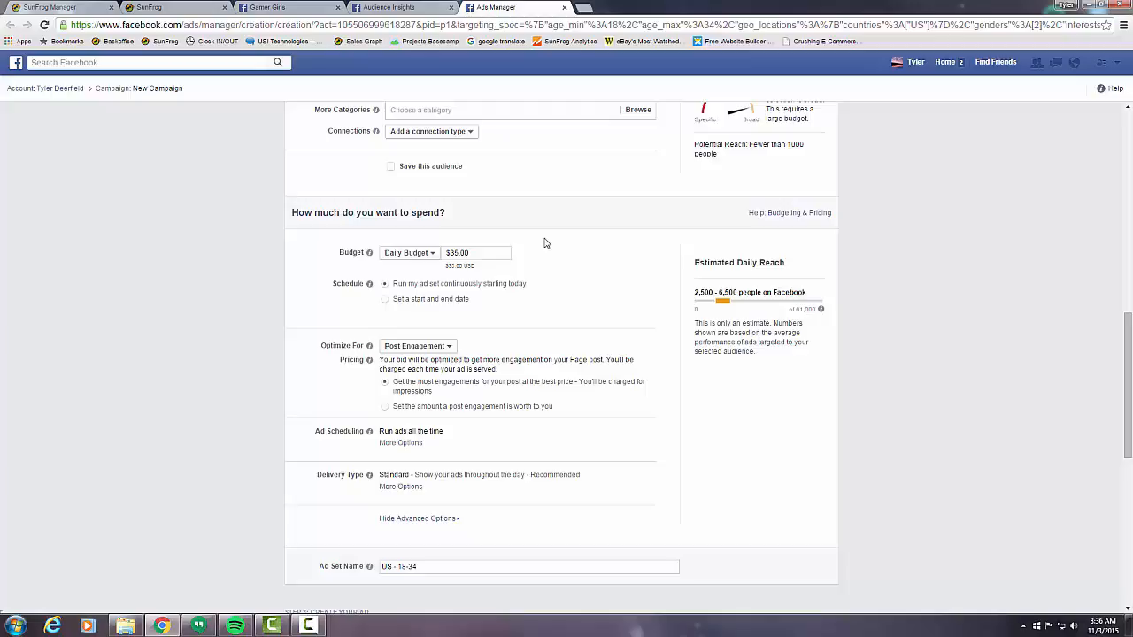
{"action": "mouse_move", "coordinate": [552, 305]}
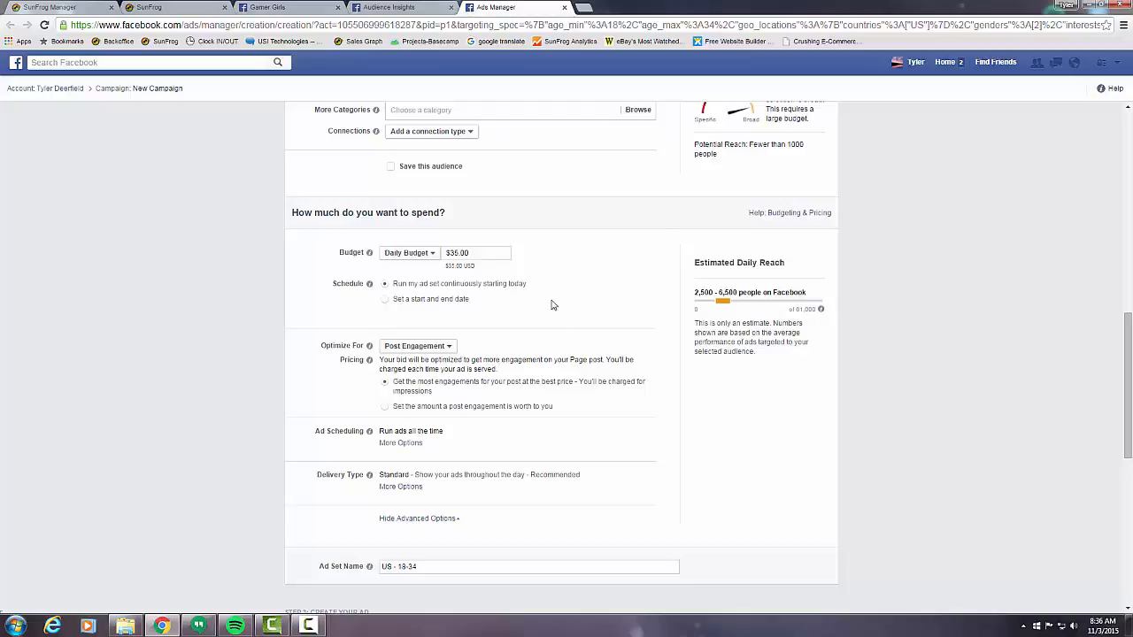
- Change the ad set's daily budget from $30.00 to $5.00
{"action": "left_click", "coordinate": [474, 251]}
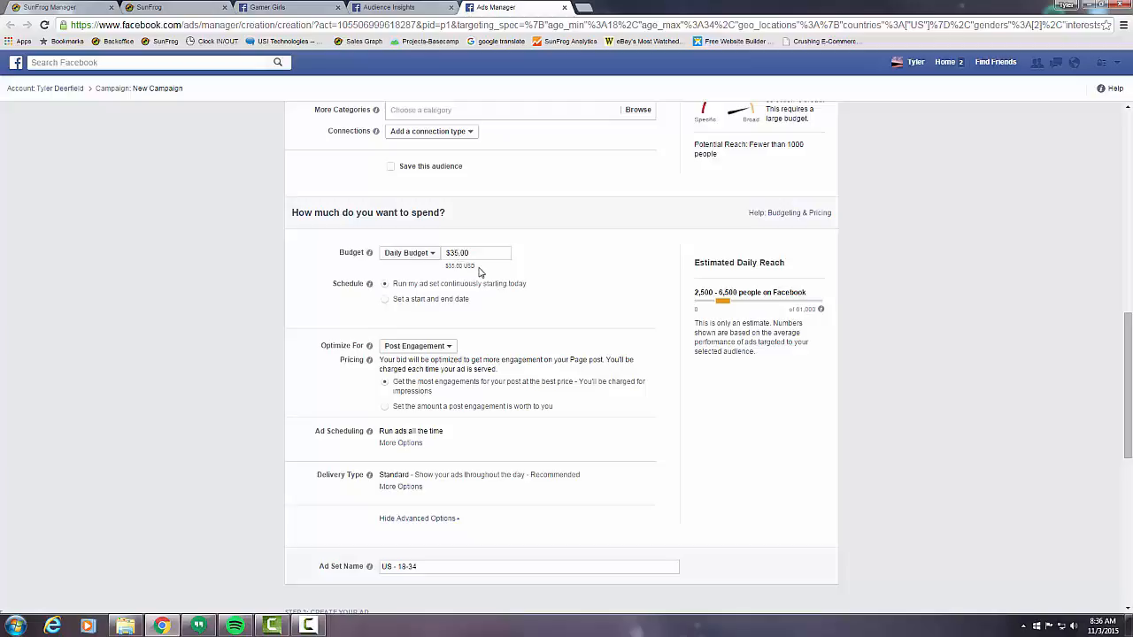
{"action": "type", "text": "5.00"}
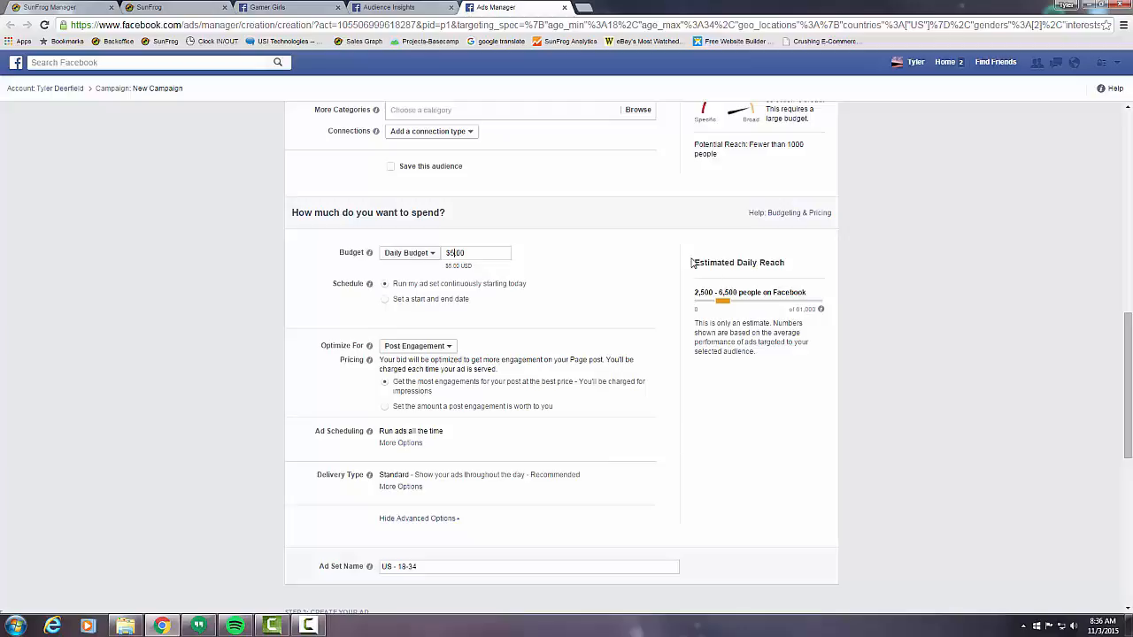
{"action": "mouse_move", "coordinate": [631, 246]}
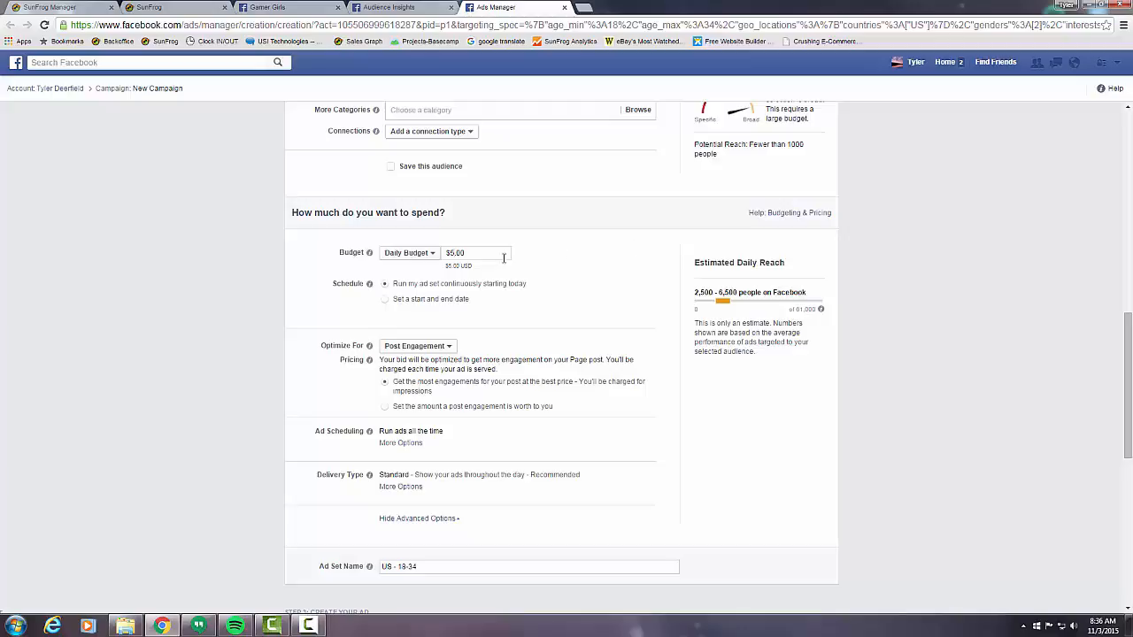
{"action": "mouse_move", "coordinate": [524, 287]}
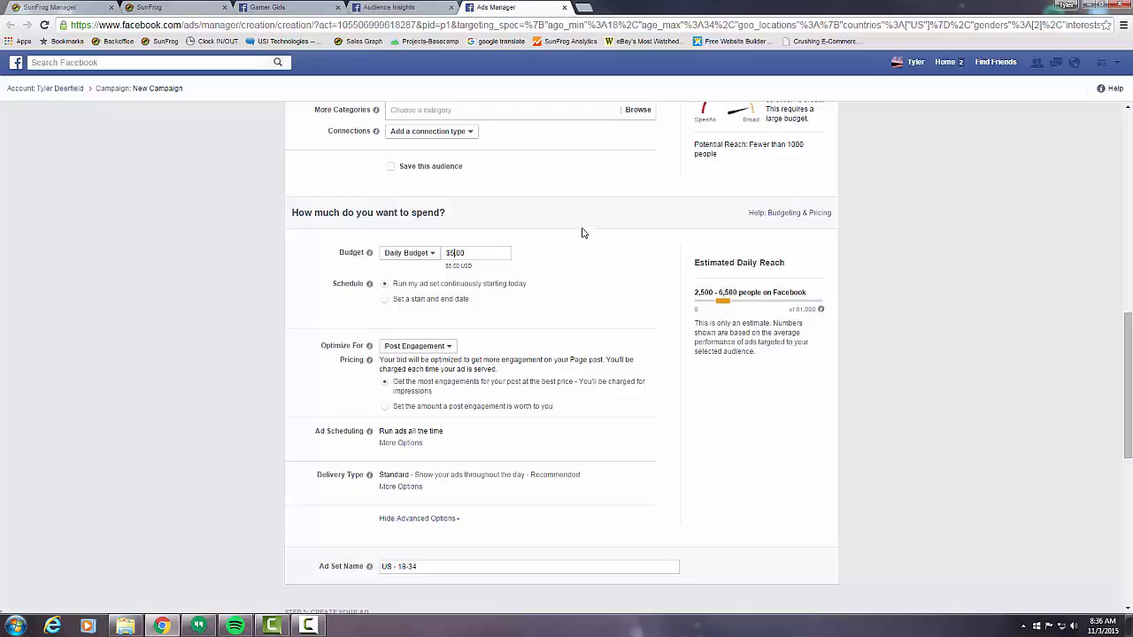
{"action": "mouse_move", "coordinate": [567, 278]}
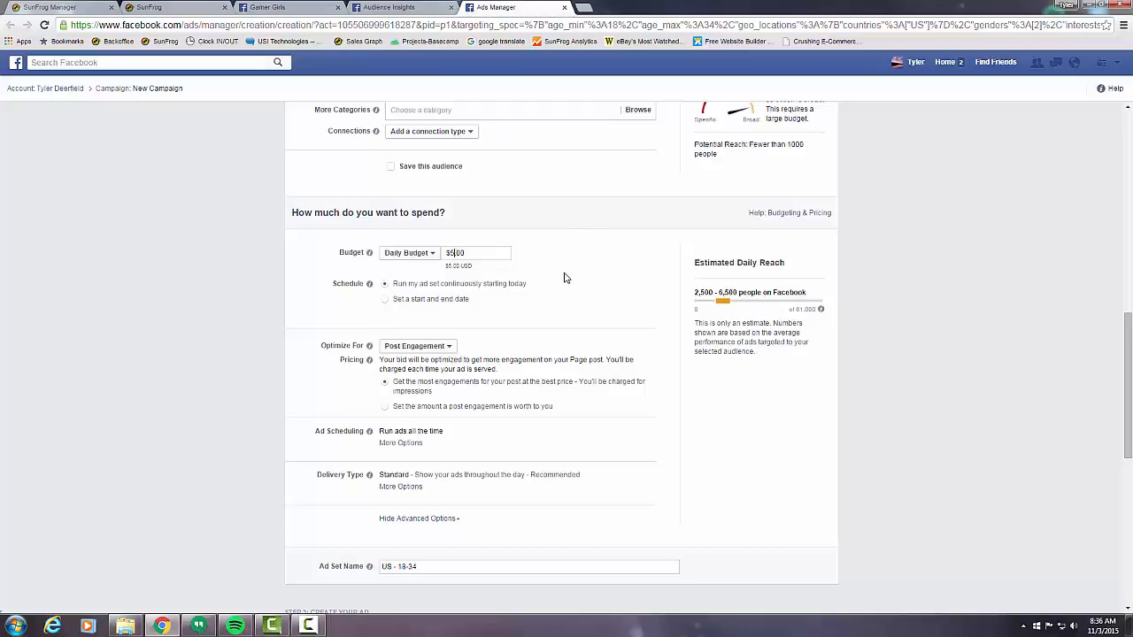
{"action": "mouse_move", "coordinate": [485, 277]}
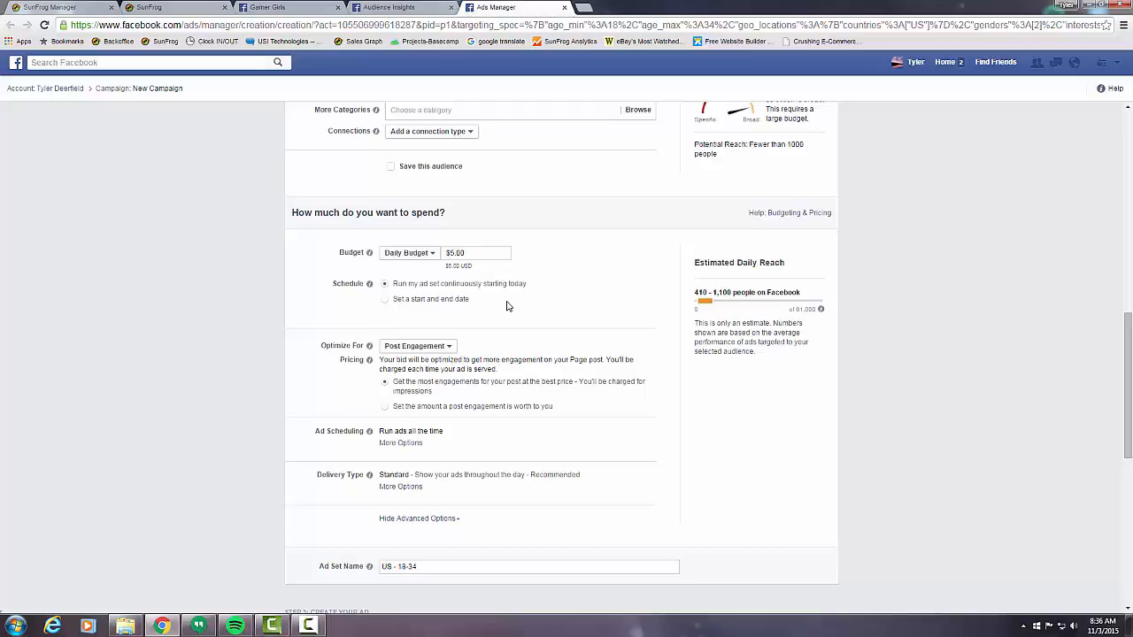
{"action": "mouse_move", "coordinate": [620, 298]}
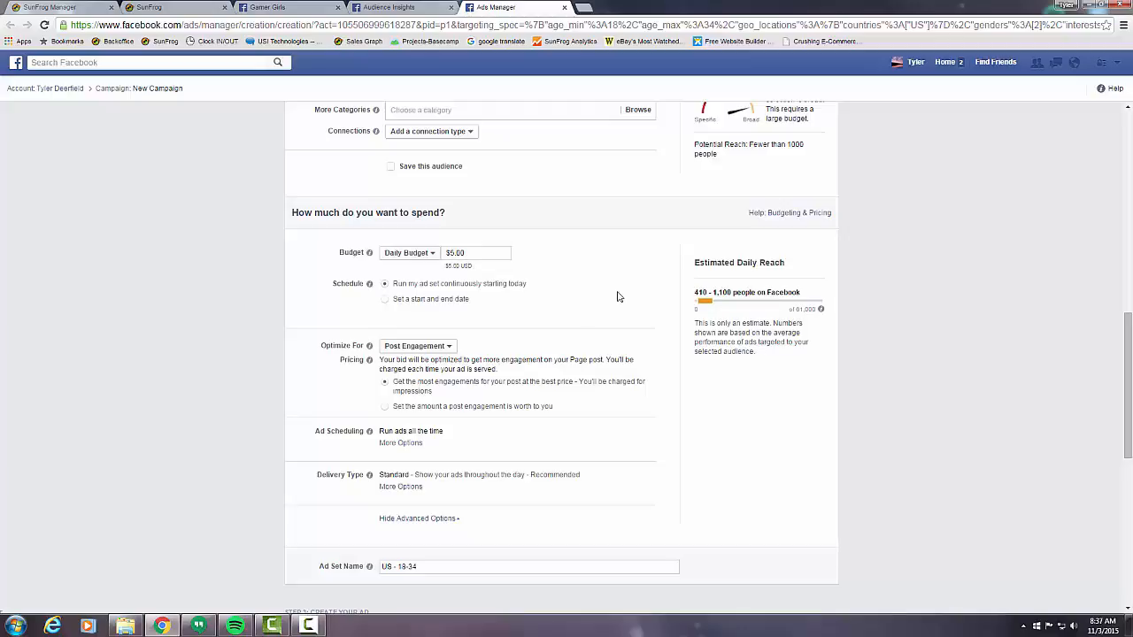
{"action": "mouse_move", "coordinate": [609, 292]}
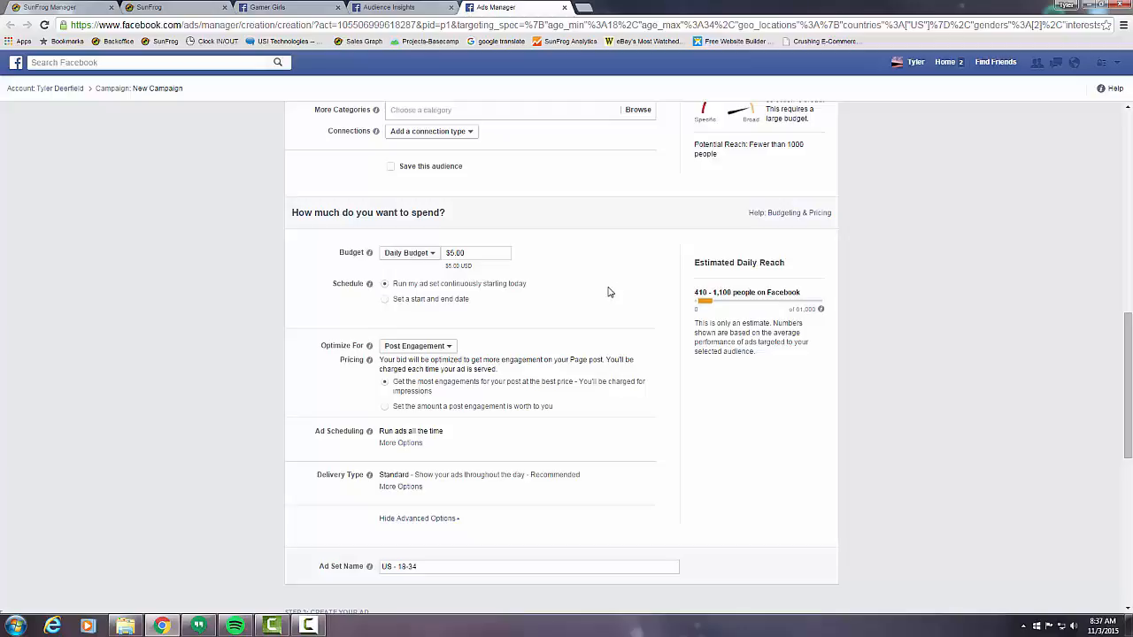
{"action": "mouse_move", "coordinate": [507, 245]}
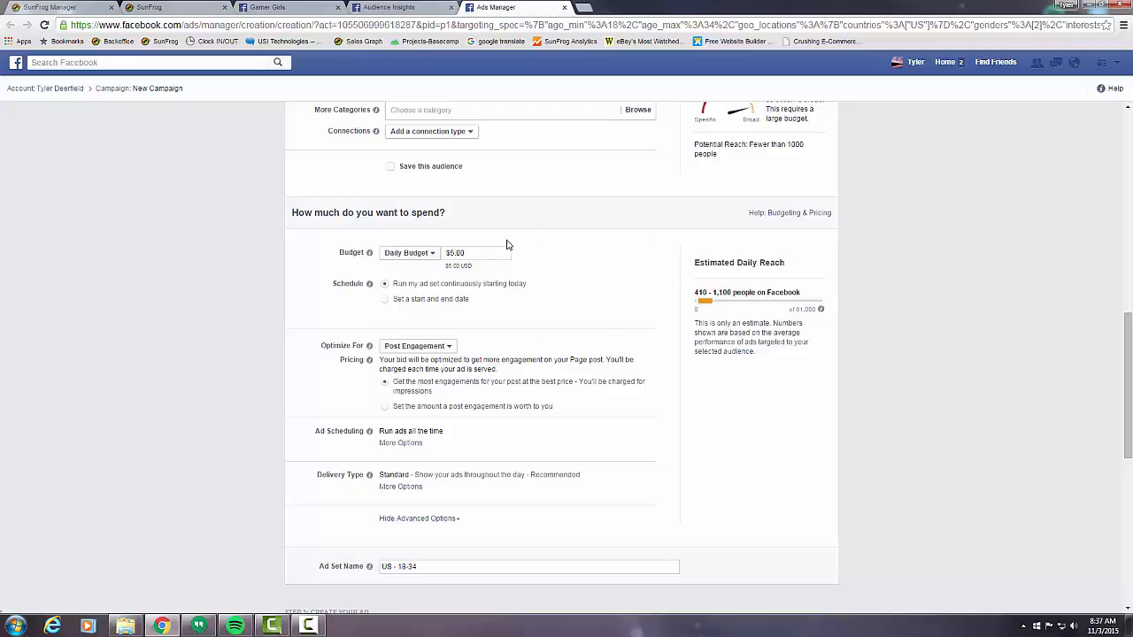
{"action": "mouse_move", "coordinate": [613, 312]}
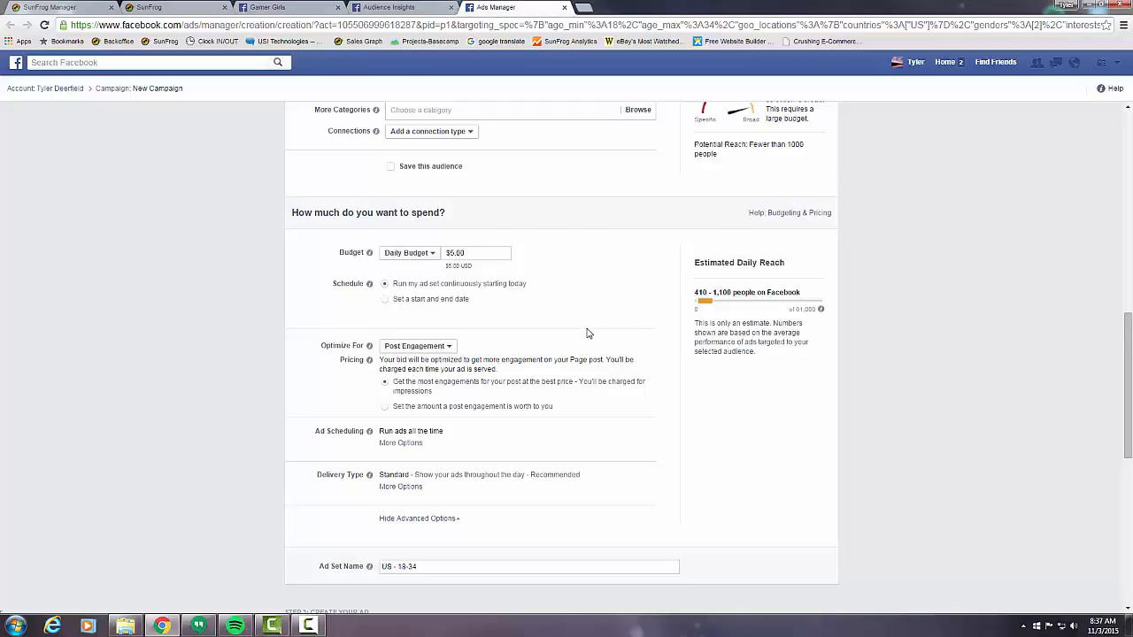
{"action": "left_click", "coordinate": [475, 251]}
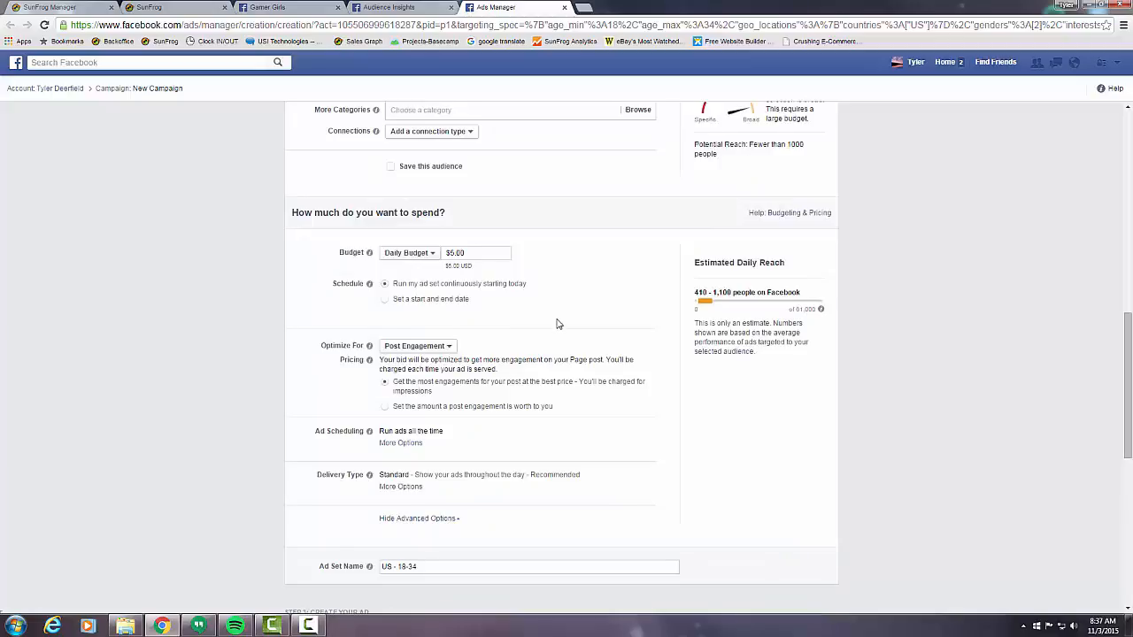
{"action": "scroll", "scroll_direction": "down", "scroll_amount": 3}
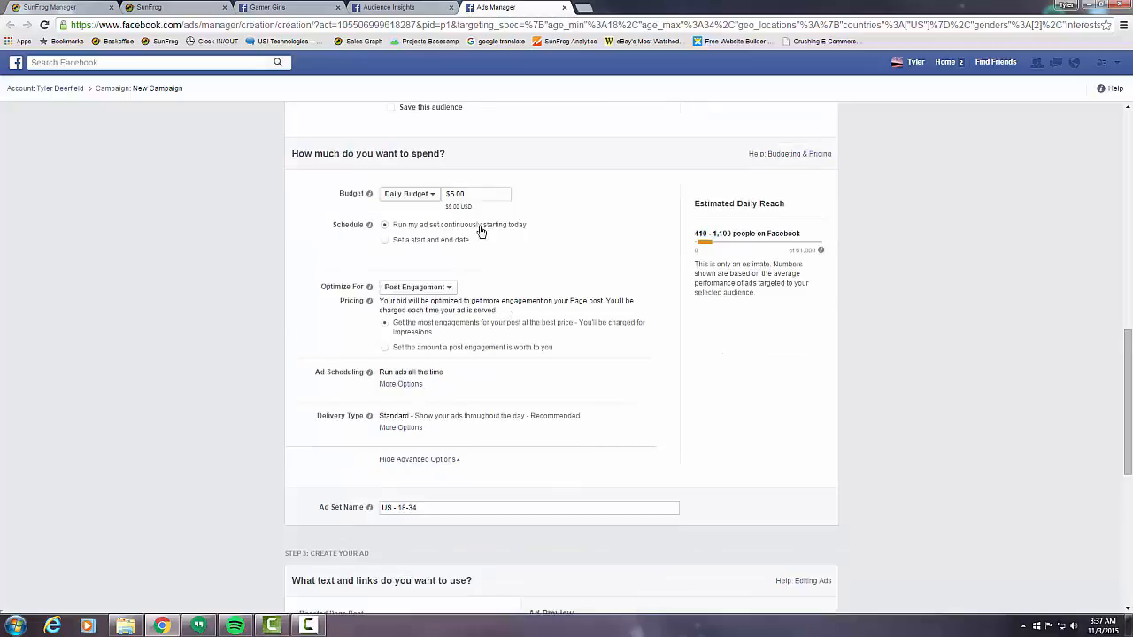
{"action": "mouse_move", "coordinate": [537, 269]}
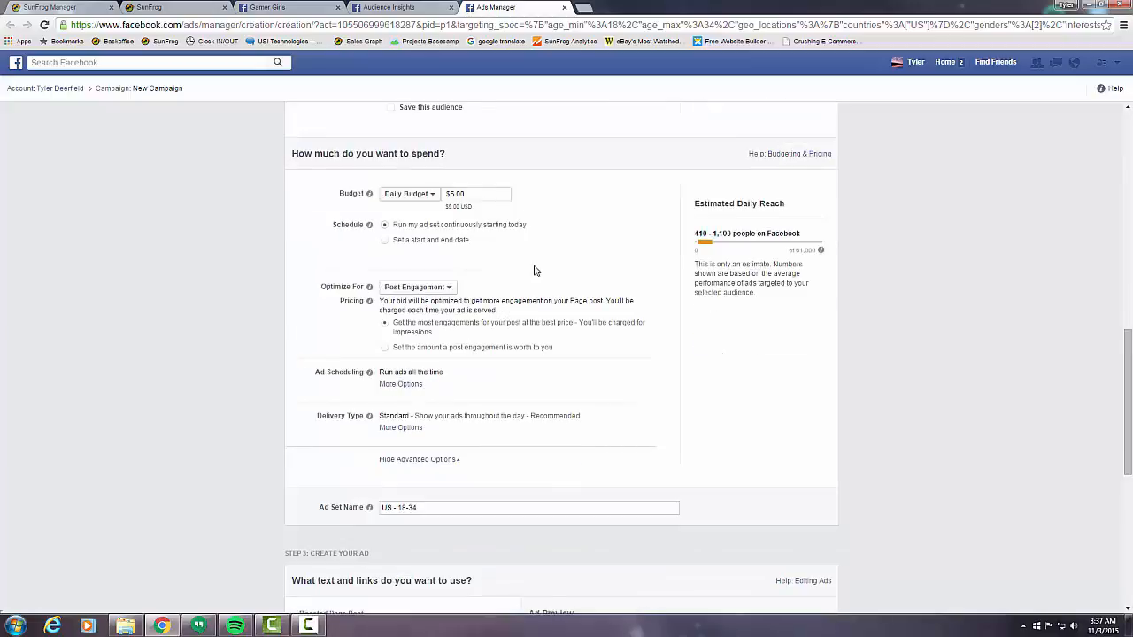
{"action": "mouse_move", "coordinate": [487, 241]}
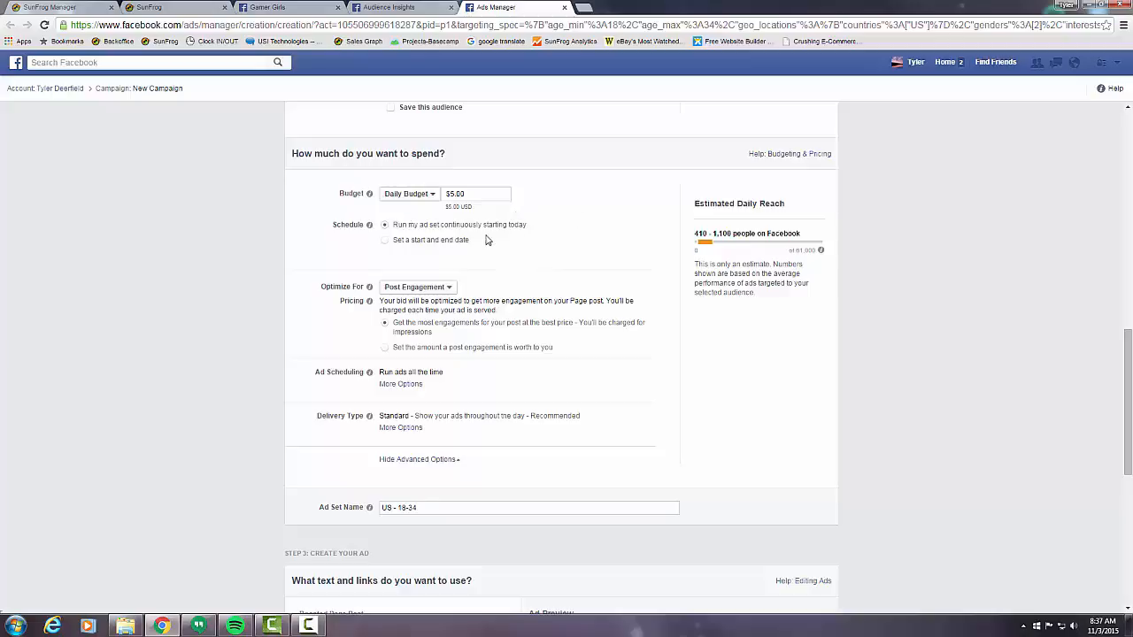
- Edit the Ad Set Name field to read 'US W - 18-34 Game Informer'
{"action": "scroll", "scroll_direction": "down", "scroll_amount": 3}
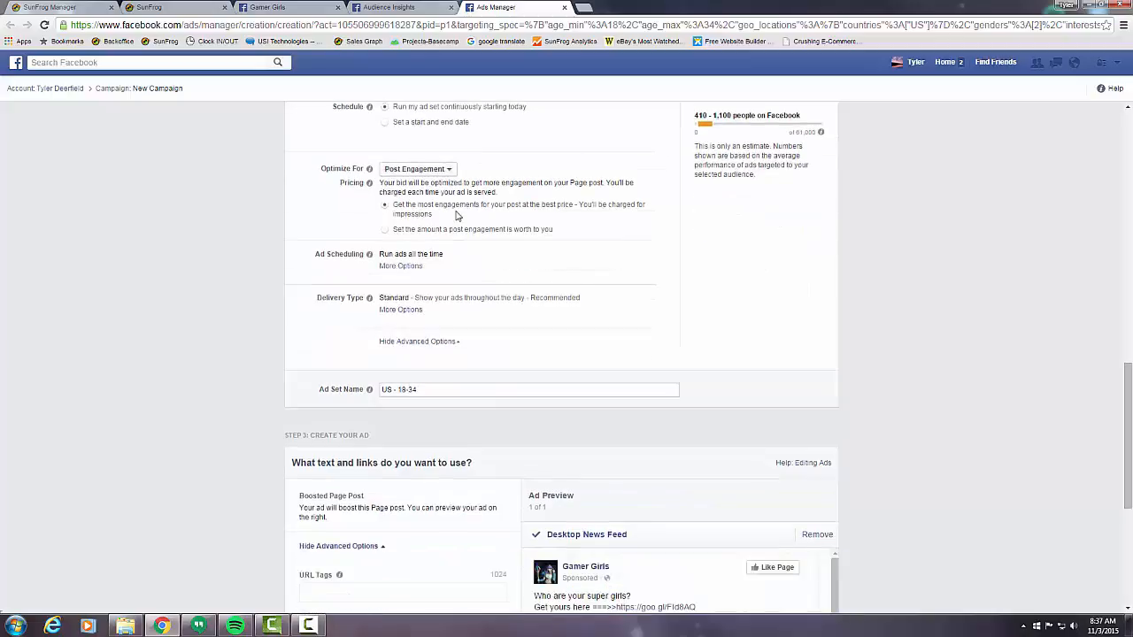
{"action": "scroll", "scroll_direction": "down", "scroll_amount": 3}
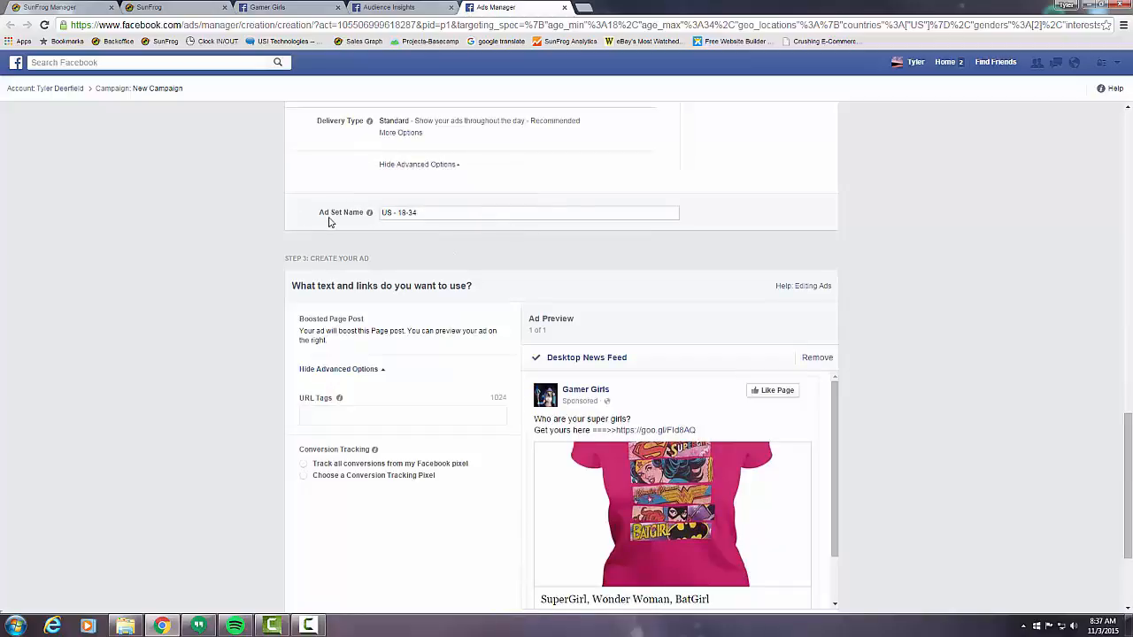
{"action": "left_click", "coordinate": [527, 213]}
{"action": "type", "text": " W"}
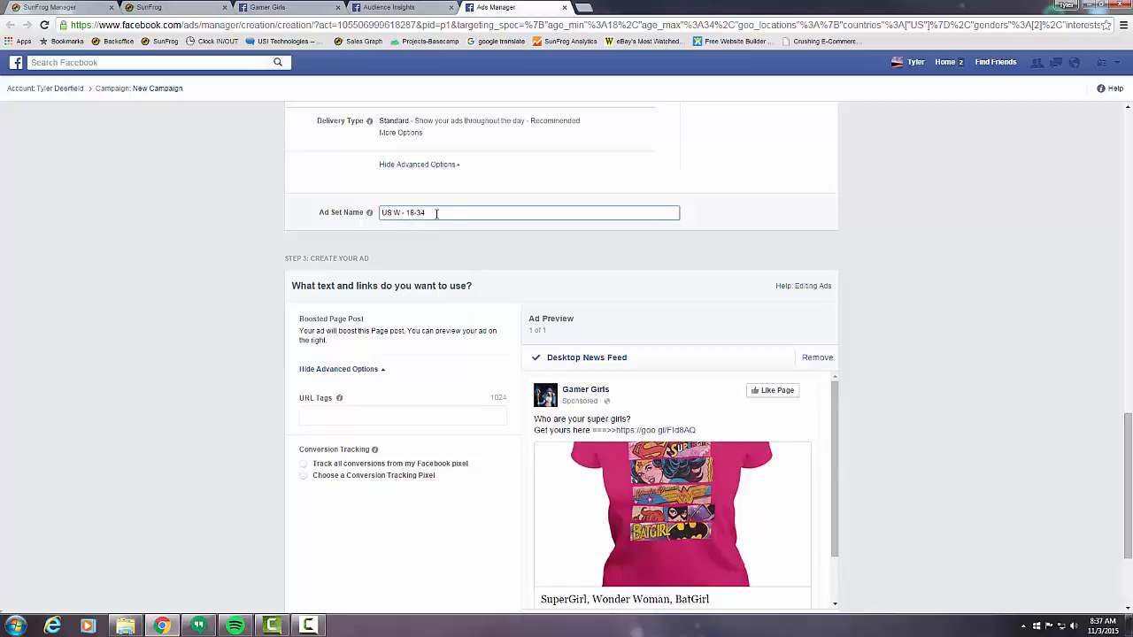
{"action": "type", "text": "Gal"}
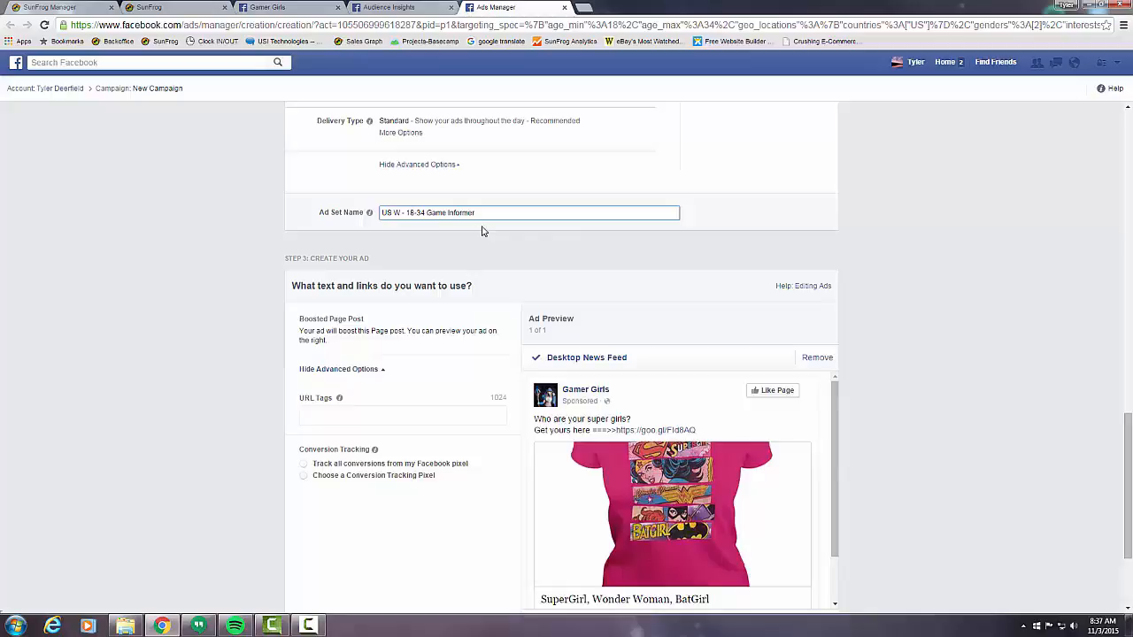
{"action": "scroll", "scroll_direction": "down", "scroll_amount": 3}
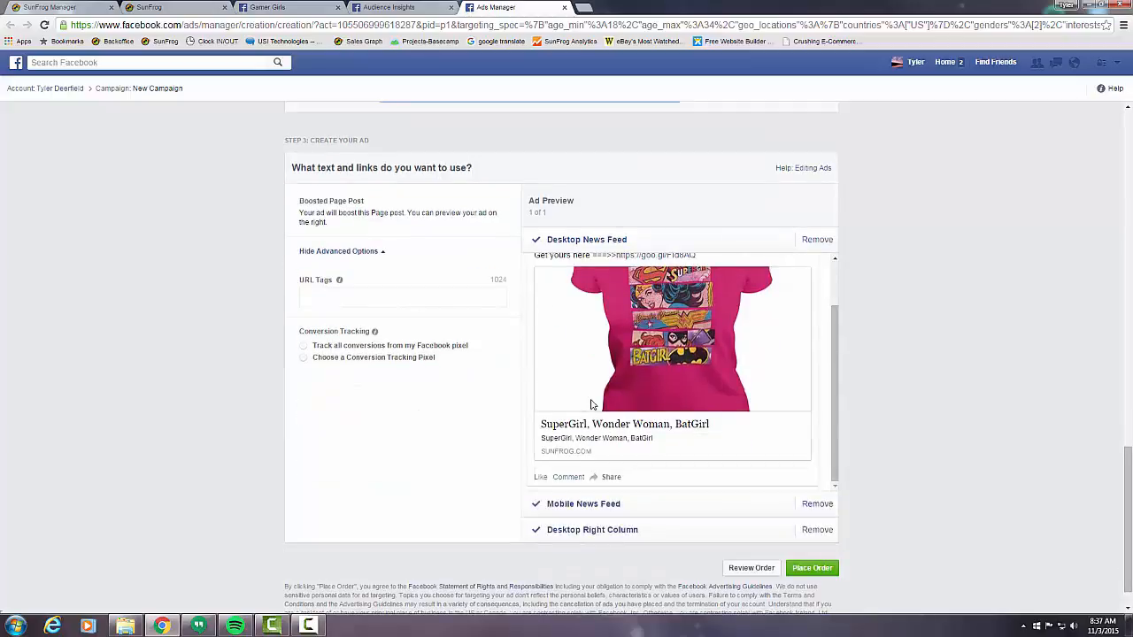
{"action": "mouse_move", "coordinate": [531, 432]}
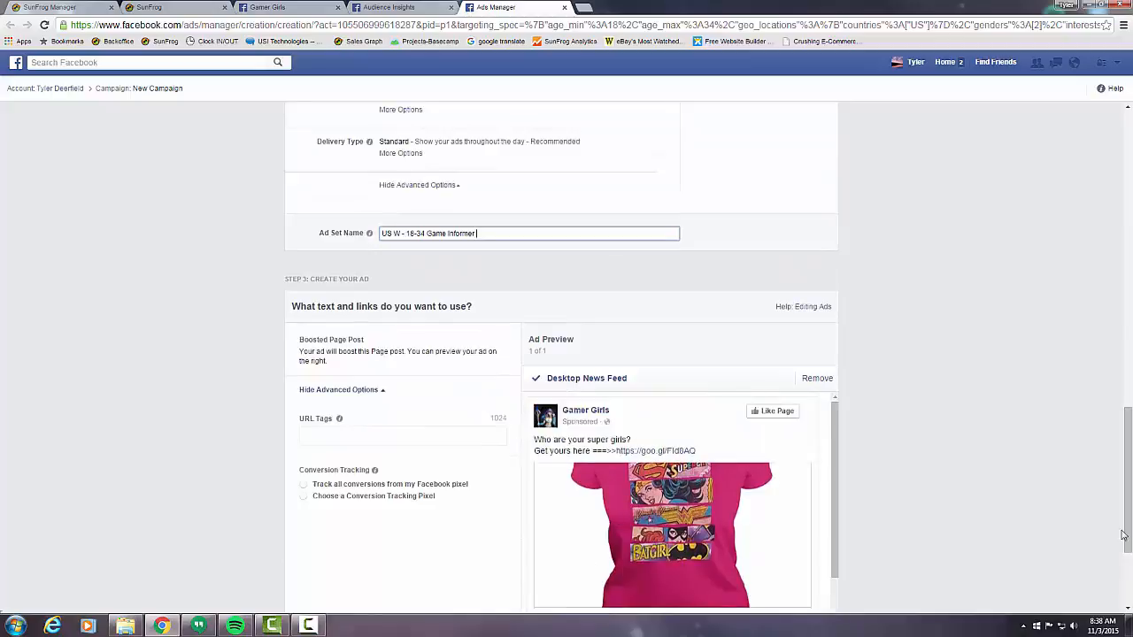
{"action": "scroll", "scroll_direction": "down", "scroll_amount": 3}
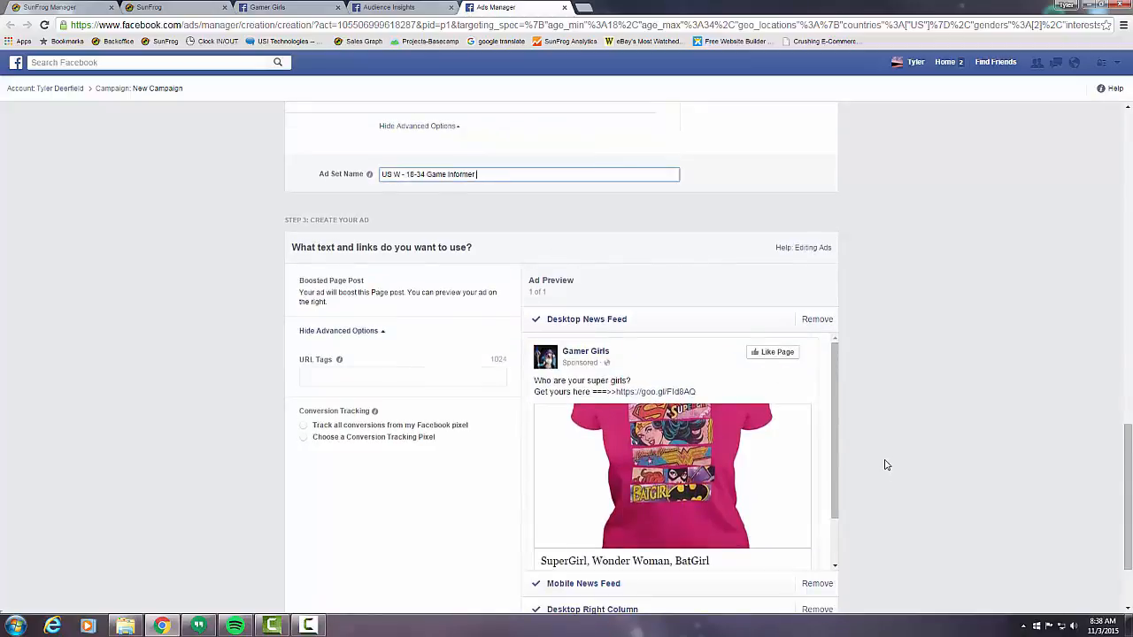
{"action": "mouse_move", "coordinate": [713, 401]}
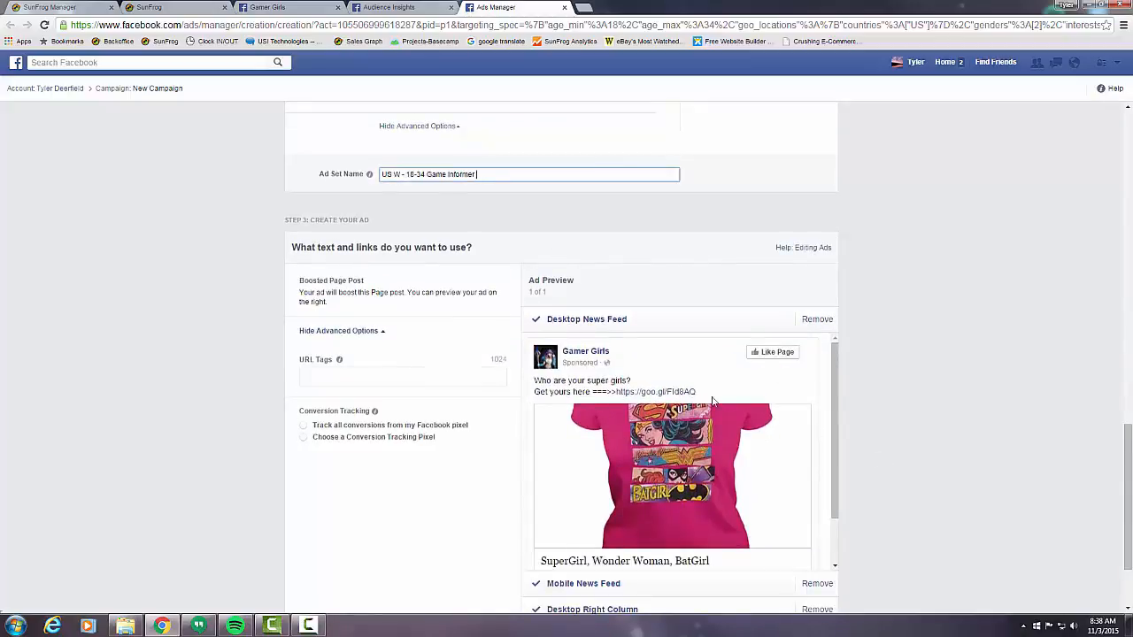
{"action": "mouse_move", "coordinate": [558, 391]}
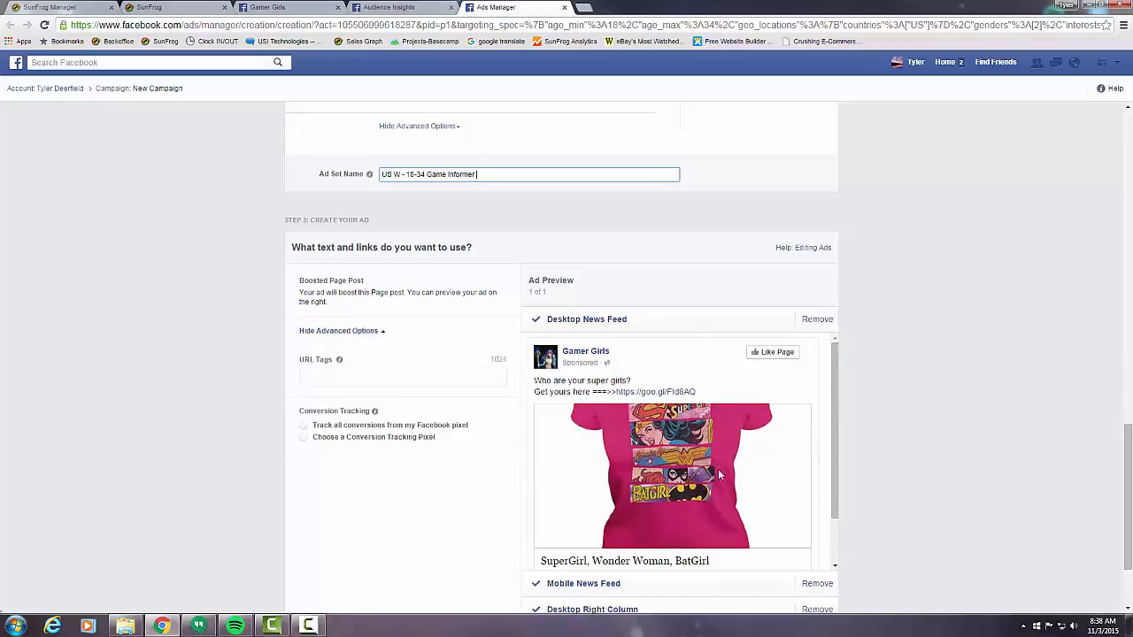
{"action": "scroll", "scroll_direction": "down", "scroll_amount": 3}
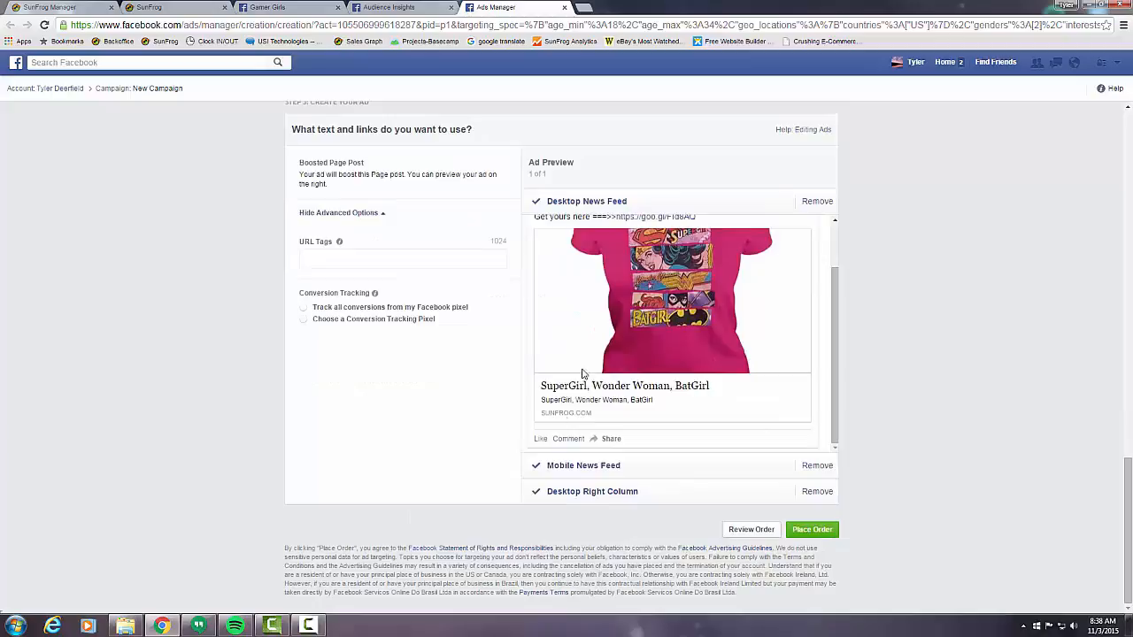
{"action": "mouse_move", "coordinate": [770, 546]}
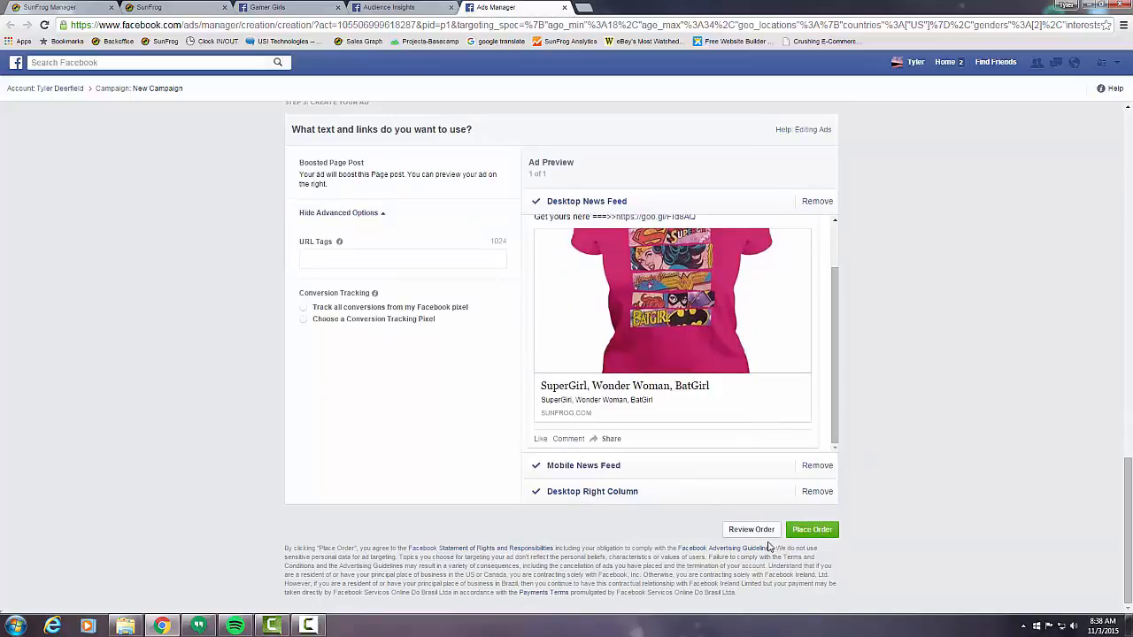
- Place the ad order and dismiss the confirmation to see the Post Engagement campaign pending review
{"action": "left_click", "coordinate": [811, 529]}
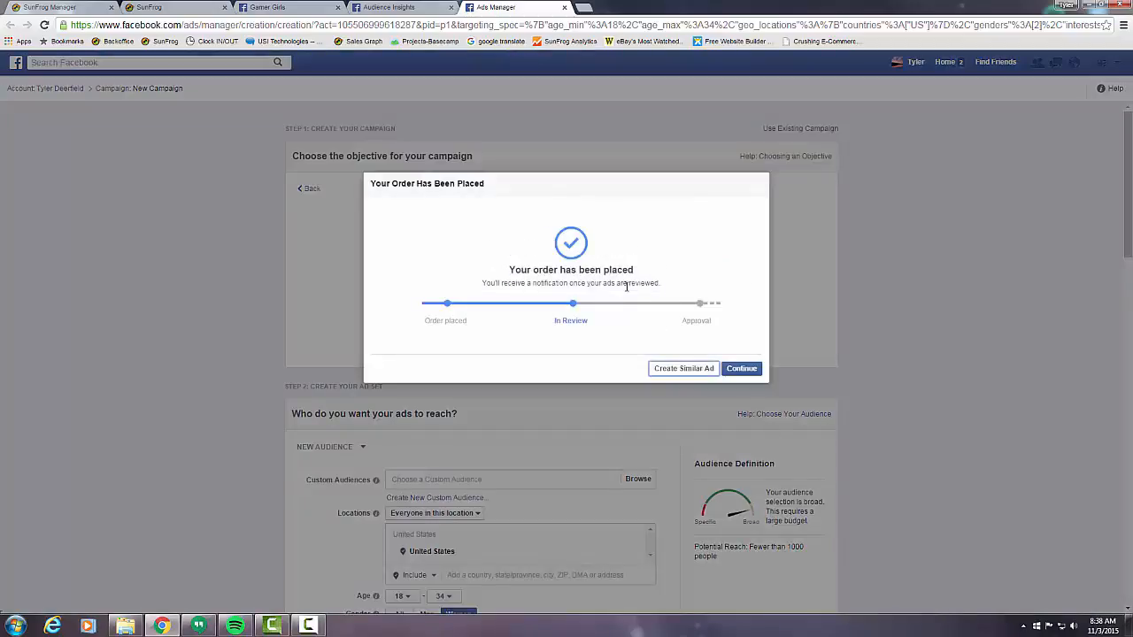
{"action": "mouse_move", "coordinate": [493, 283]}
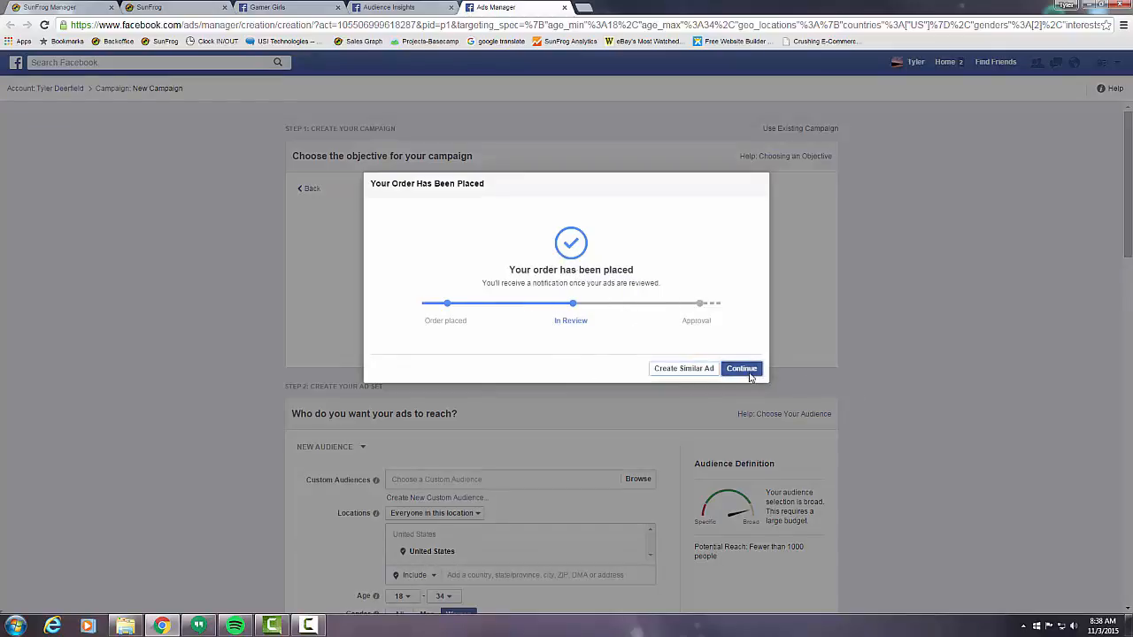
{"action": "left_click", "coordinate": [740, 369]}
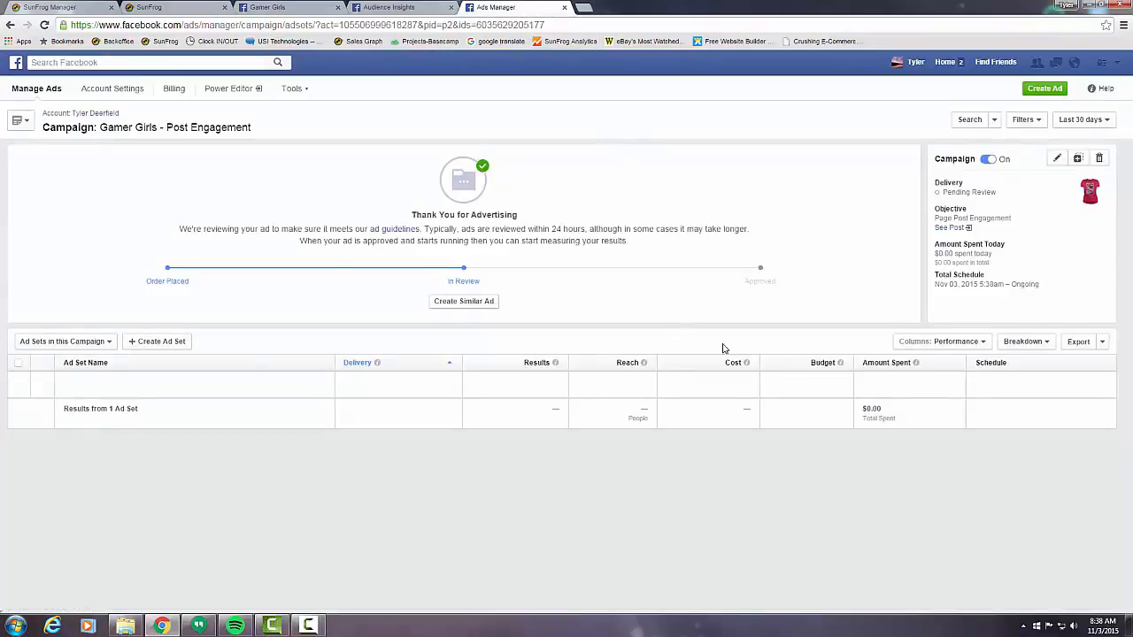
{"action": "mouse_move", "coordinate": [138, 278]}
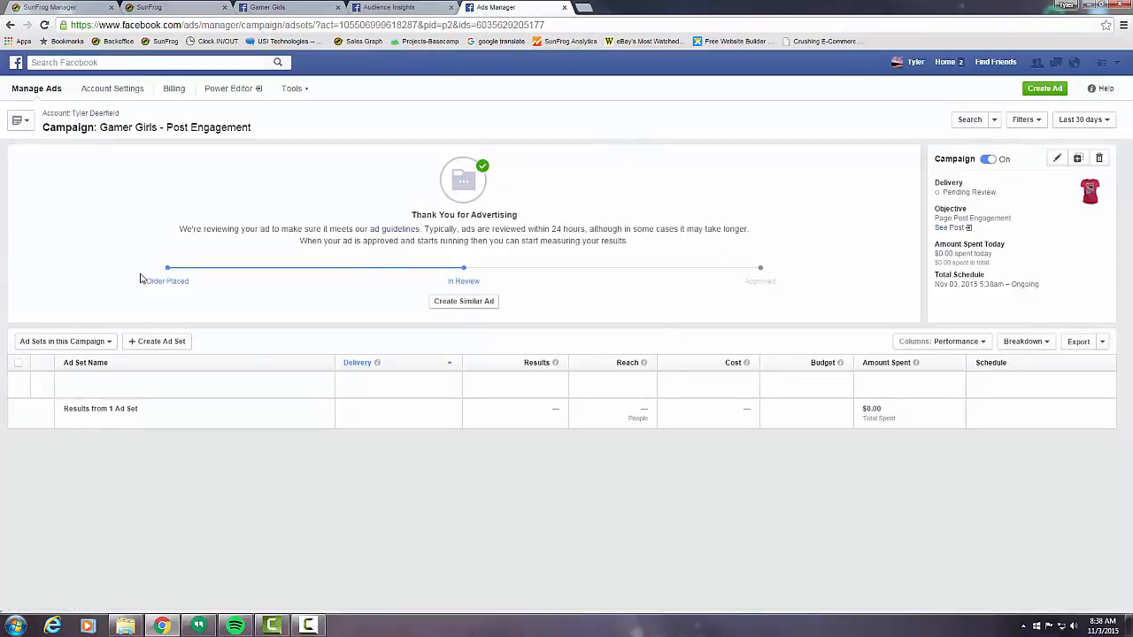
{"action": "mouse_move", "coordinate": [343, 66]}
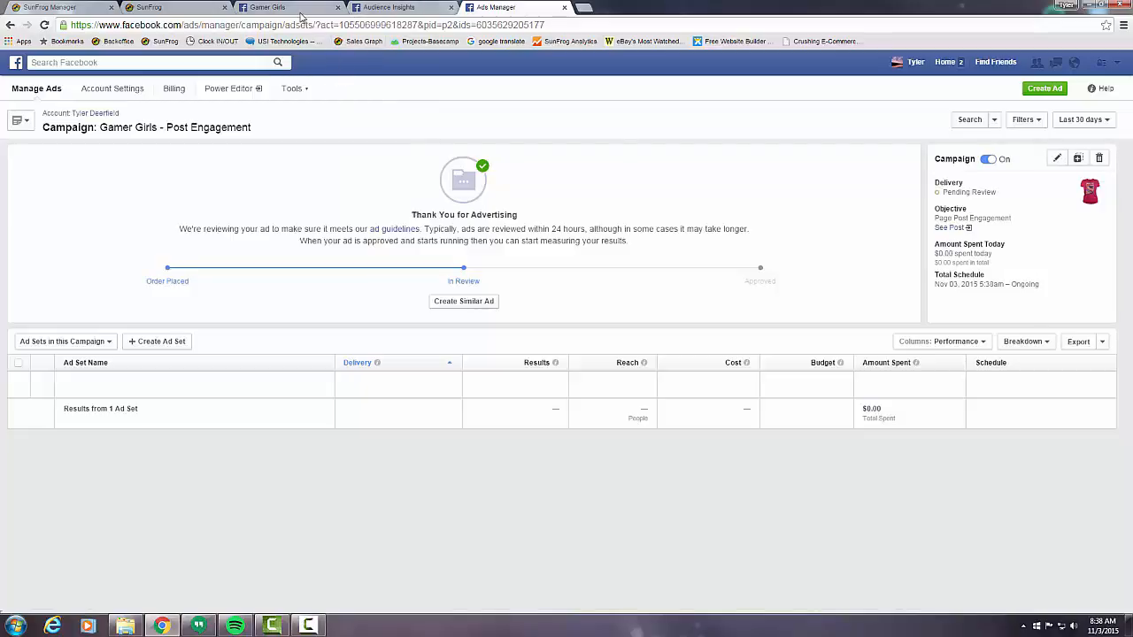
- From the Gamer Girls page, search 'ads manager' and open Ads Manager's campaign list
{"action": "left_click", "coordinate": [283, 7]}
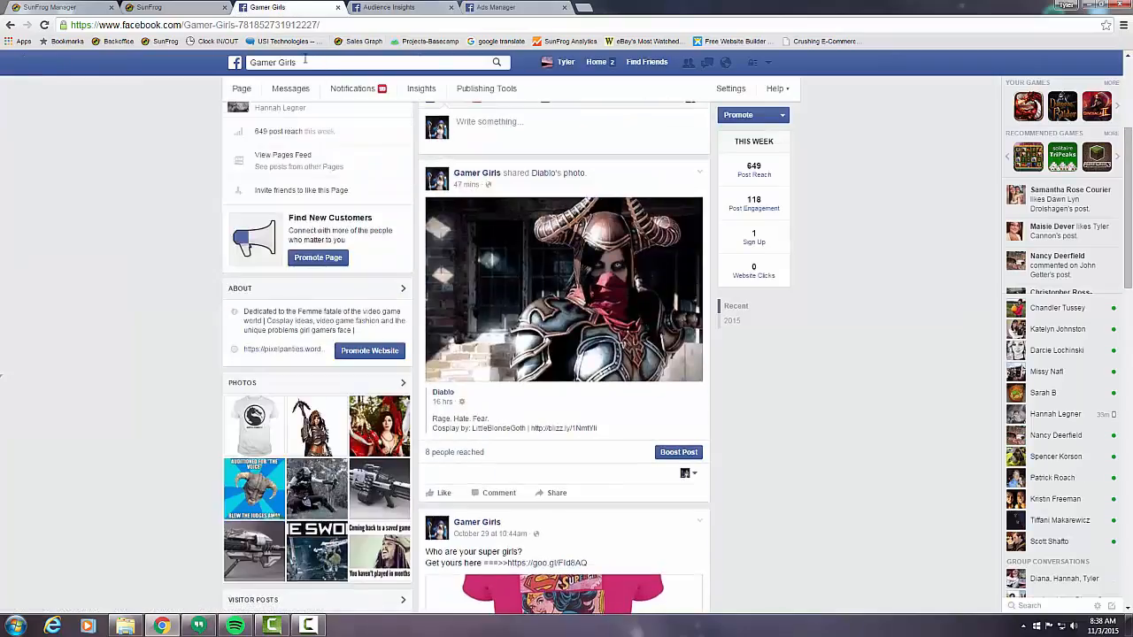
{"action": "type", "text": "ads manager"}
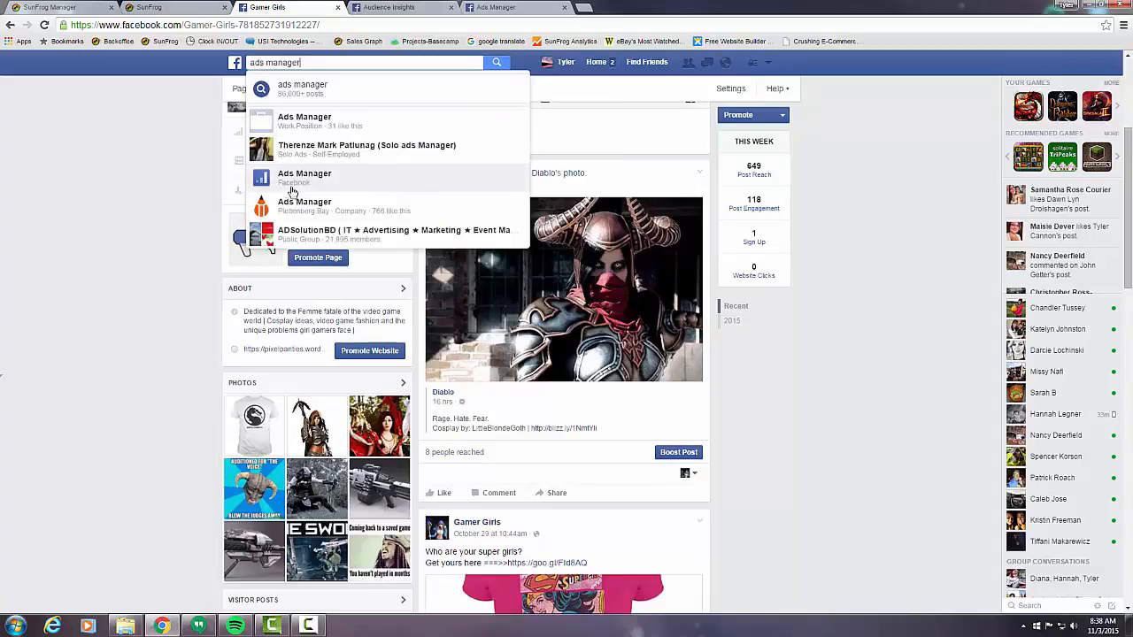
{"action": "left_click", "coordinate": [305, 177]}
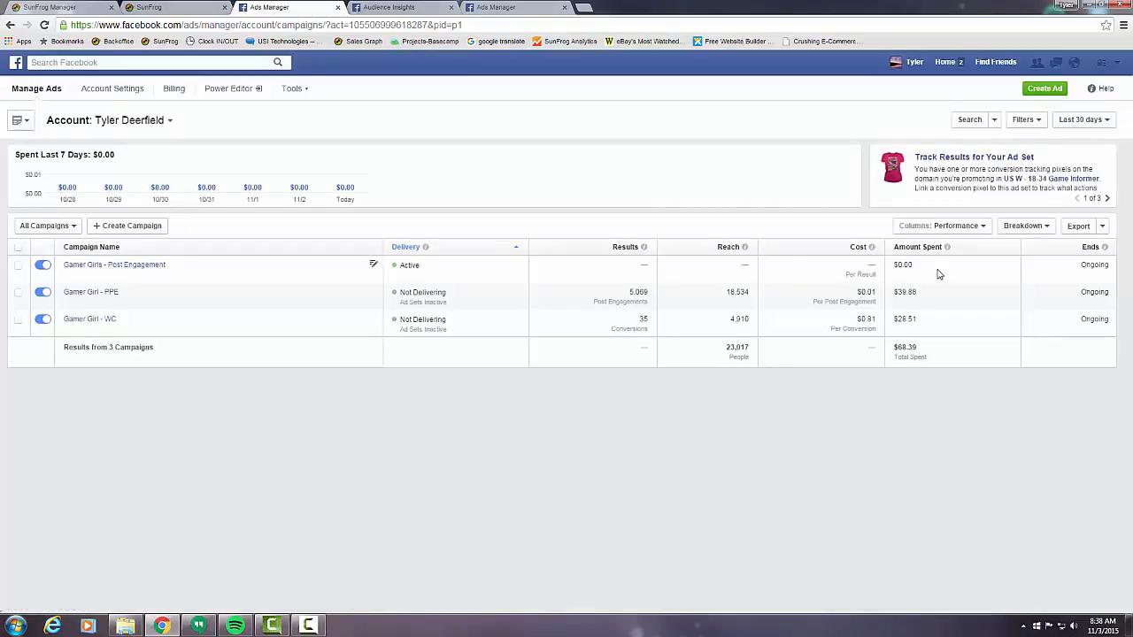
{"action": "mouse_move", "coordinate": [835, 262]}
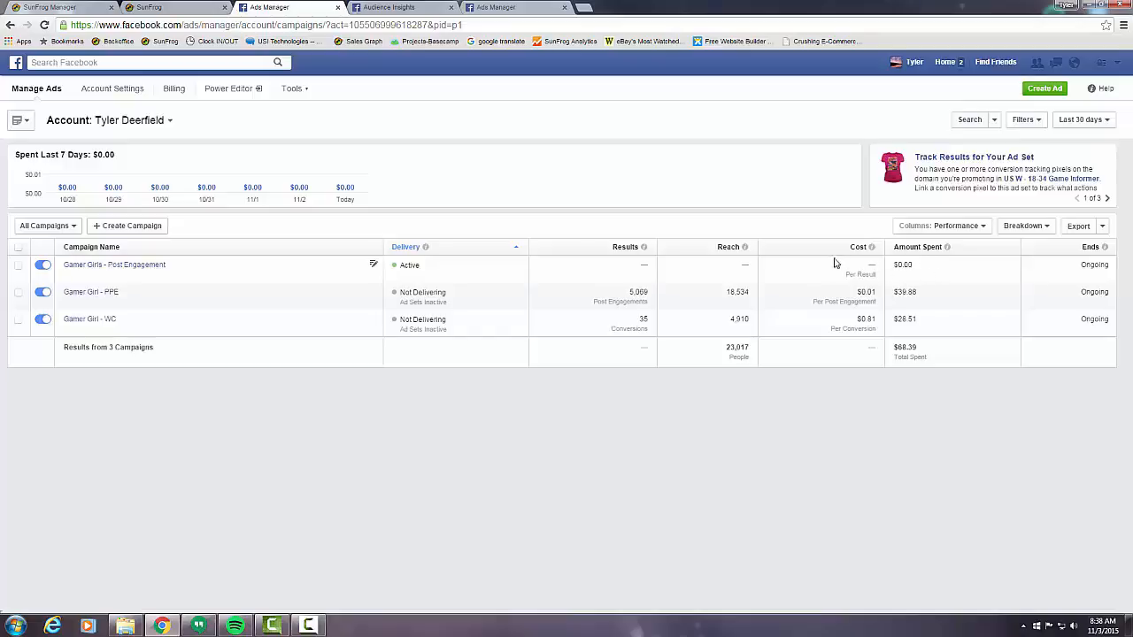
{"action": "mouse_move", "coordinate": [867, 269]}
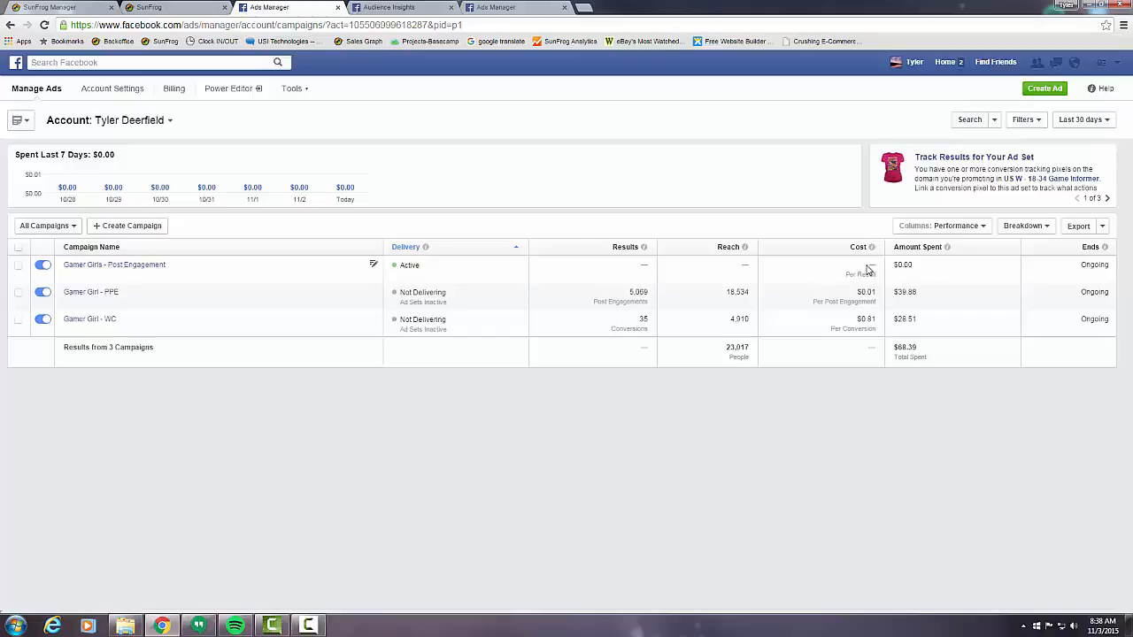
{"action": "mouse_move", "coordinate": [732, 264]}
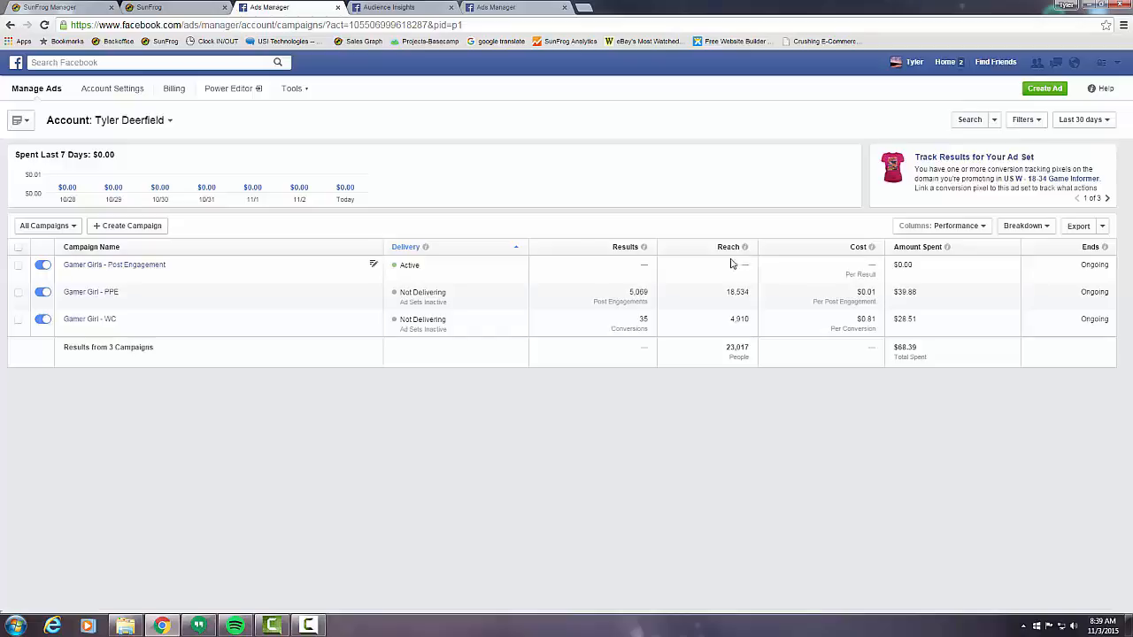
{"action": "mouse_move", "coordinate": [744, 264]}
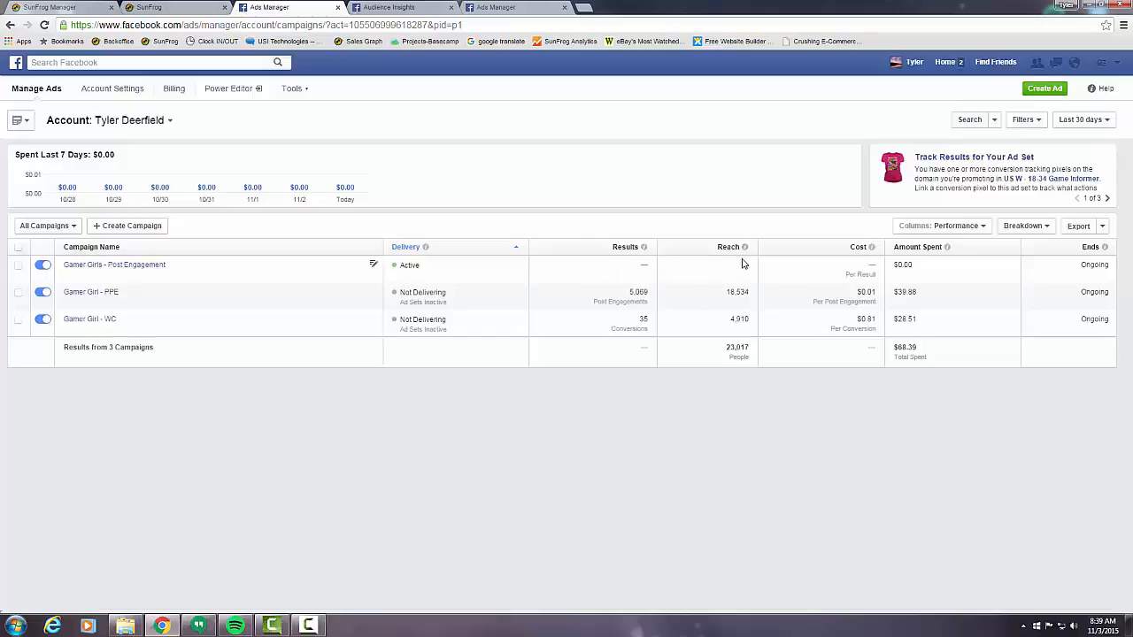
{"action": "mouse_move", "coordinate": [638, 273]}
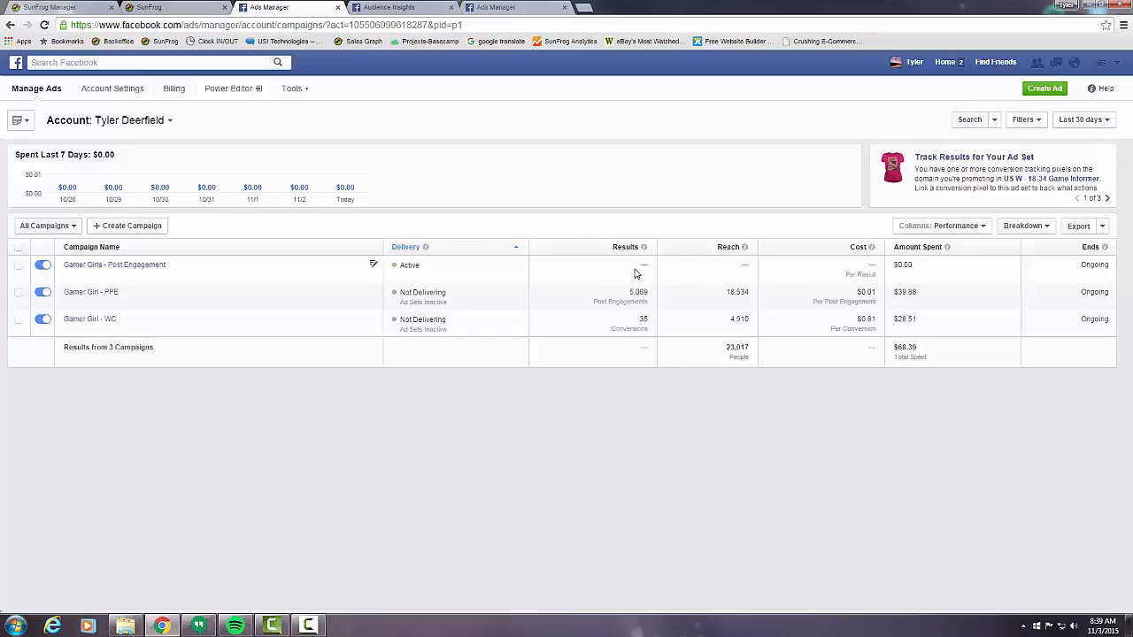
{"action": "mouse_move", "coordinate": [694, 273]}
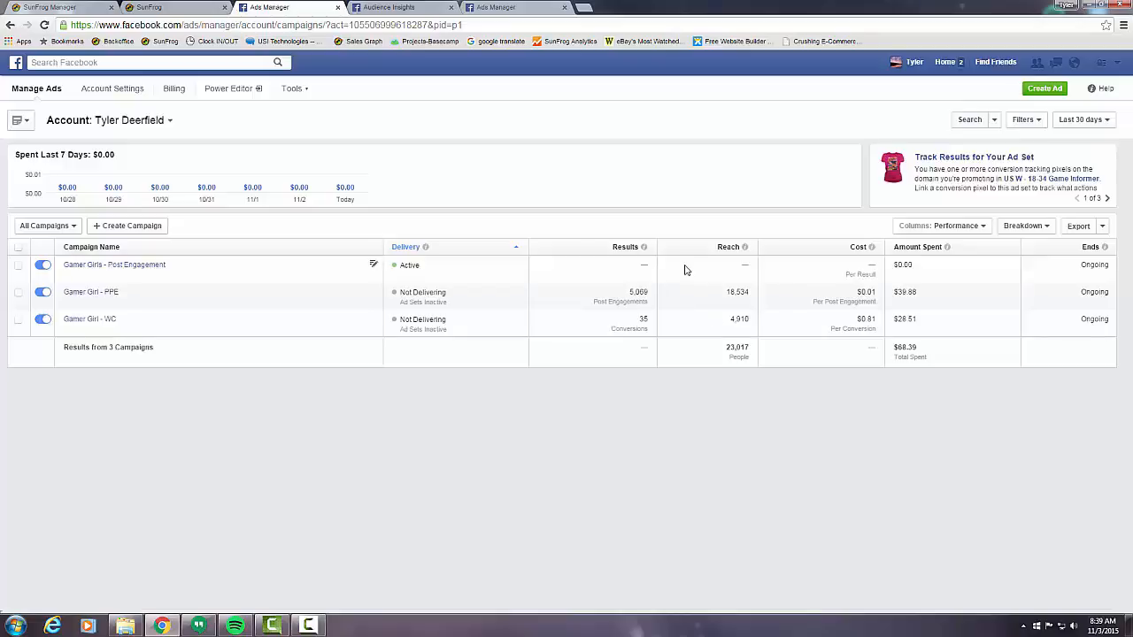
{"action": "mouse_move", "coordinate": [748, 247]}
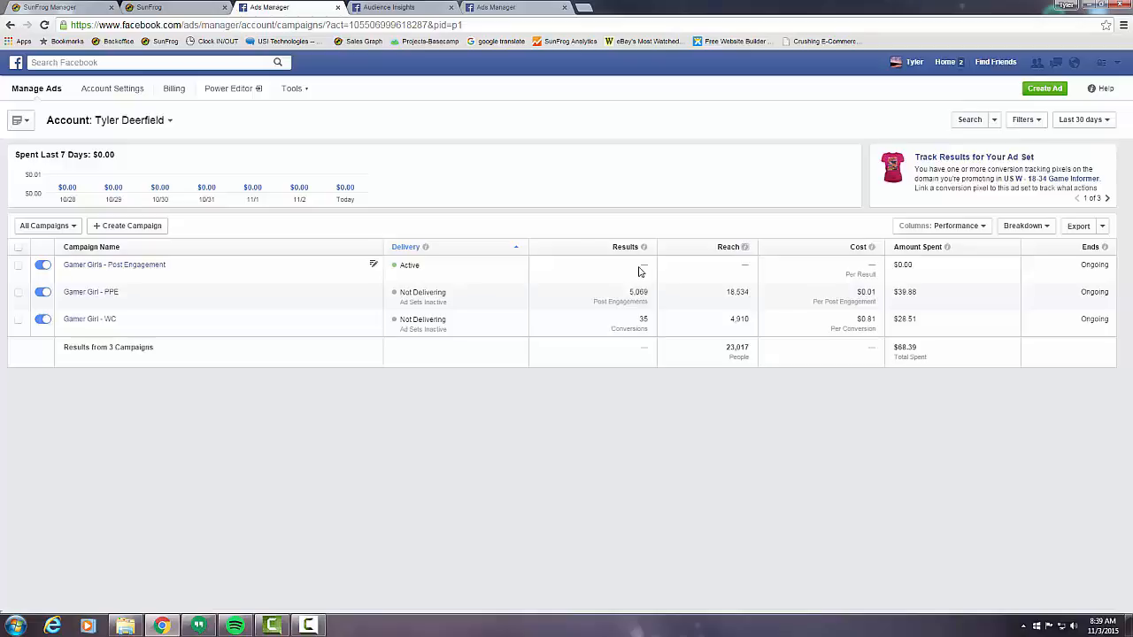
- After confirming Gamer Girls - Post Engagement shows Active, switch to the SunFrog store tab
{"action": "left_click", "coordinate": [142, 7]}
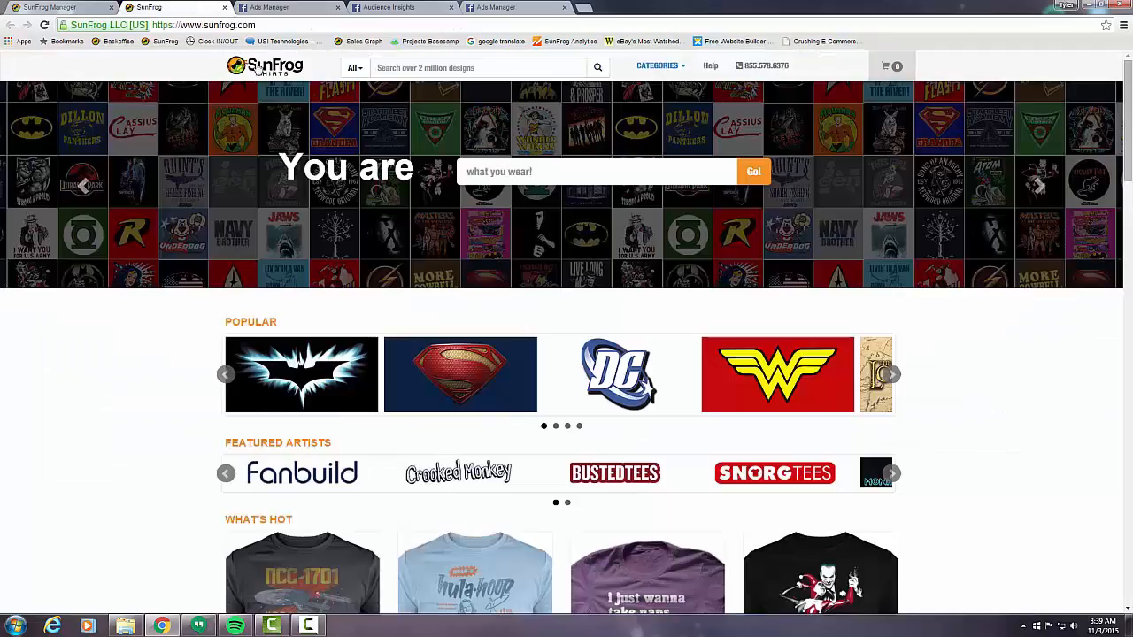